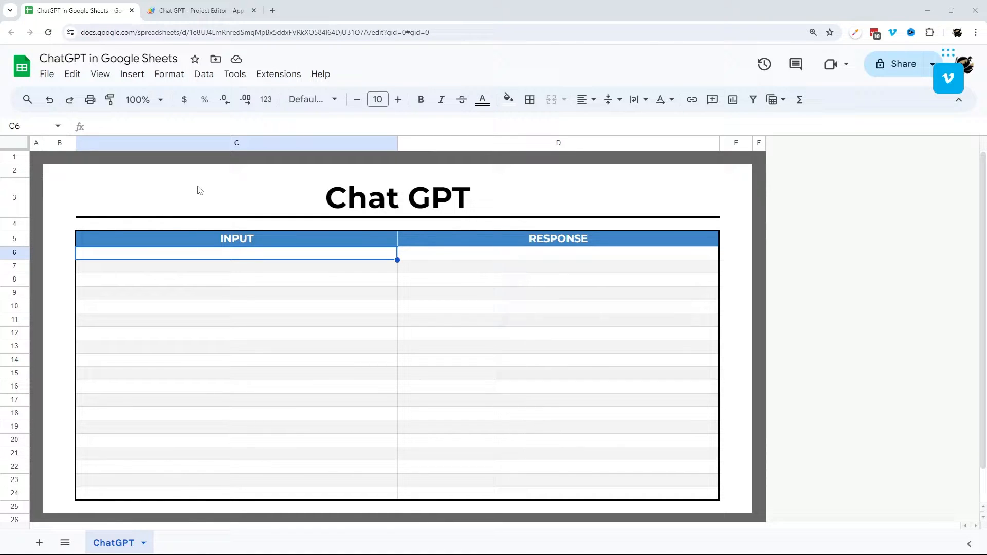
mouse_move(192, 183)
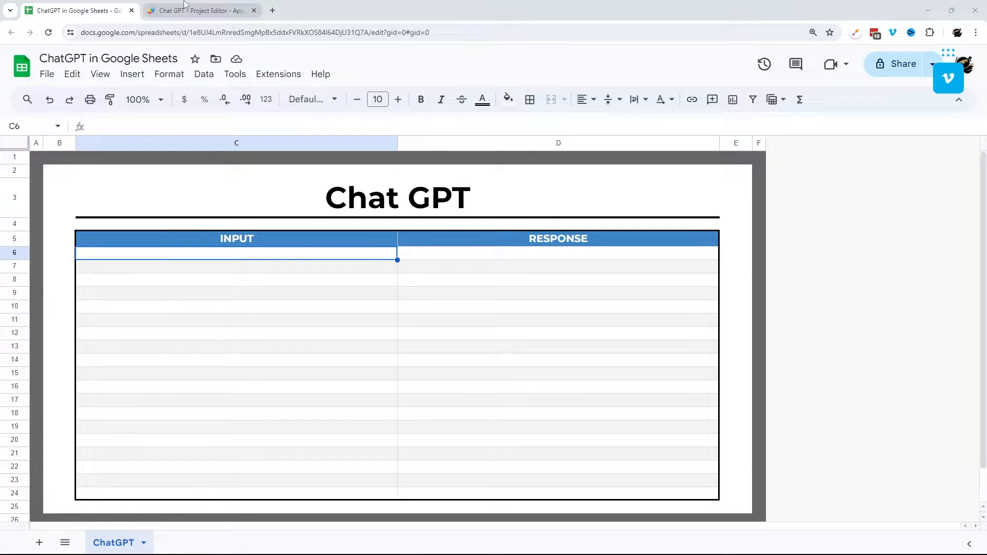
Preview the finished CHAT_GPT script and its formula in the response cell of the spreadsheet
left_click(201, 10)
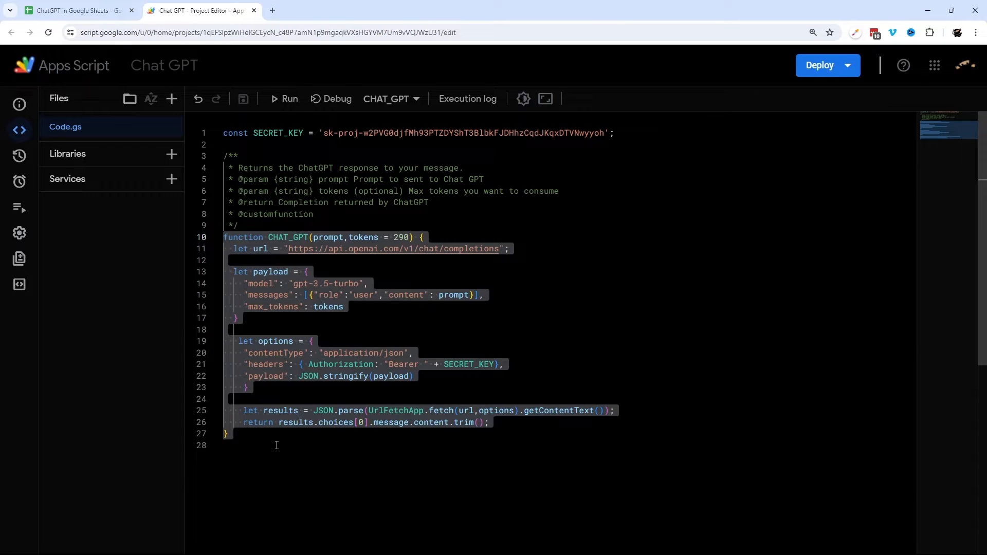
left_click(75, 11)
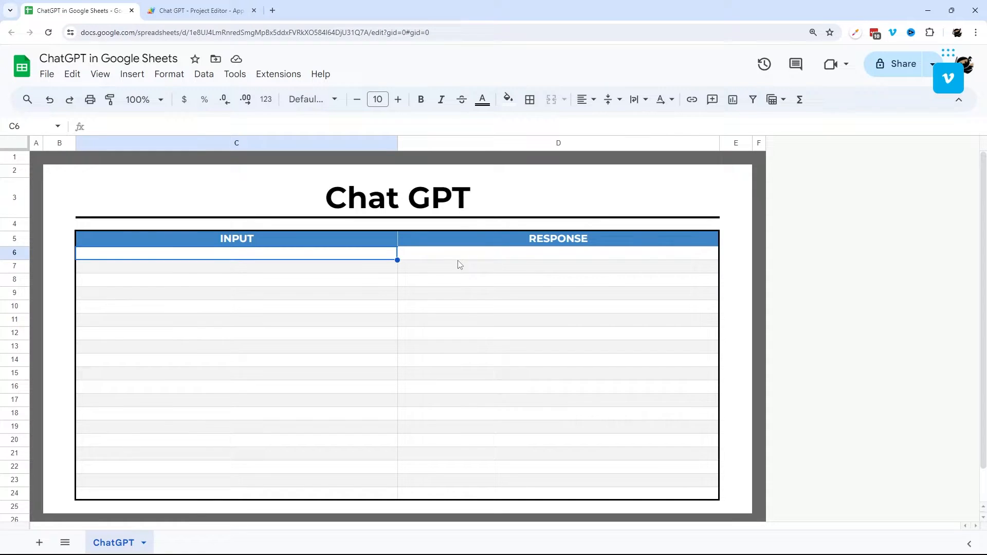
left_click(557, 253)
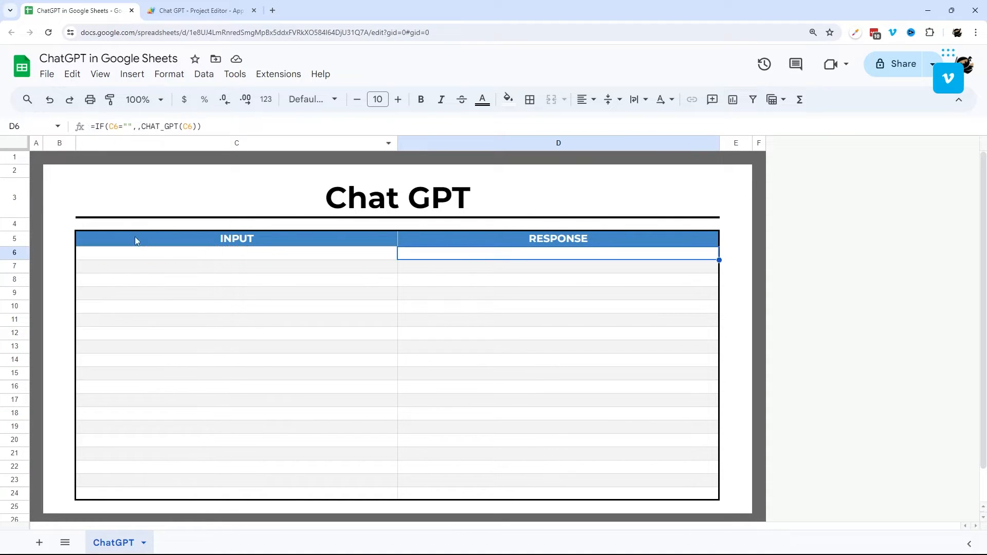
Enter the prompt 'Can you give me 5 tips on being more productive in my day?' and create an Apps Script project via Extensions
type("Can you give me 5 tips on being more productive in my day?")
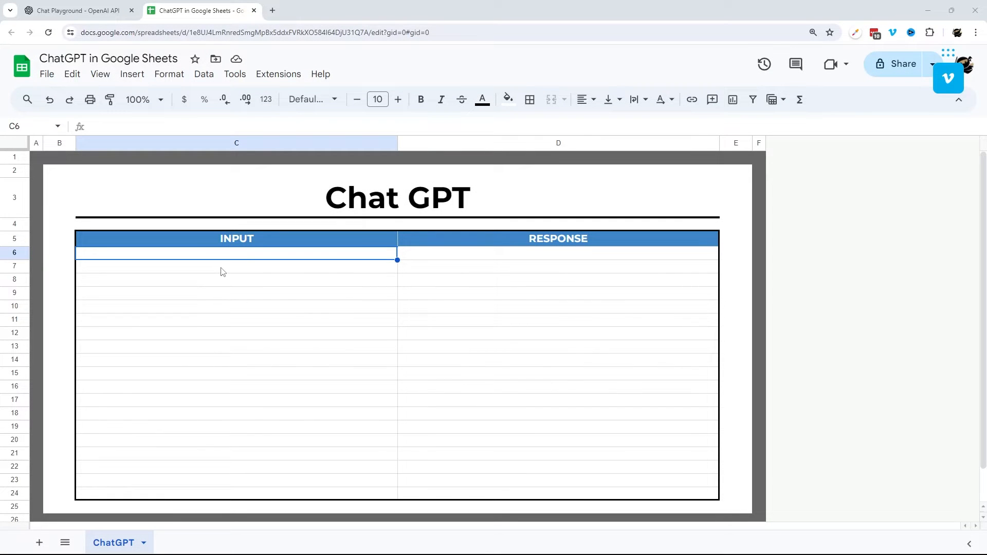
left_click(277, 74)
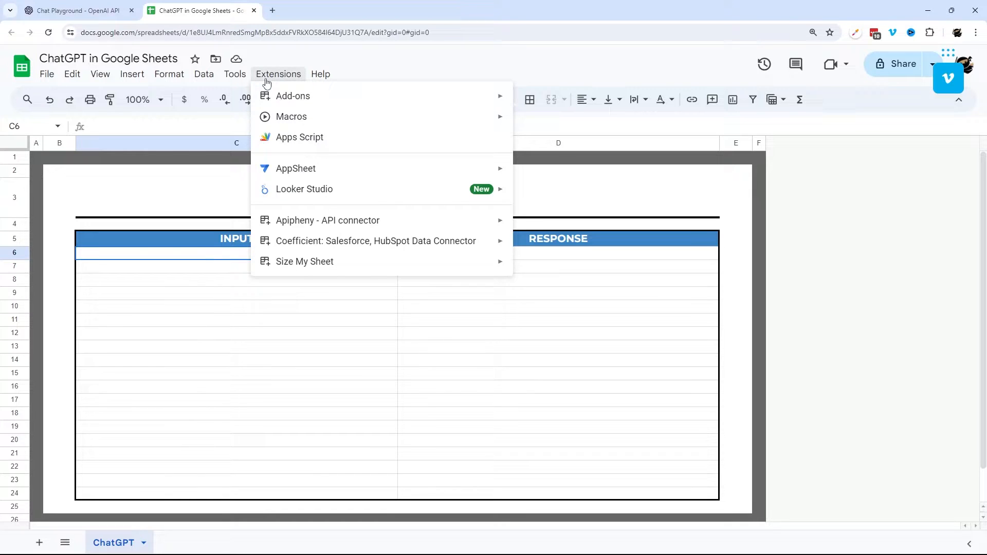
mouse_move(305, 142)
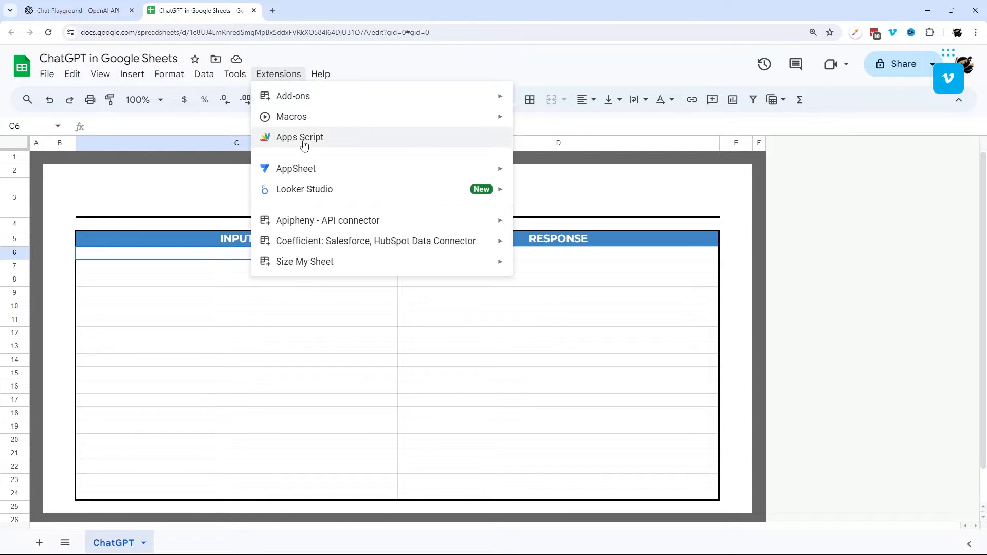
left_click(75, 10)
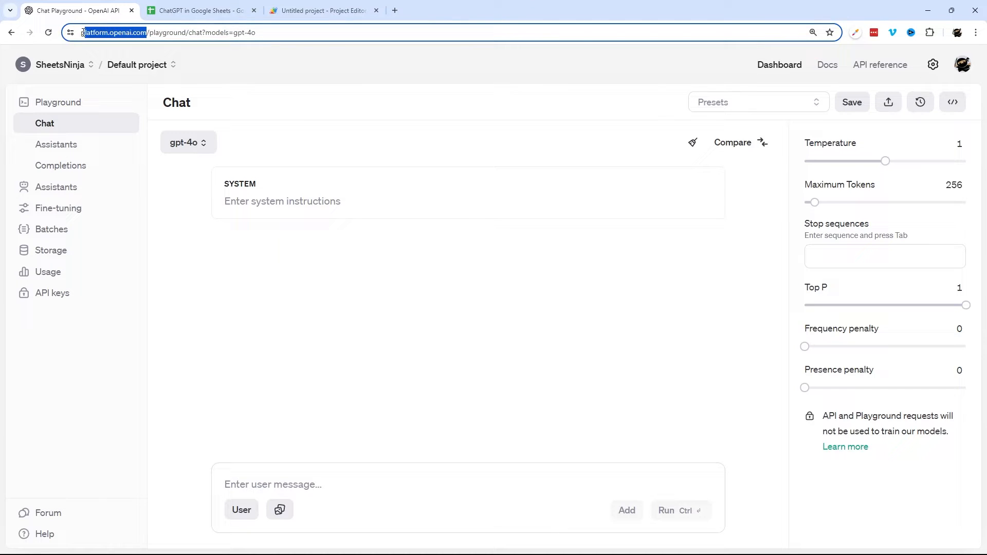
left_click(137, 65)
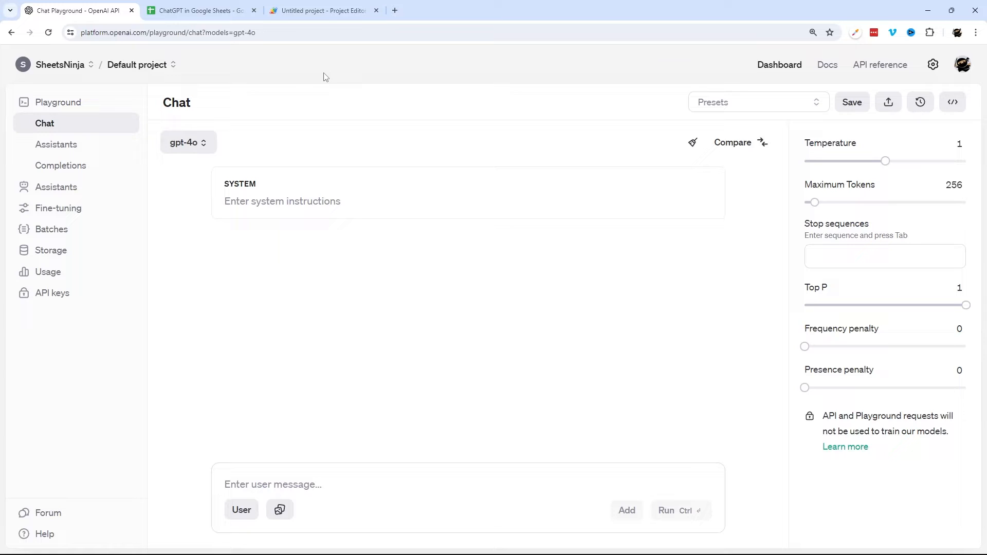
mouse_move(790, 87)
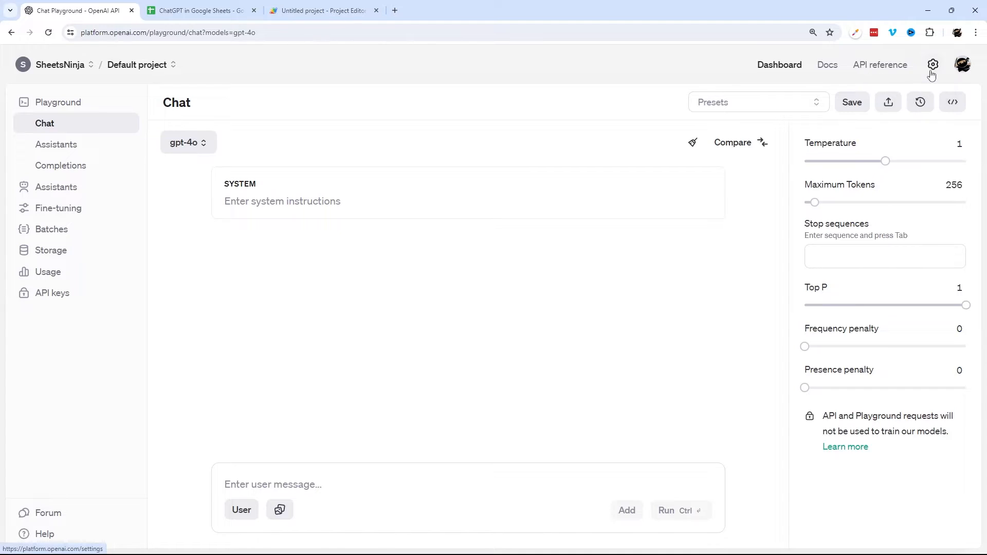
left_click(932, 64)
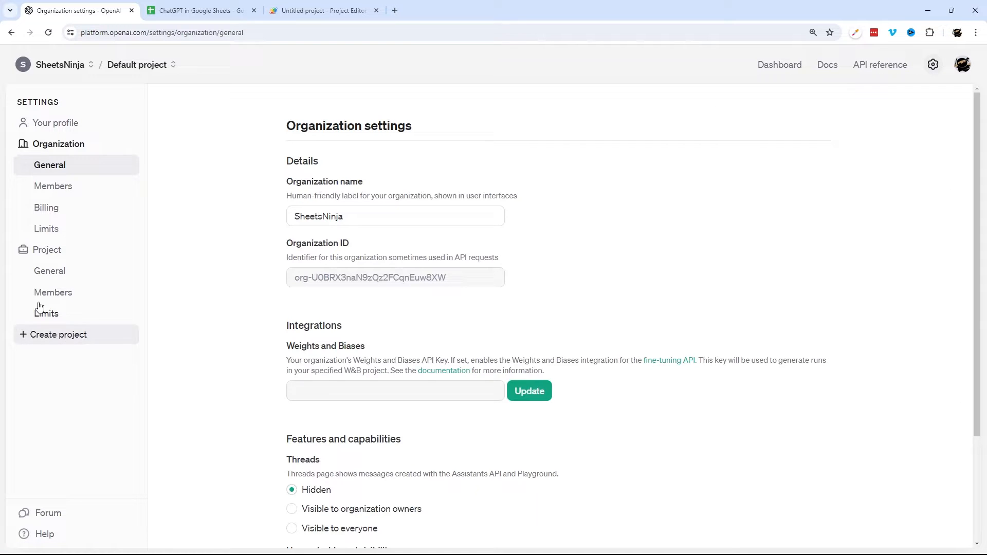
left_click(47, 206)
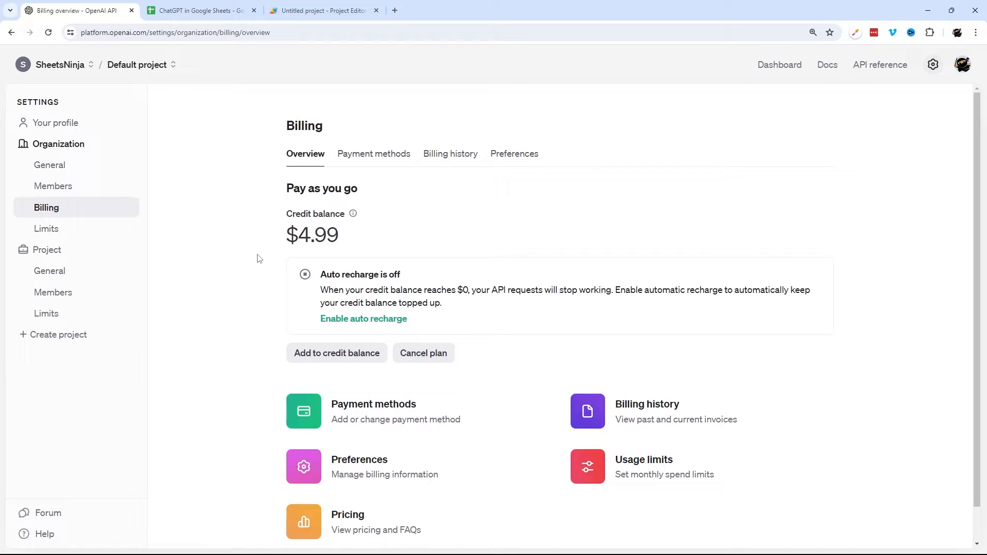
mouse_move(425, 206)
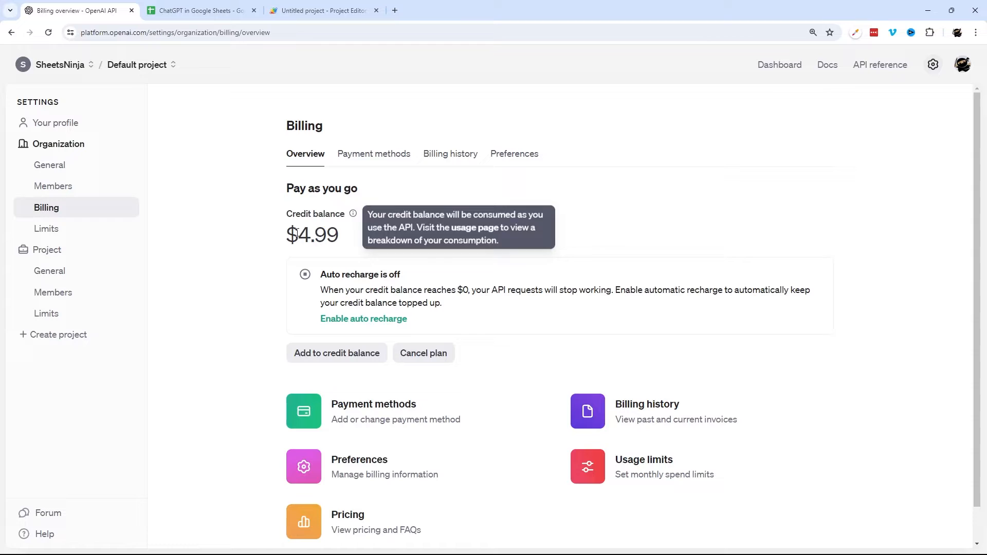
mouse_move(548, 370)
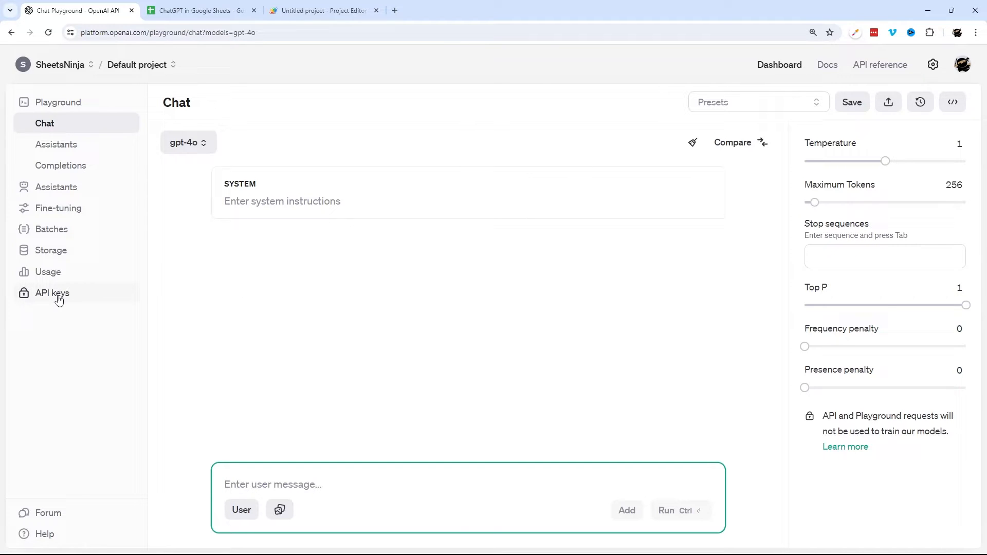
Create a new OpenAI secret key named 'Google Sheets' and copy it
left_click(51, 293)
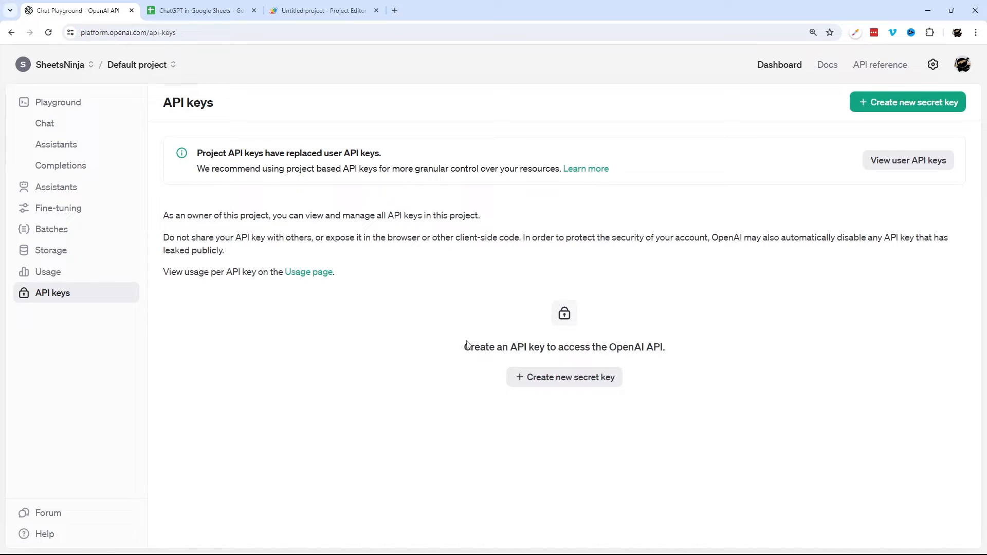
mouse_move(760, 429)
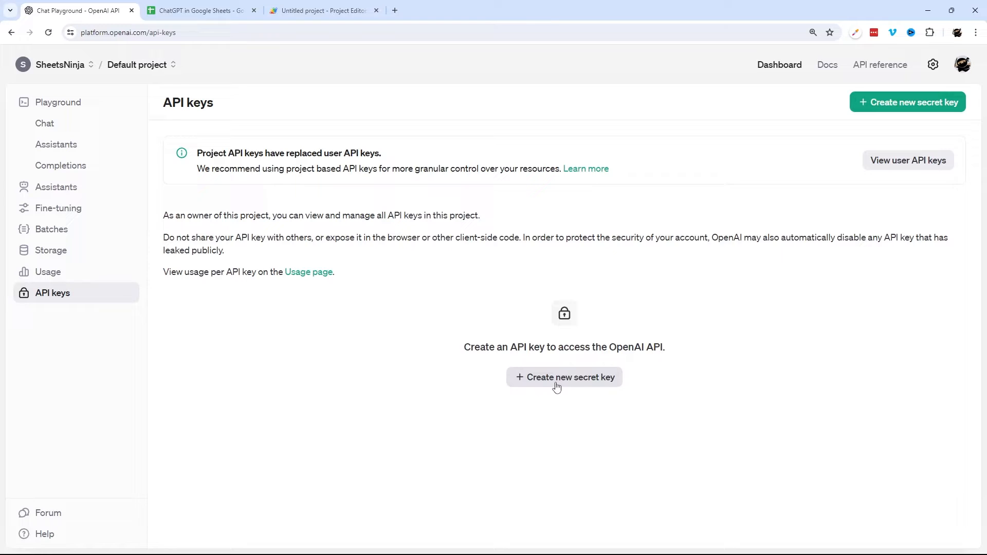
left_click(565, 378)
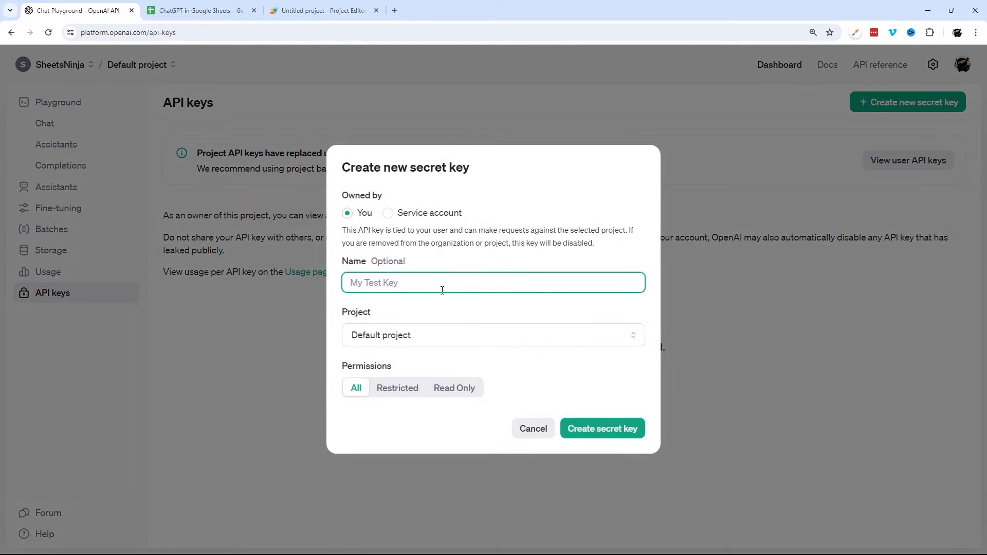
type("Google")
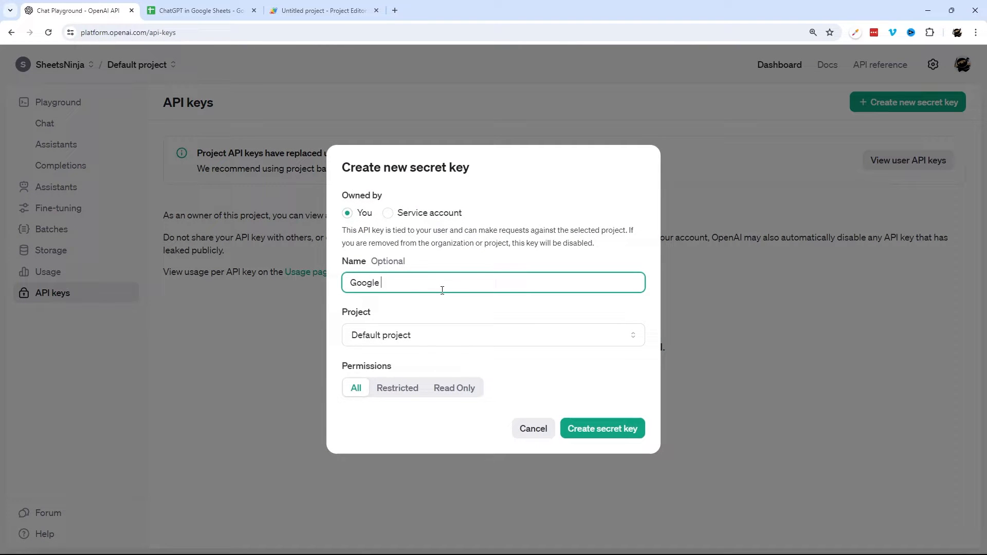
type("Sheets")
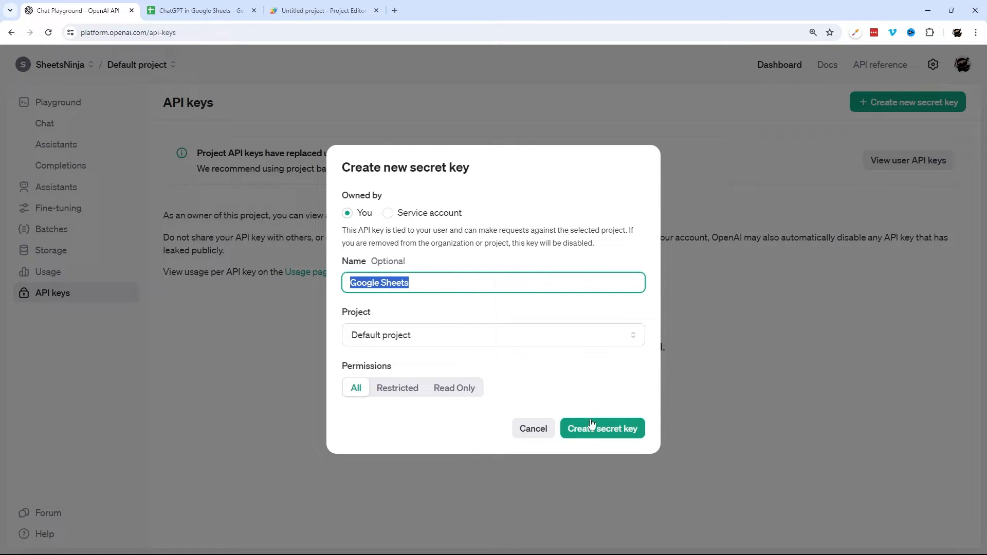
left_click(601, 427)
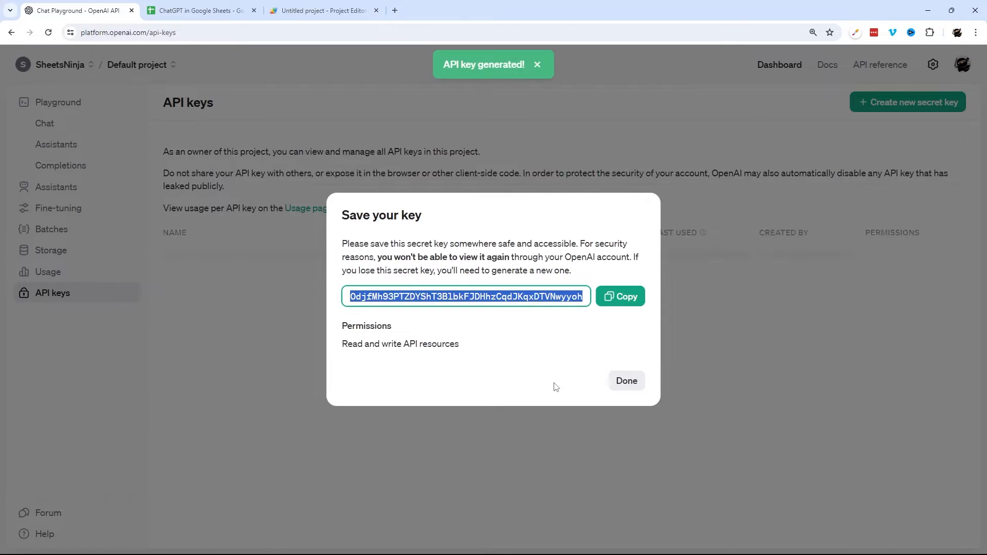
left_click(619, 296)
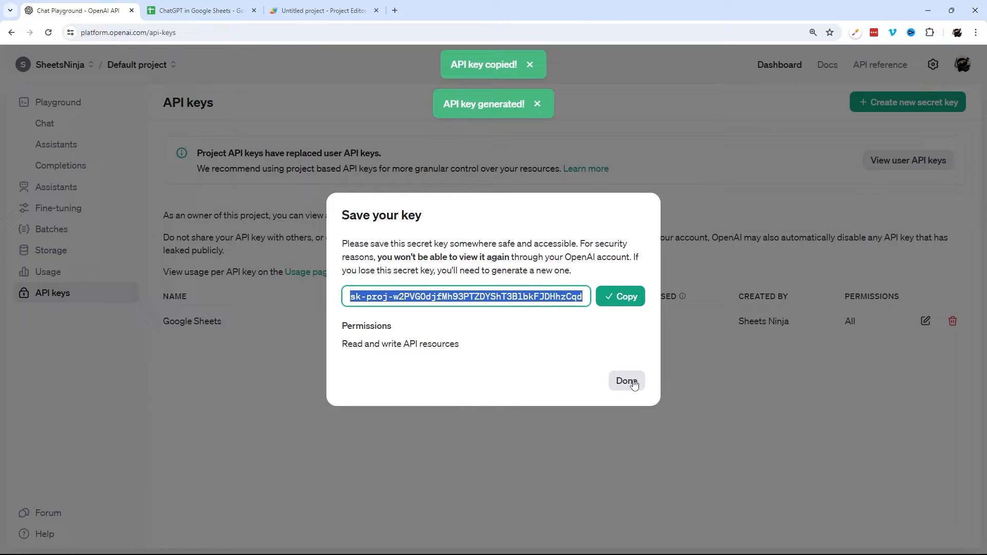
left_click(626, 380)
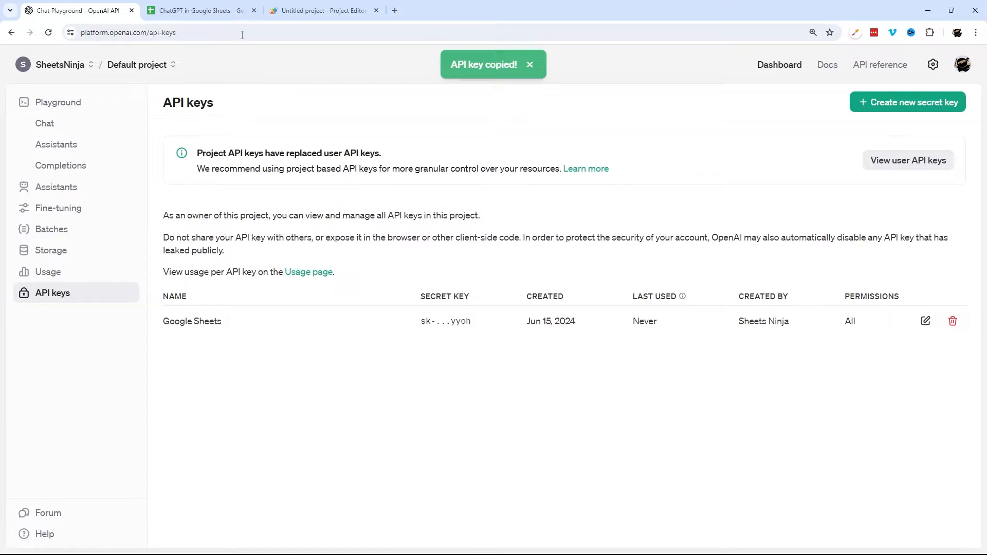
Title the project 'Chat GPT' and rename myFunction to CHAT_GPT
left_click(323, 10)
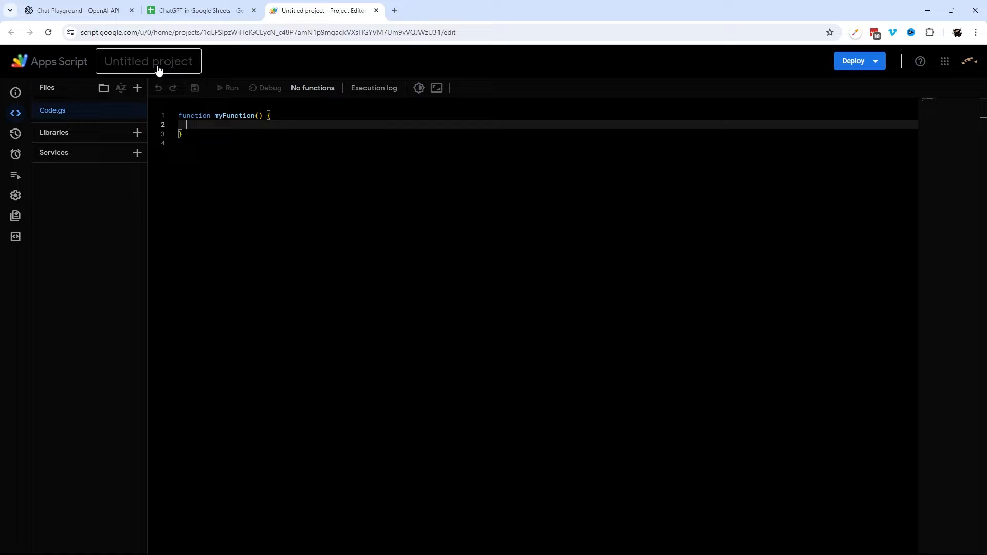
type("Chat")
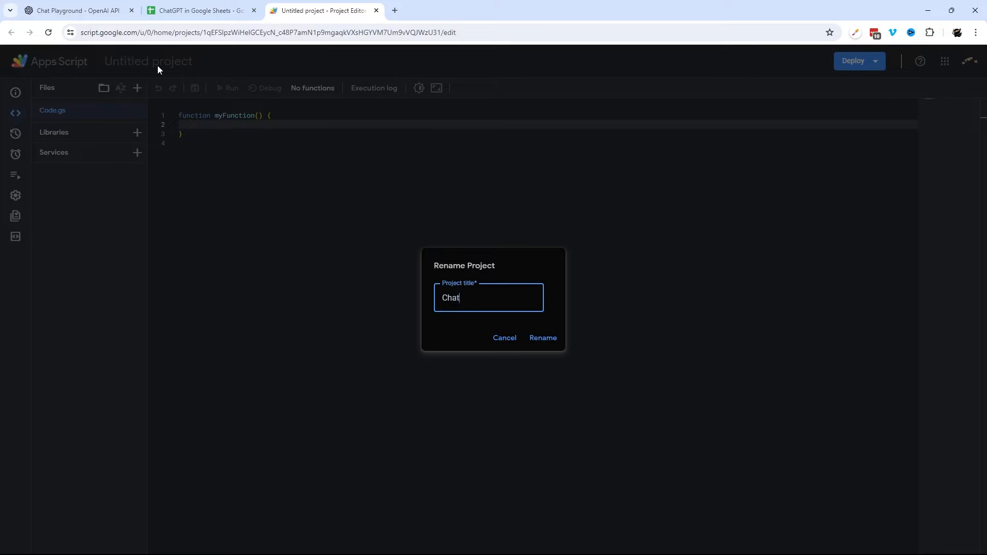
left_click(542, 338)
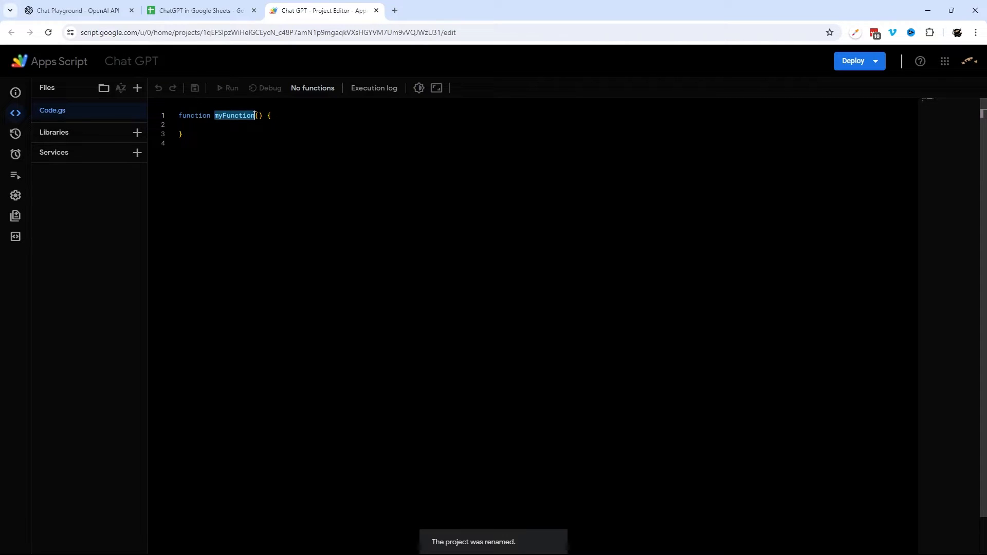
type("CHAT")
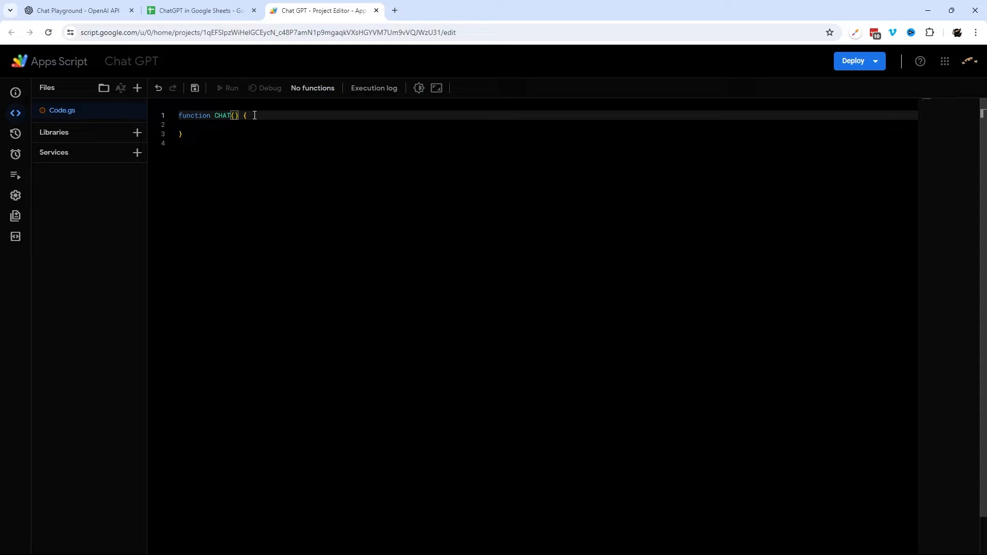
type("_GPT")
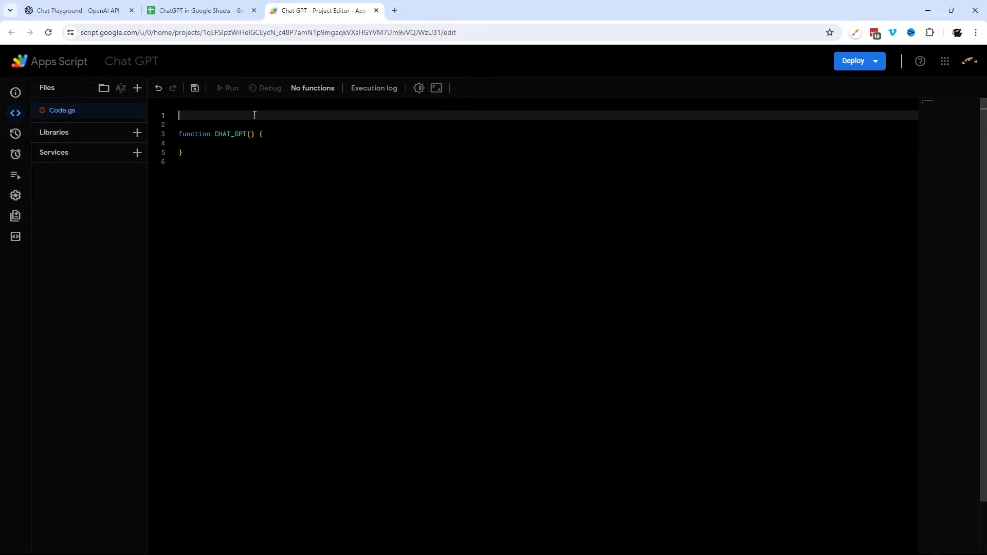
Declare const SECRET_KEY = 'sk-proj-…' on line 1 and add the API reference comment block below
type("const")
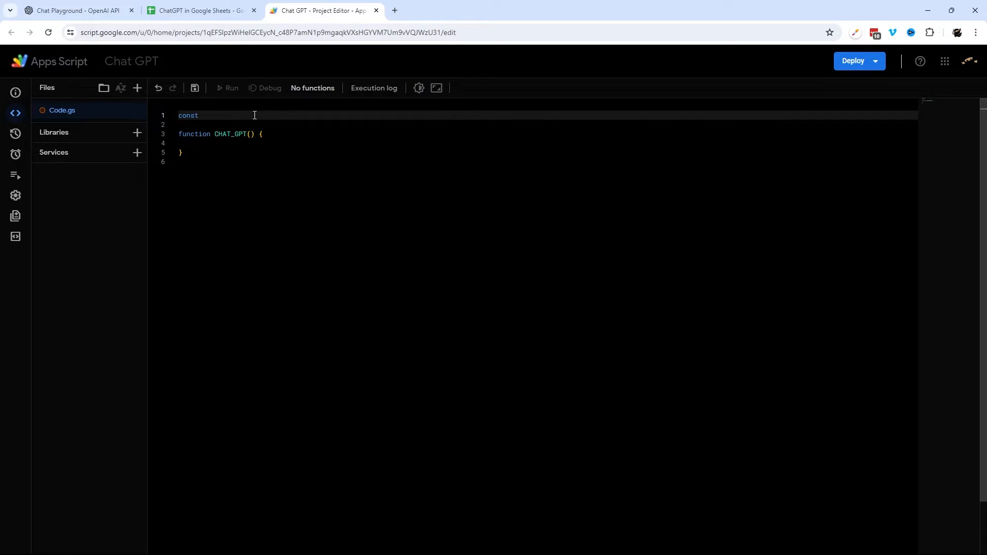
type("SECRET")
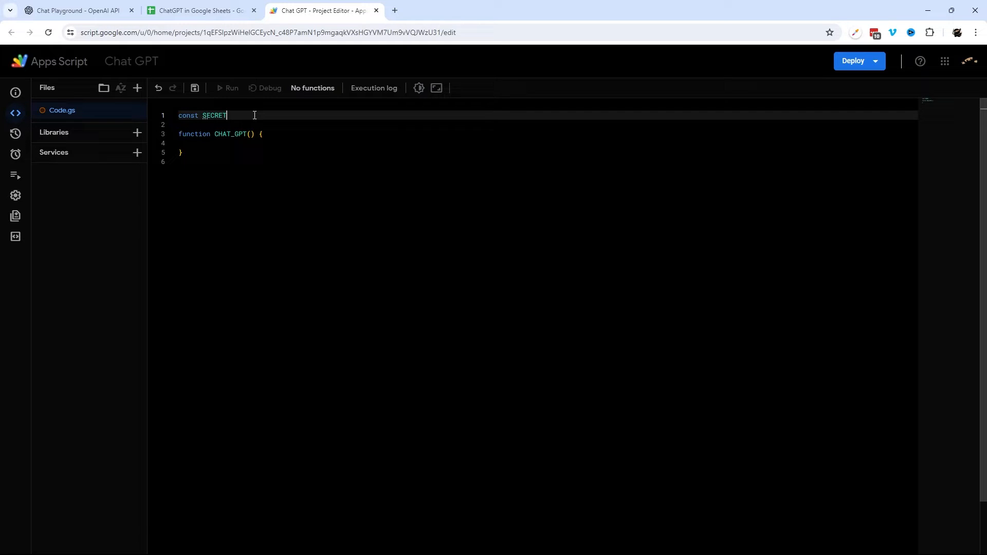
type("_KEY")
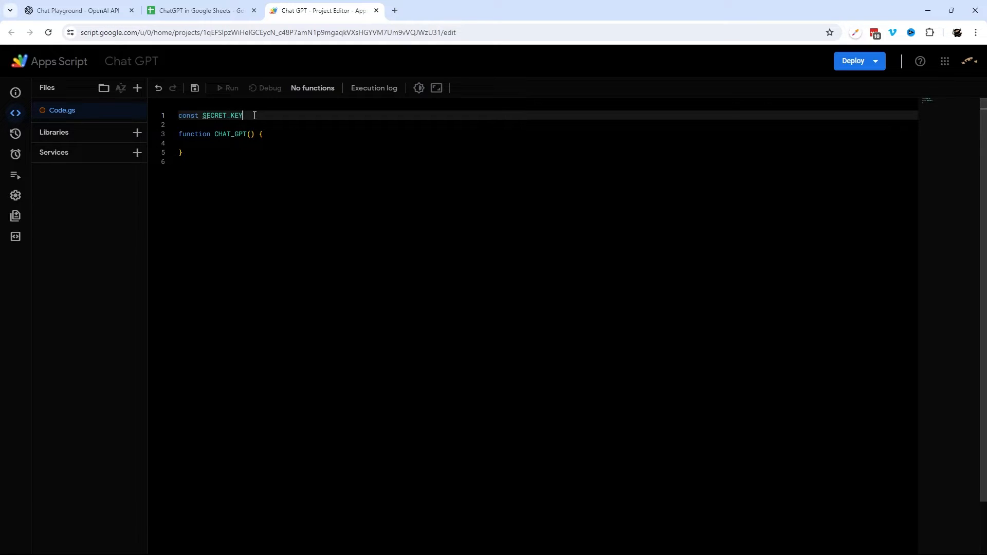
type("= 'sk-proj-w2PVG0djfMh93PTZDYShT3BlbkFJDHhzCqdJKqxDTVNwyyoh';")
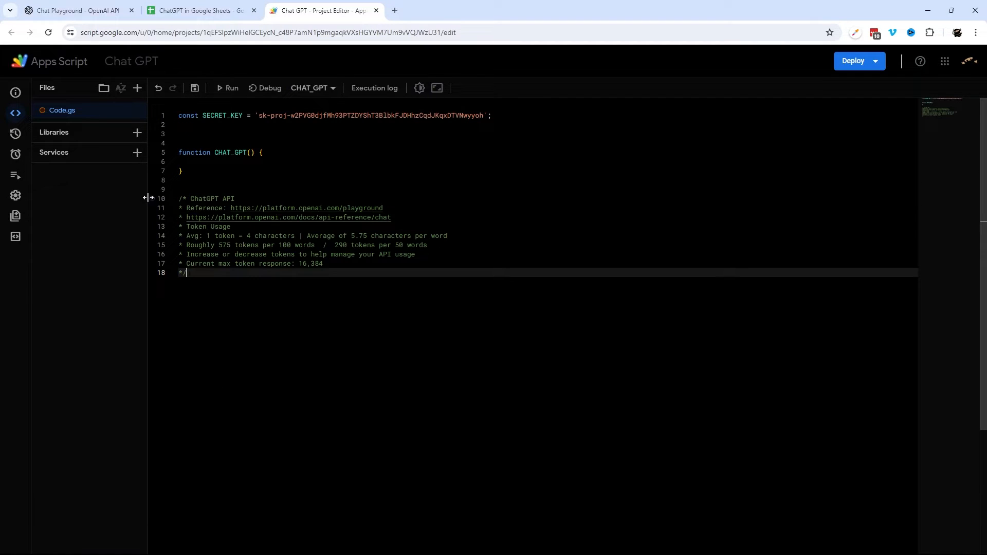
left_click_drag(178, 198, 186, 273)
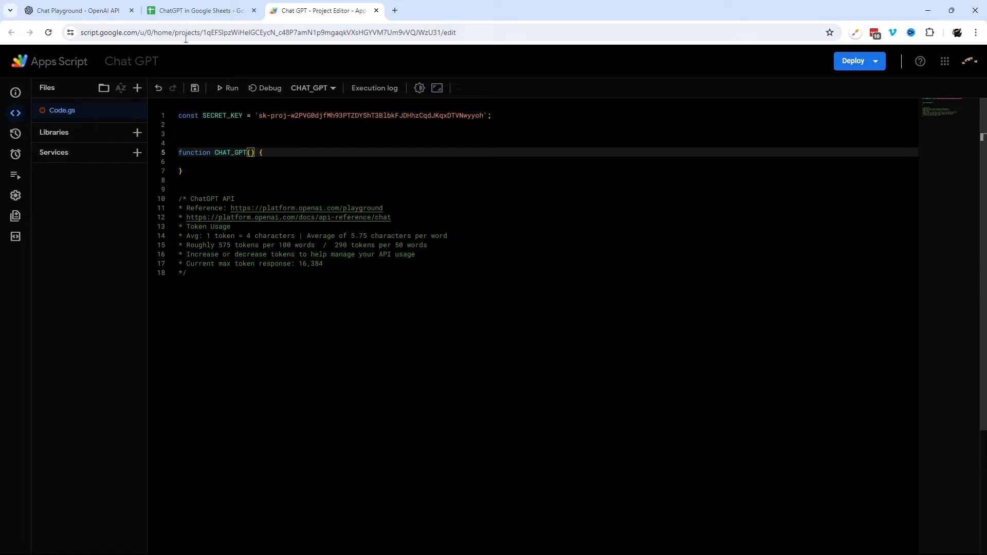
Give CHAT_GPT the parameters prompt and tokens with a default of 290
left_click(201, 11)
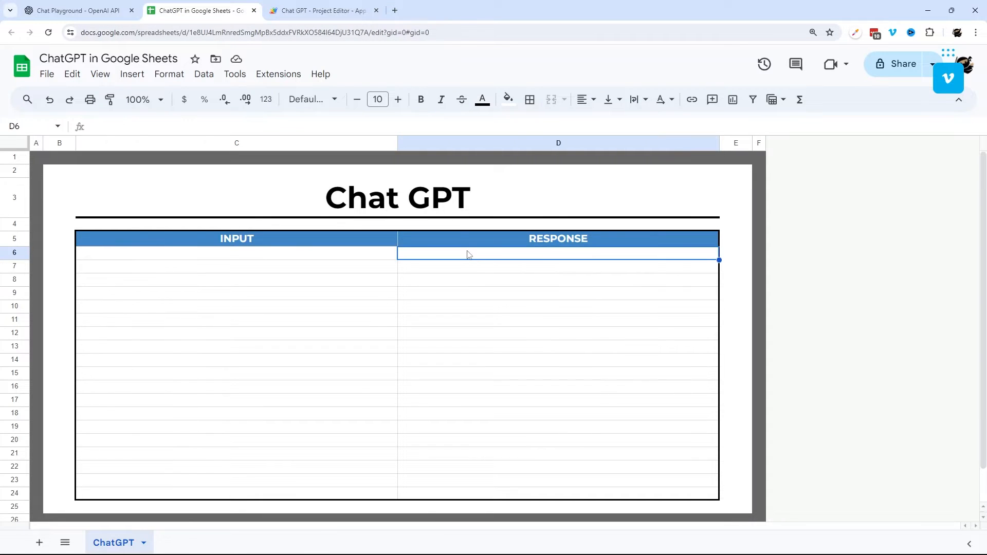
left_click(319, 10)
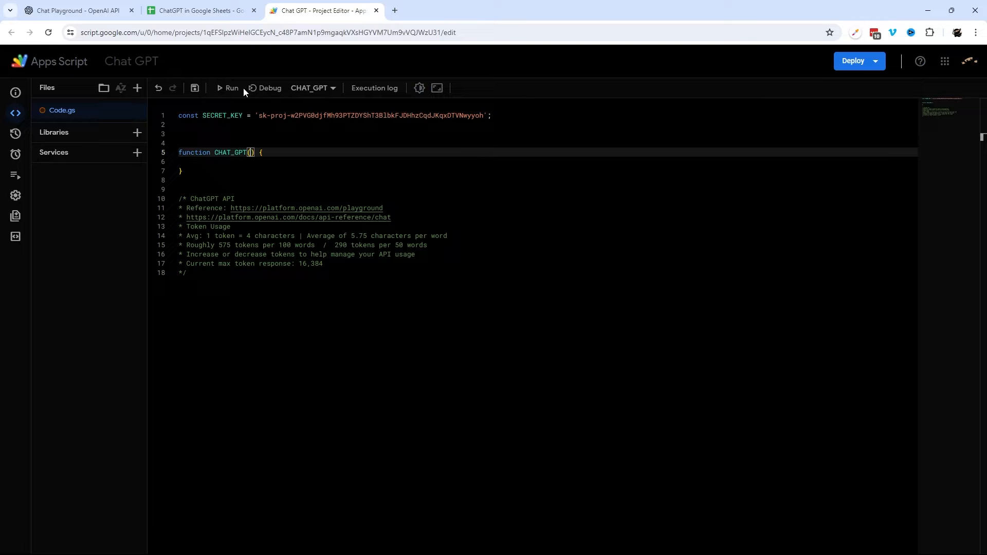
type("prompt")
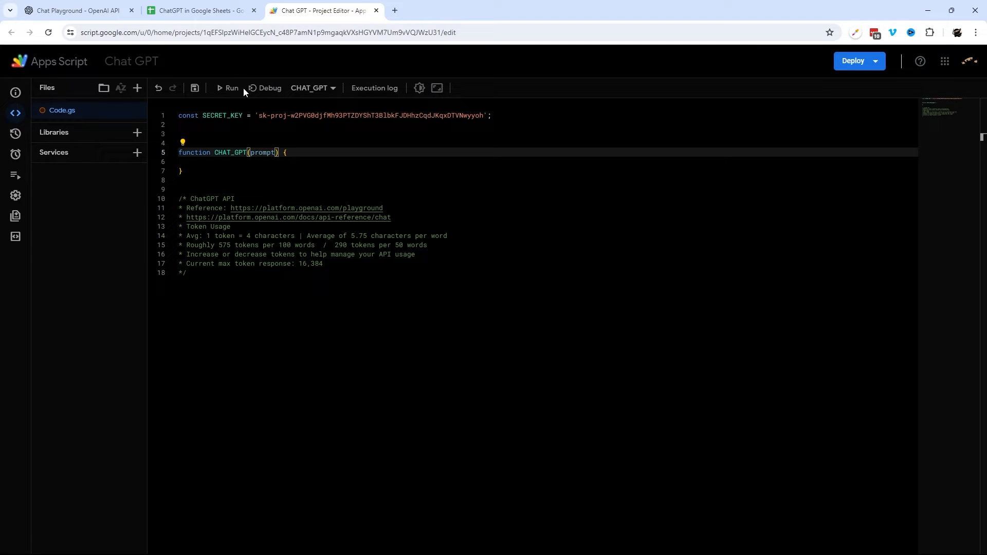
type(",")
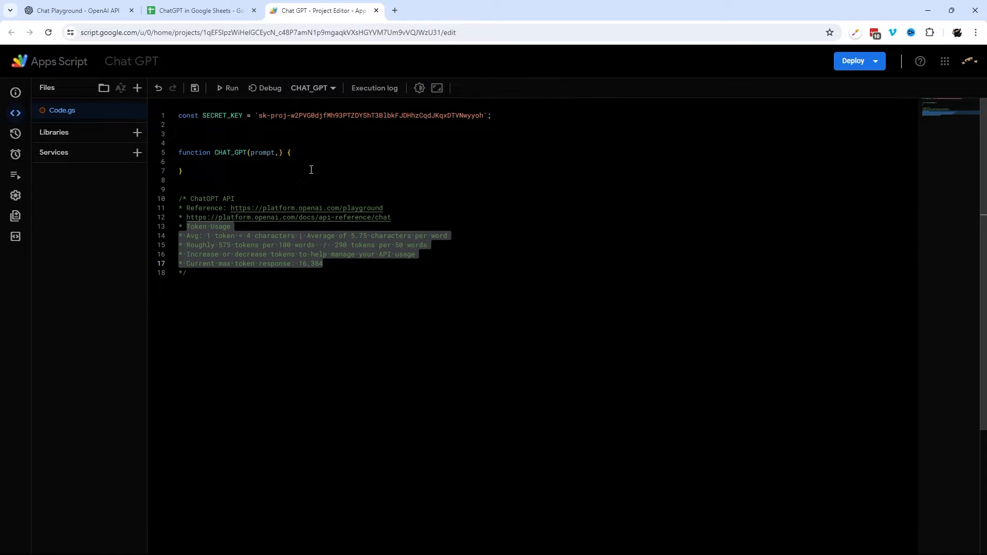
left_click(282, 152)
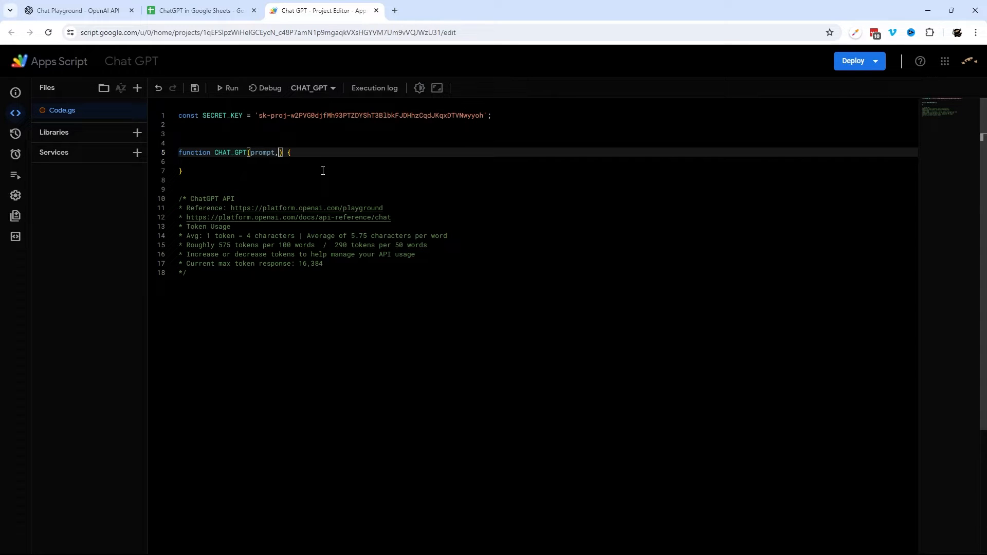
type("t")
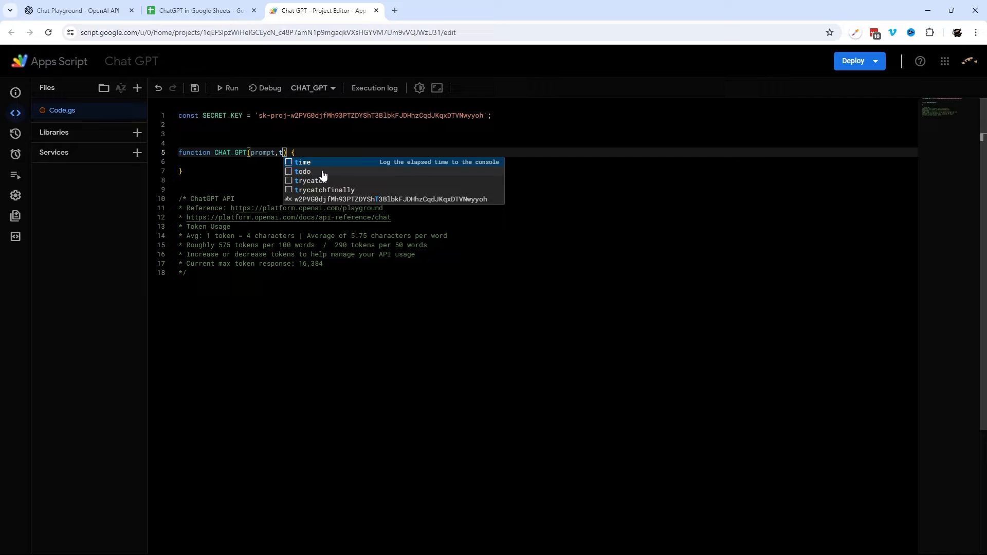
type("okens = 200")
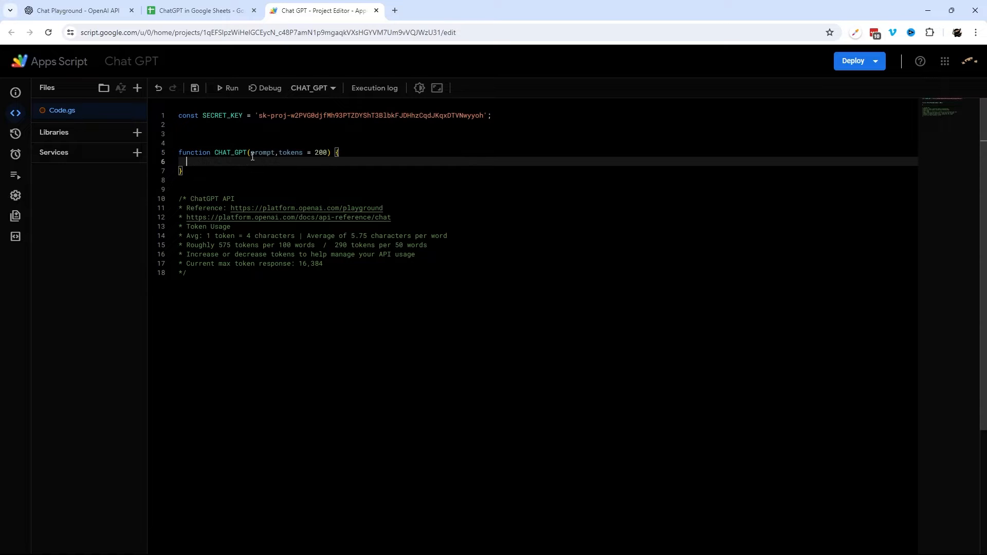
double_click(263, 153)
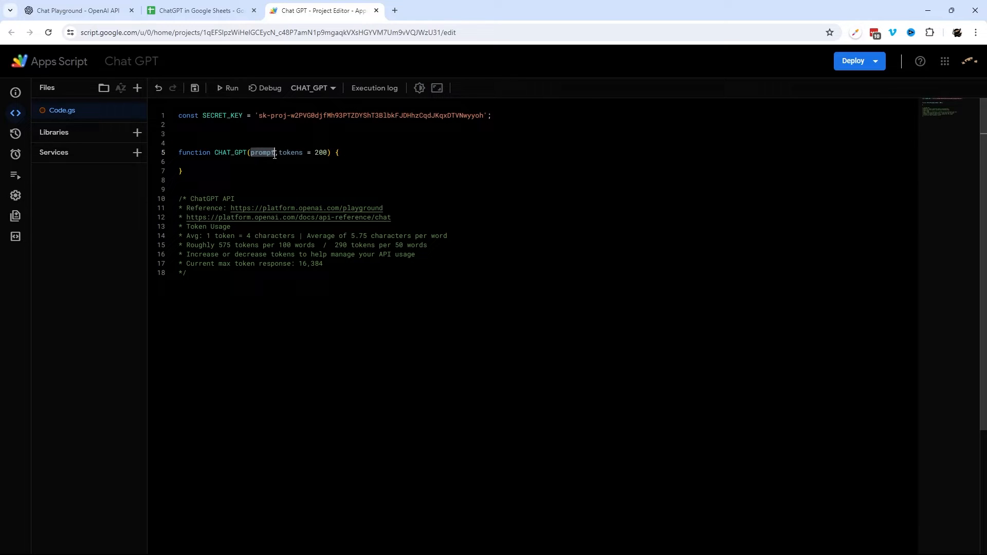
double_click(262, 152)
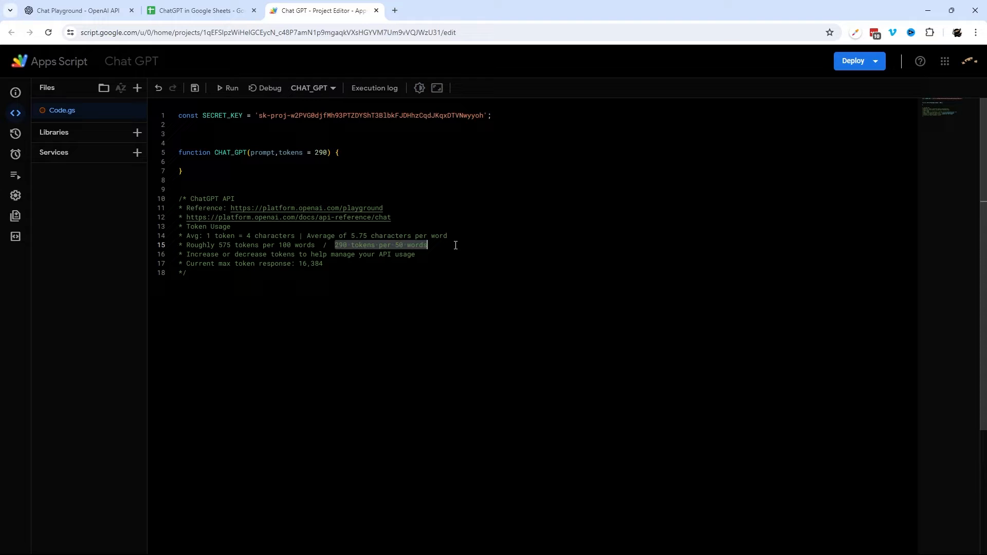
mouse_move(311, 183)
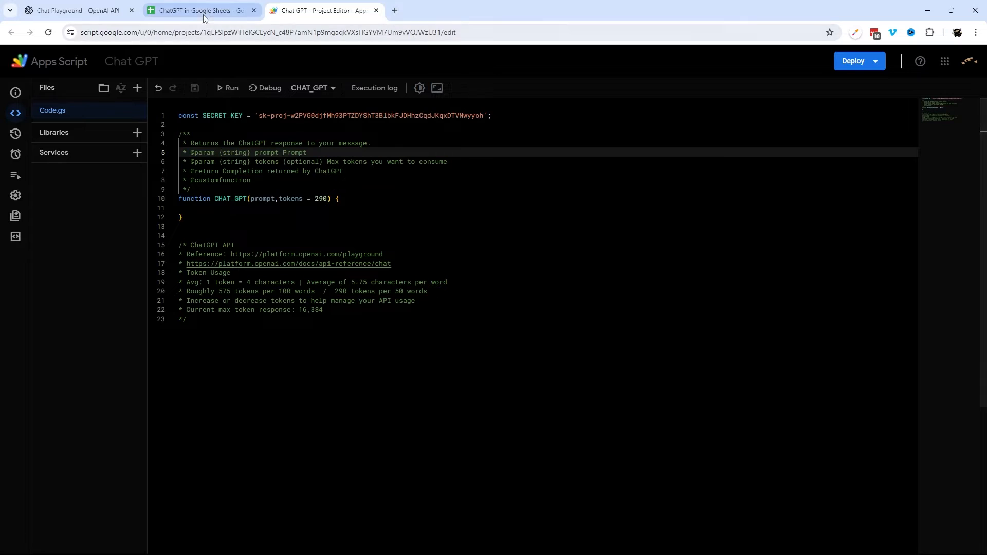
Write the JSDoc block describing the prompt sent to Chat GPT and the optional tokens parameter
left_click(201, 10)
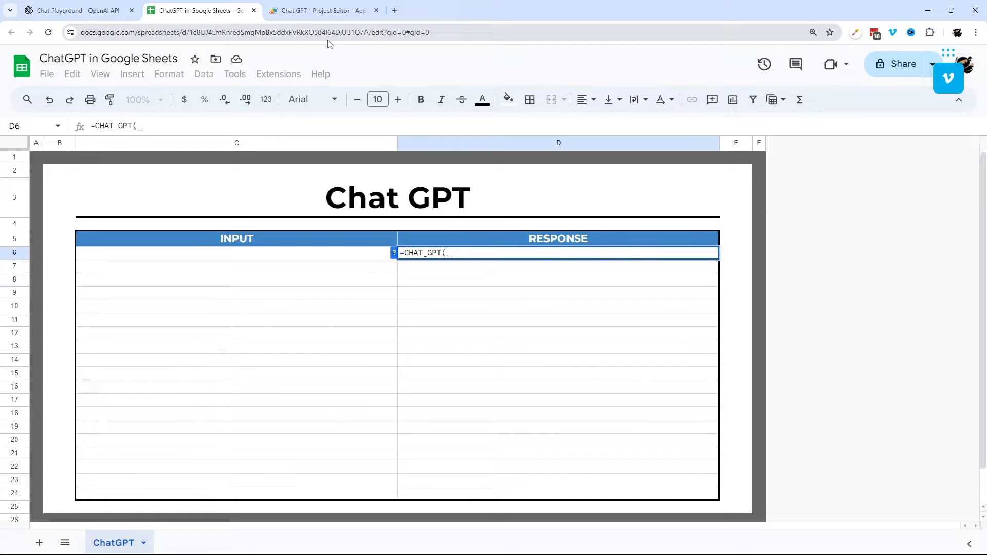
left_click(322, 10)
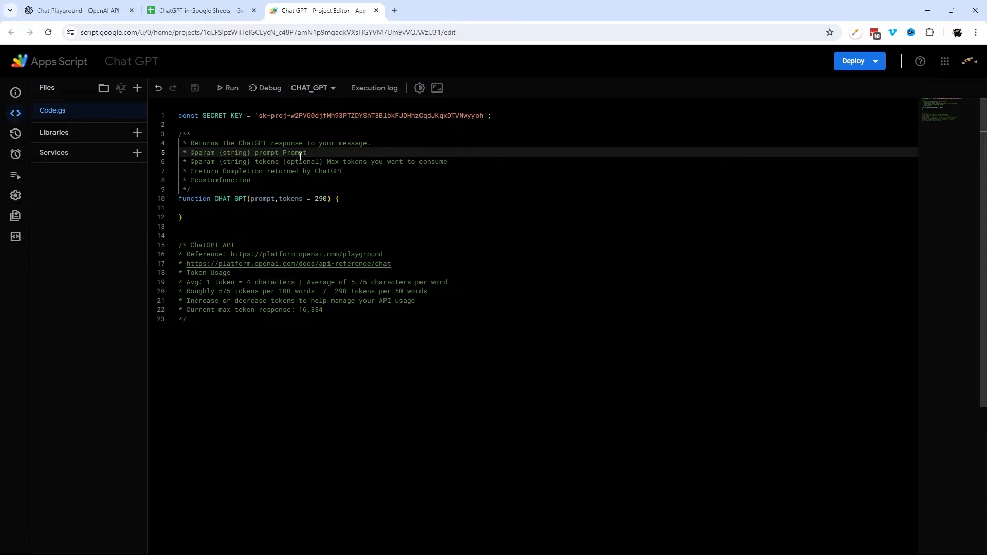
type("to sent")
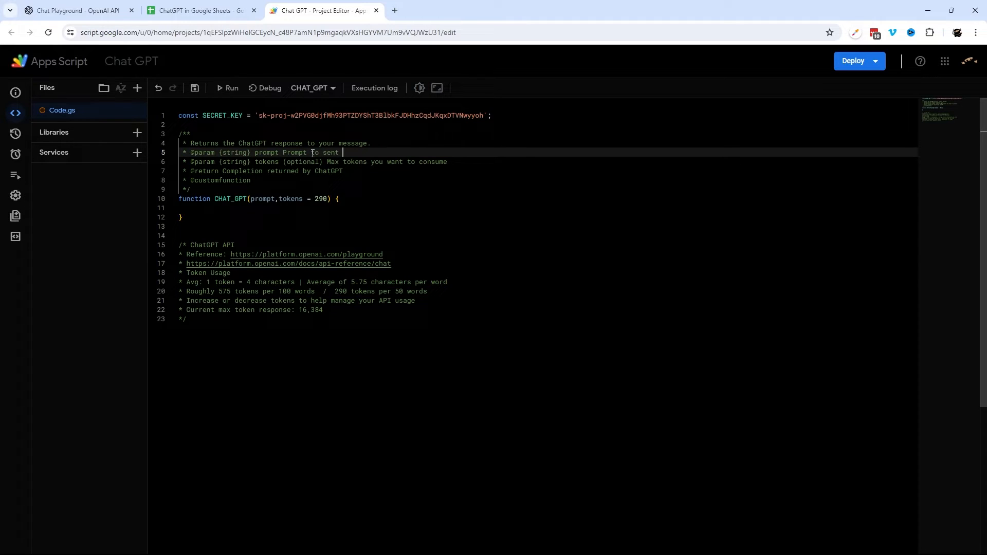
type("to Chat GPT")
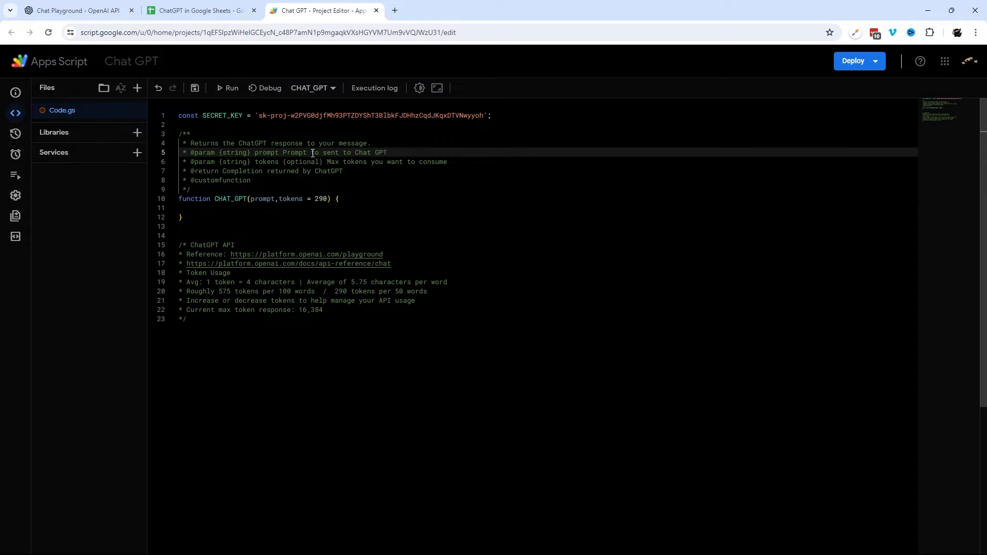
left_click_drag(282, 152, 374, 152)
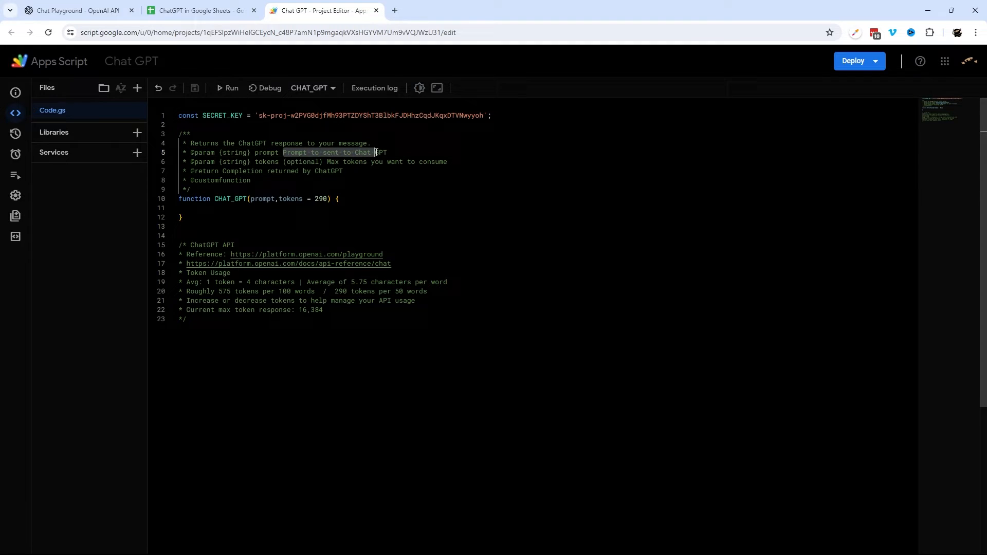
Verify in Sheets that typing =CHAT suggests CHAT_GPT with its description, then discard the formula
left_click(199, 10)
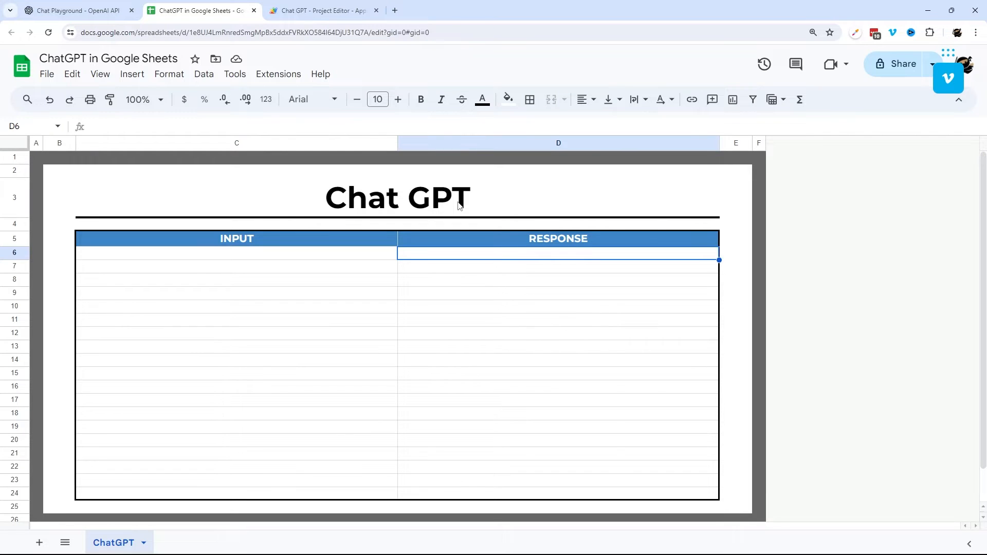
type("=CHAT_")
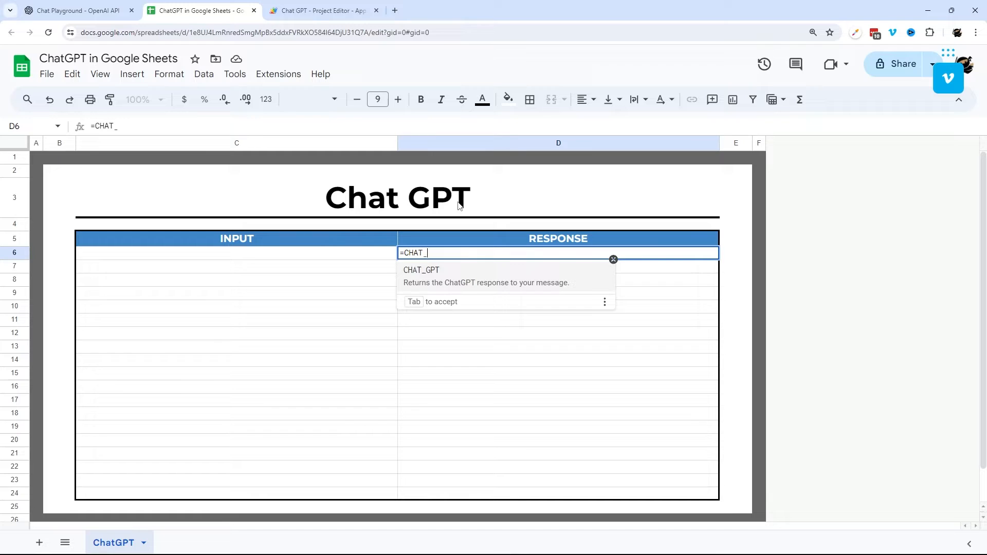
key("Tab")
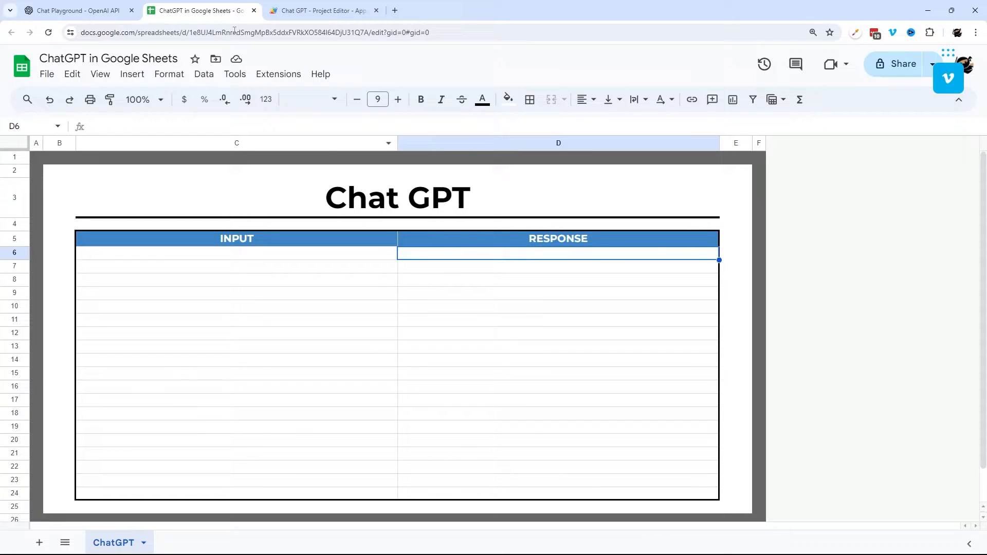
left_click(321, 10)
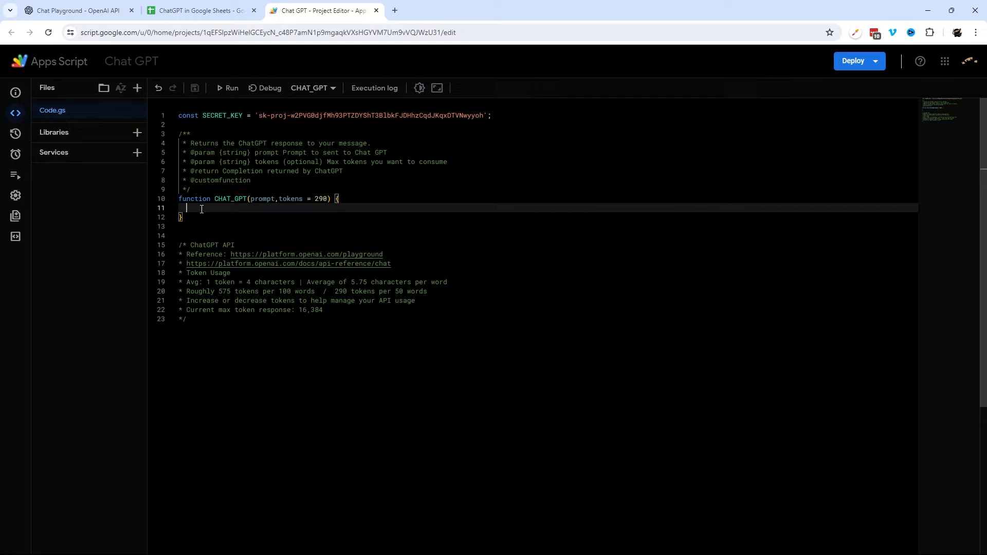
mouse_move(150, 134)
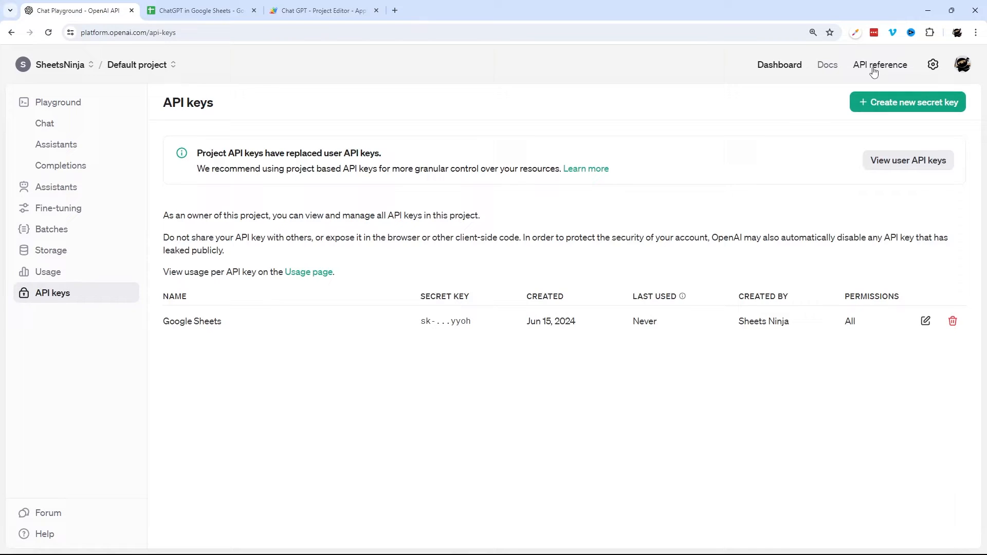
Look up the Create chat completion endpoint in the OpenAI API reference and return to the editor
left_click(879, 63)
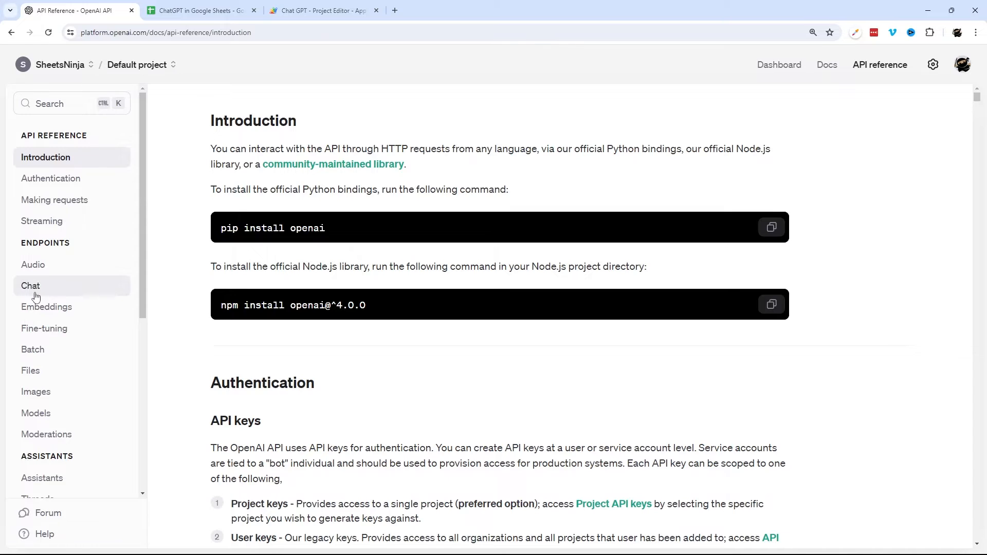
left_click(30, 285)
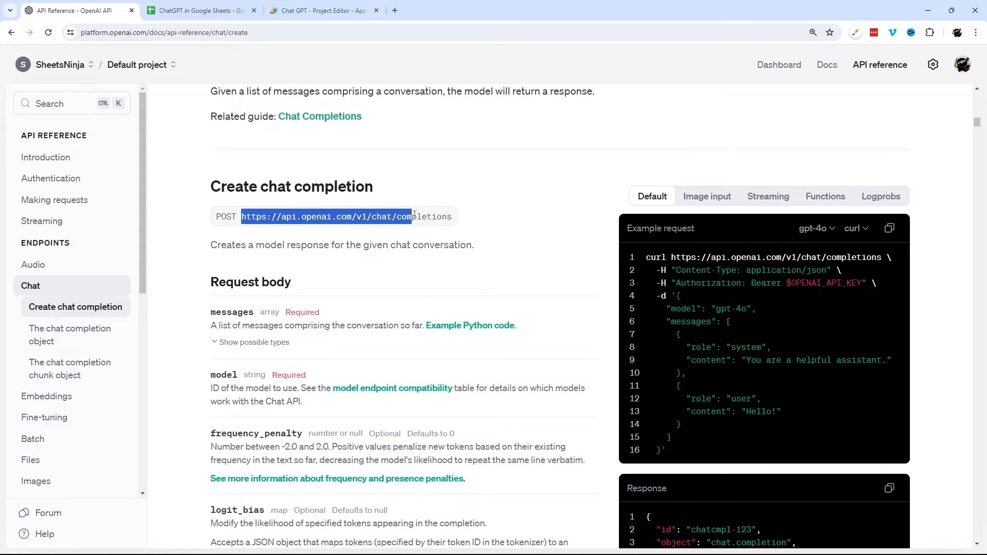
left_click(321, 10)
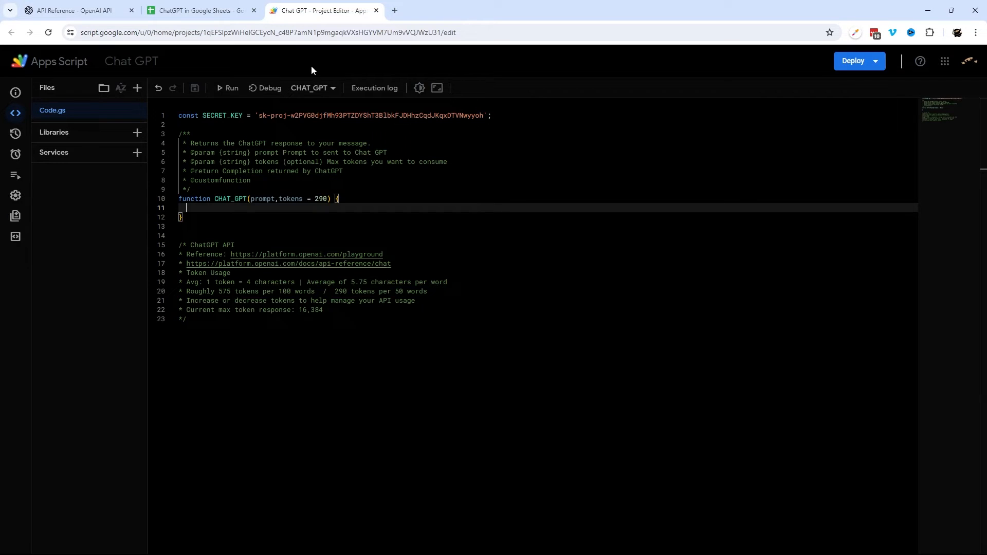
Start the let url line for the chat completions endpoint and end it with a semicolon
type("let url = \"https://api.openai.com/v1/chat/completions")
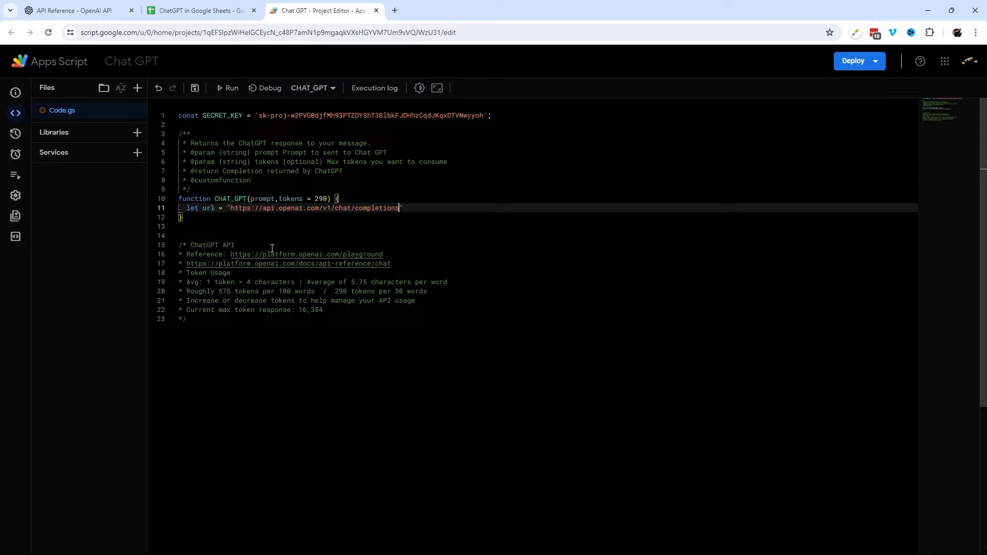
type(";")
key("Enter")
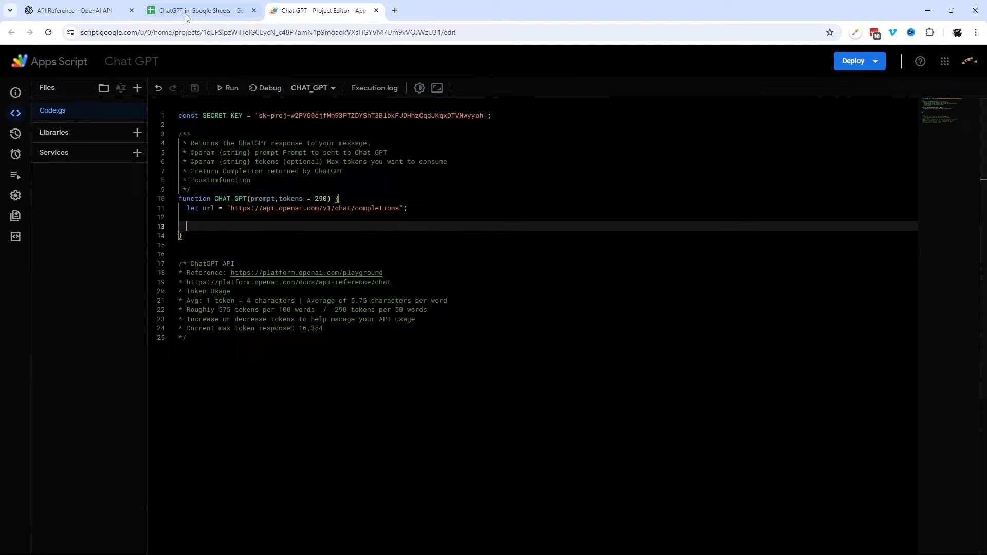
left_click(72, 10)
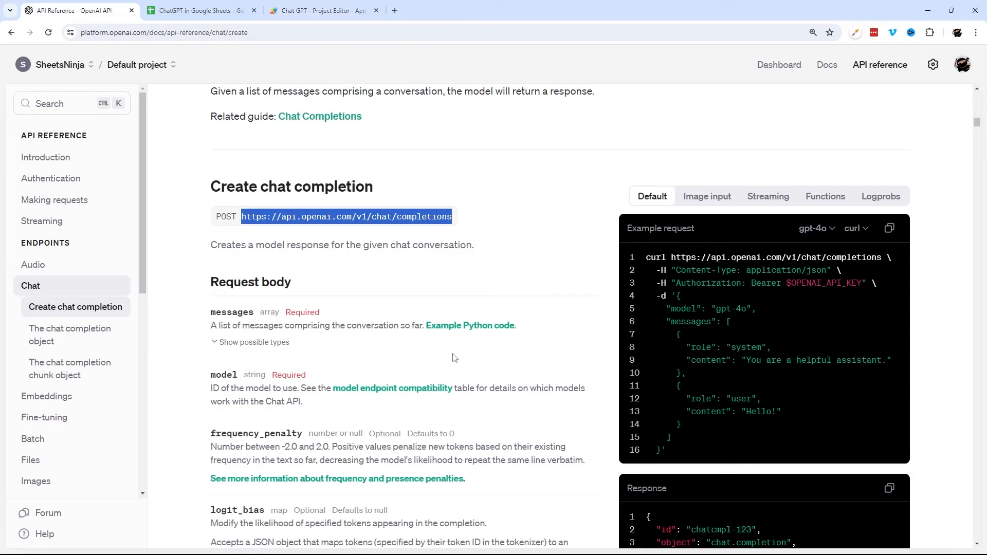
mouse_move(857, 244)
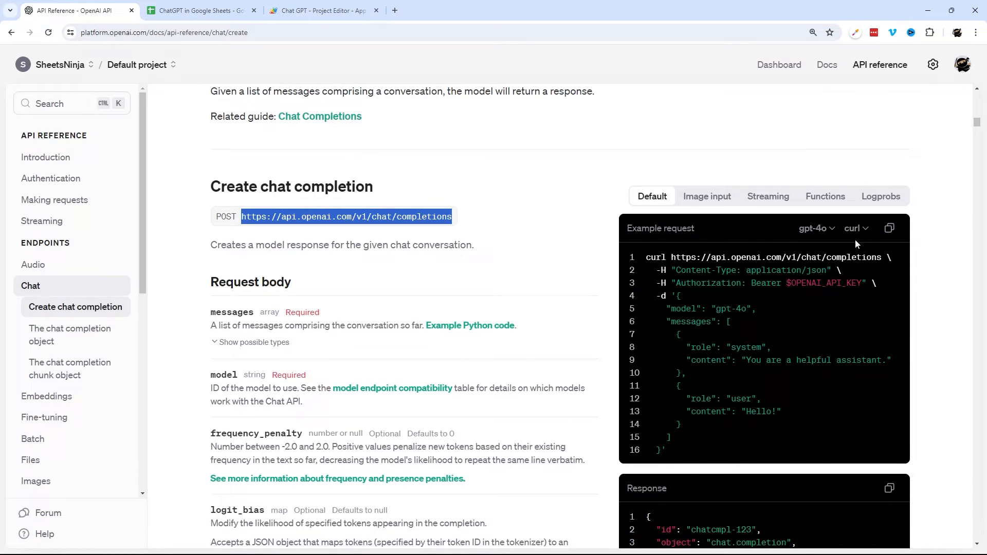
left_click(853, 228)
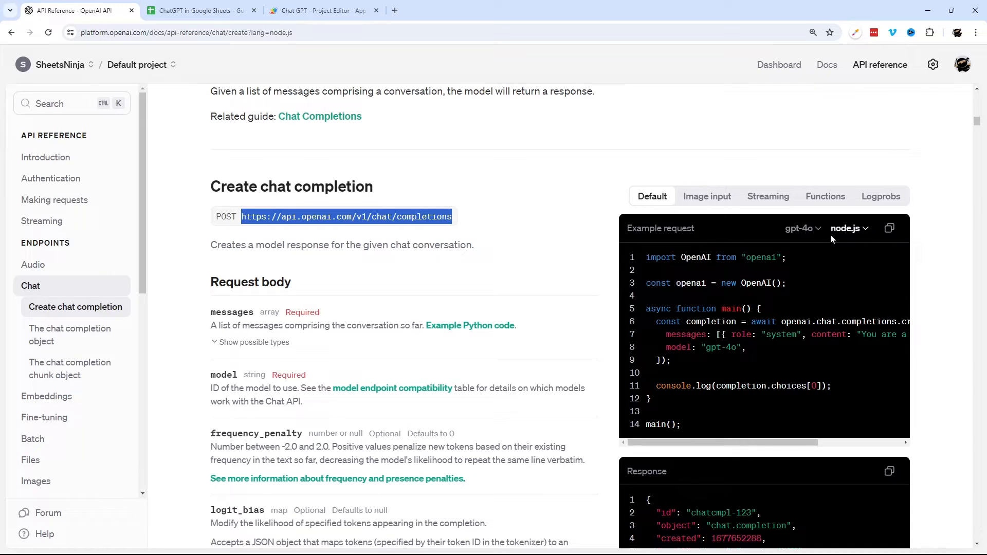
left_click(847, 228)
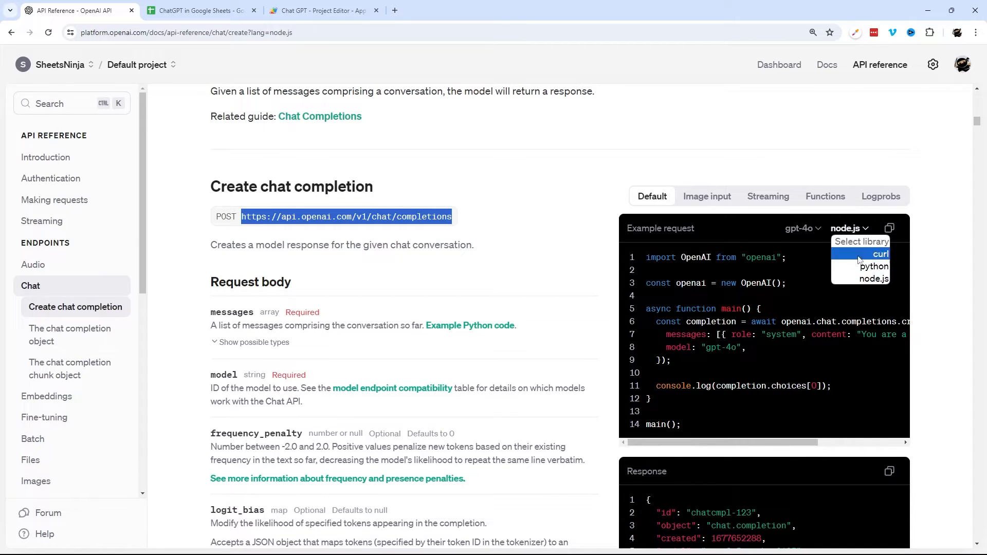
left_click(874, 266)
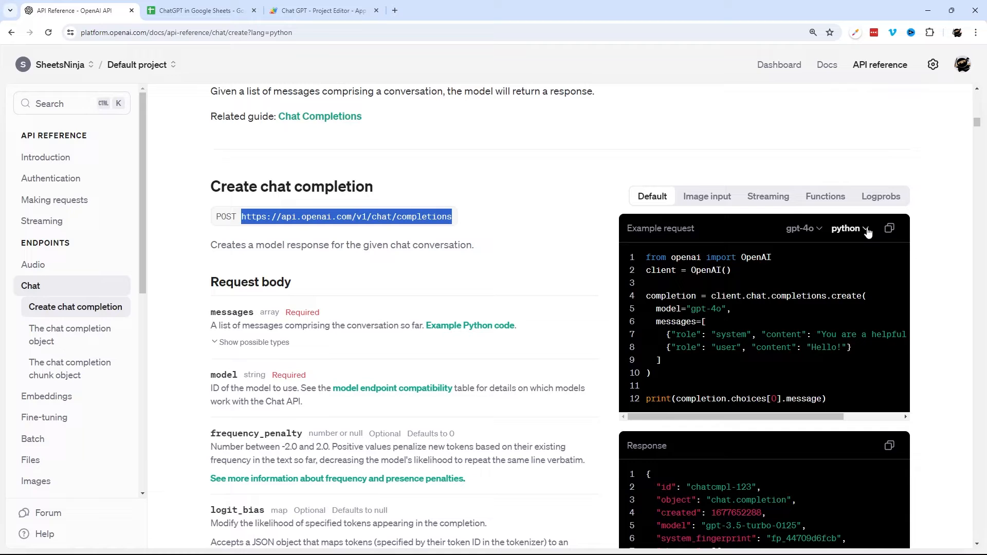
left_click(851, 229)
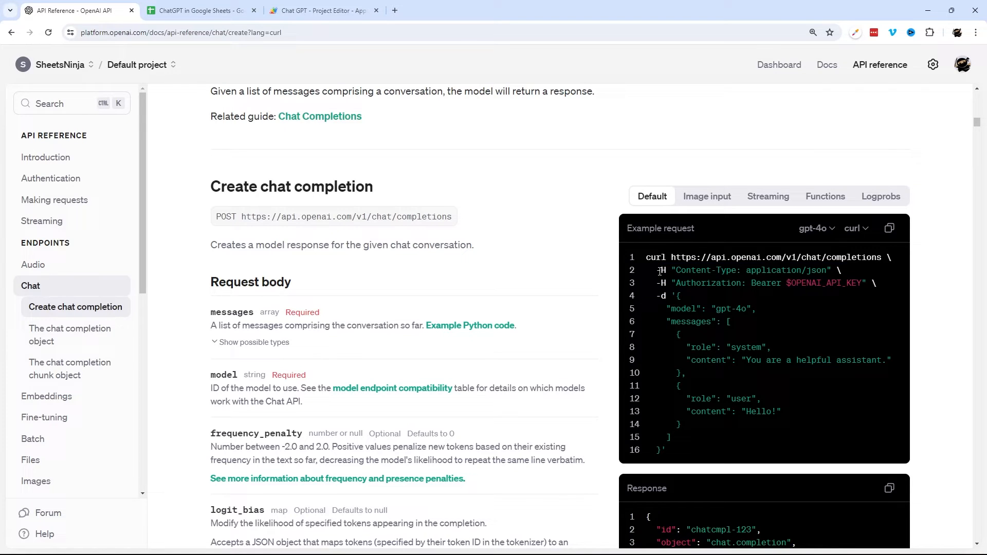
double_click(661, 270)
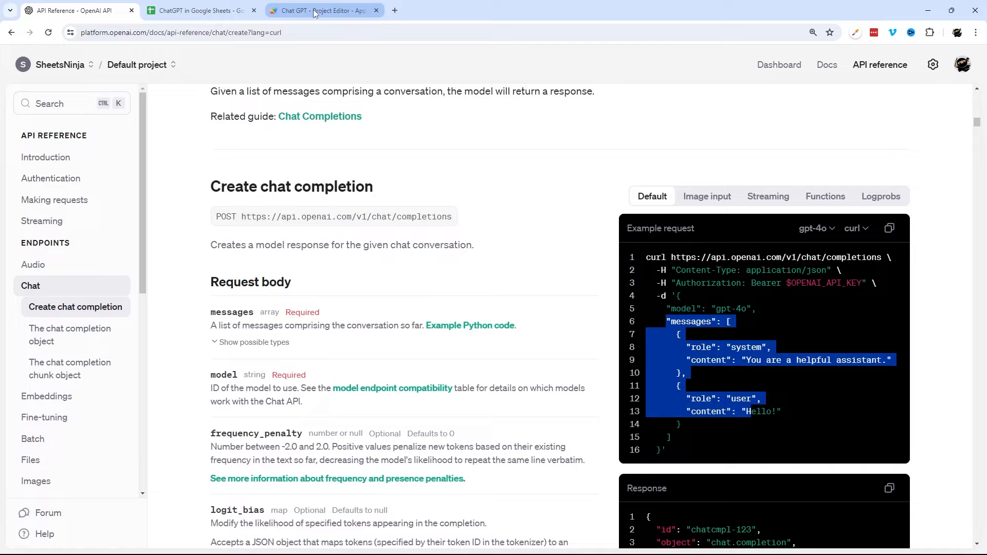
left_click(322, 11)
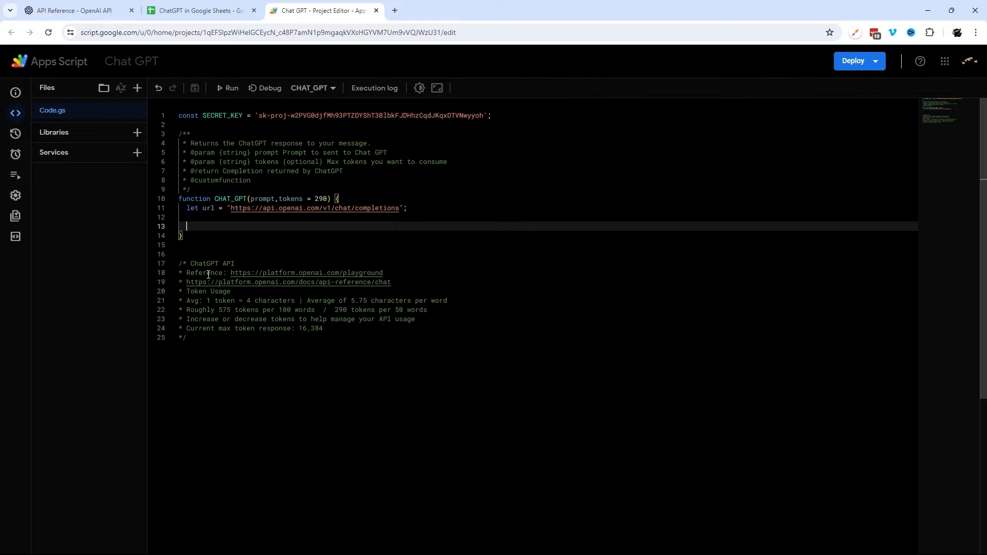
Begin a payload object with "model": "gpt-3.5-turbo"
type("let payload")
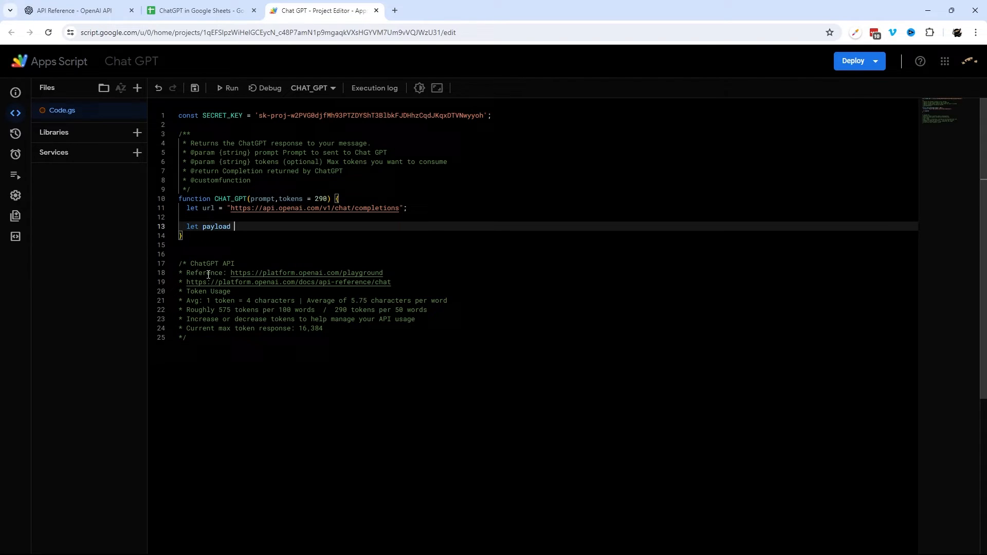
type("= {")
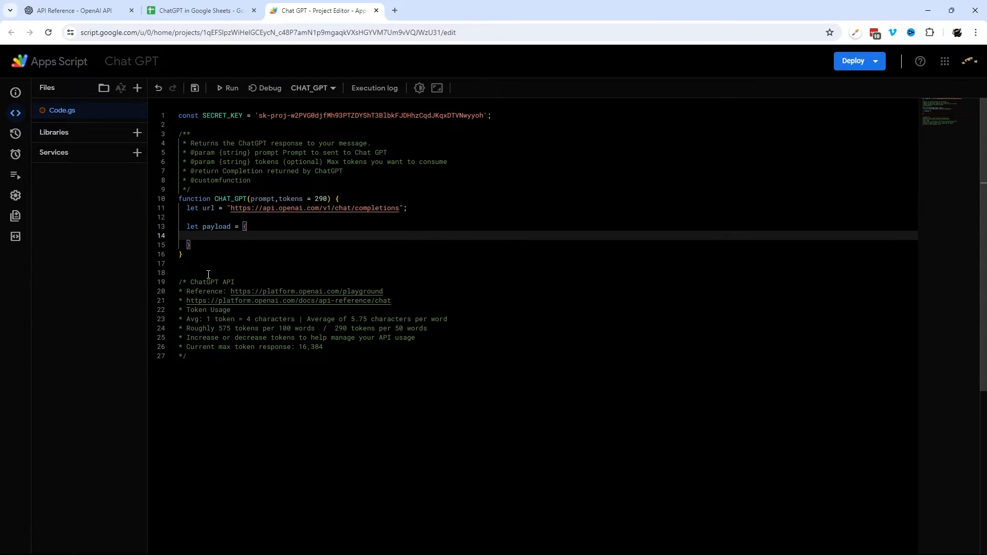
left_click(245, 226)
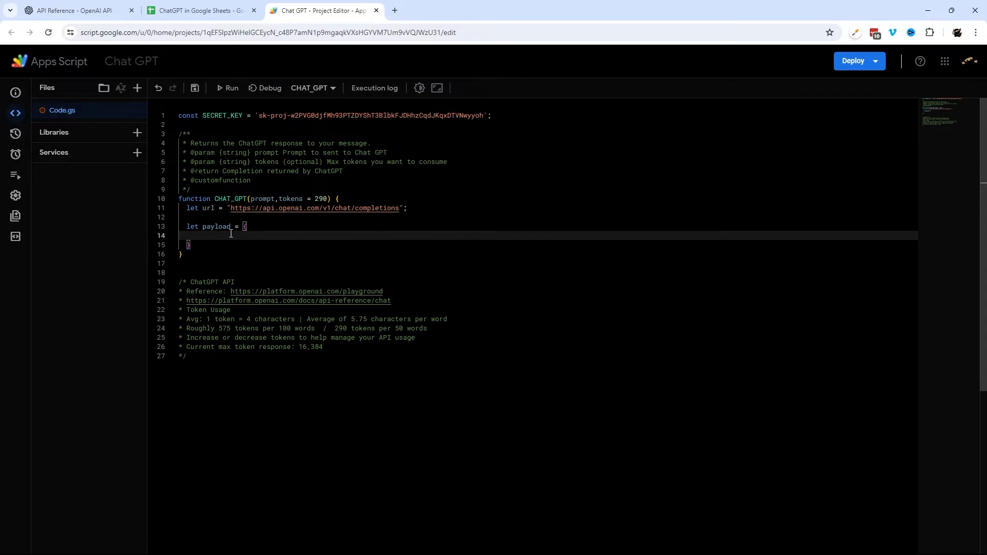
type("\"model\"")
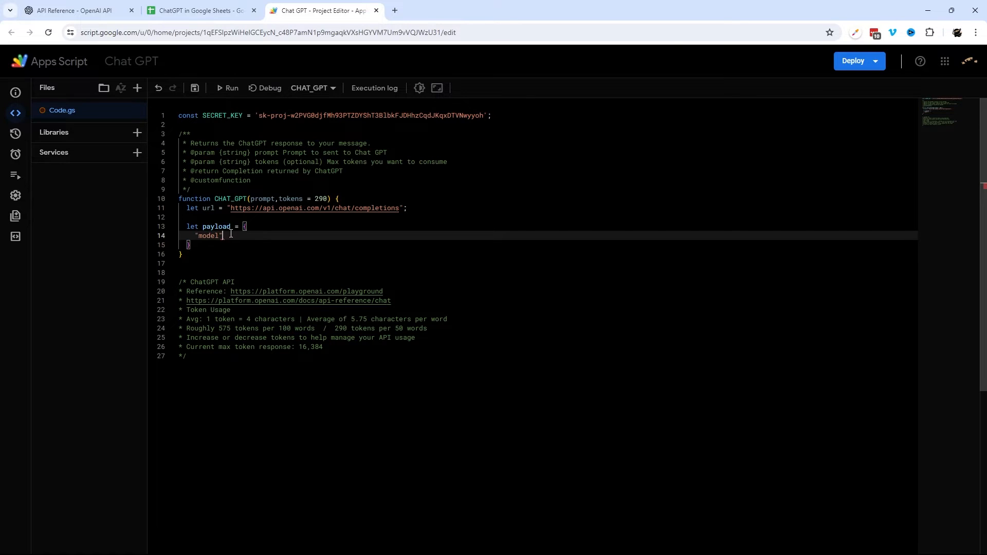
type(": \"gpt\"")
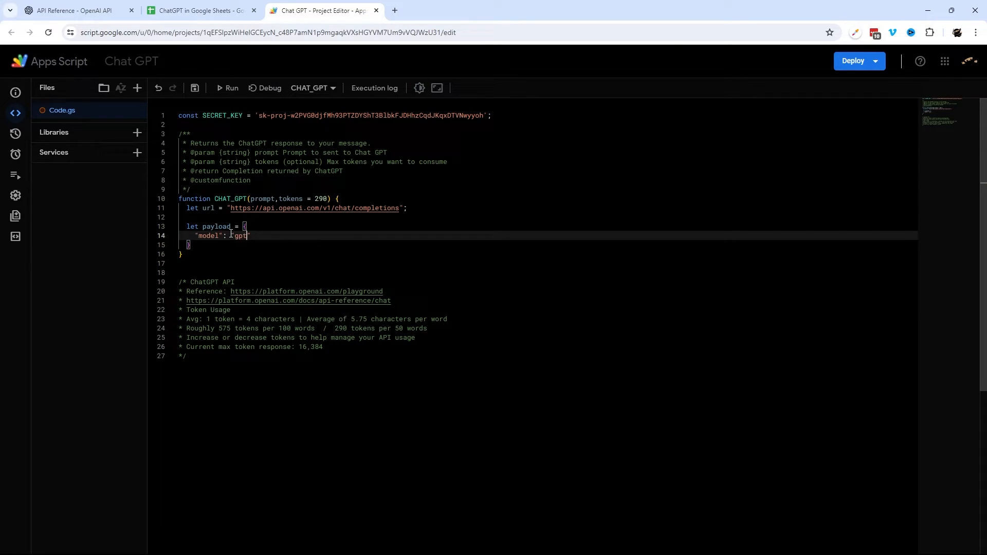
type("-")
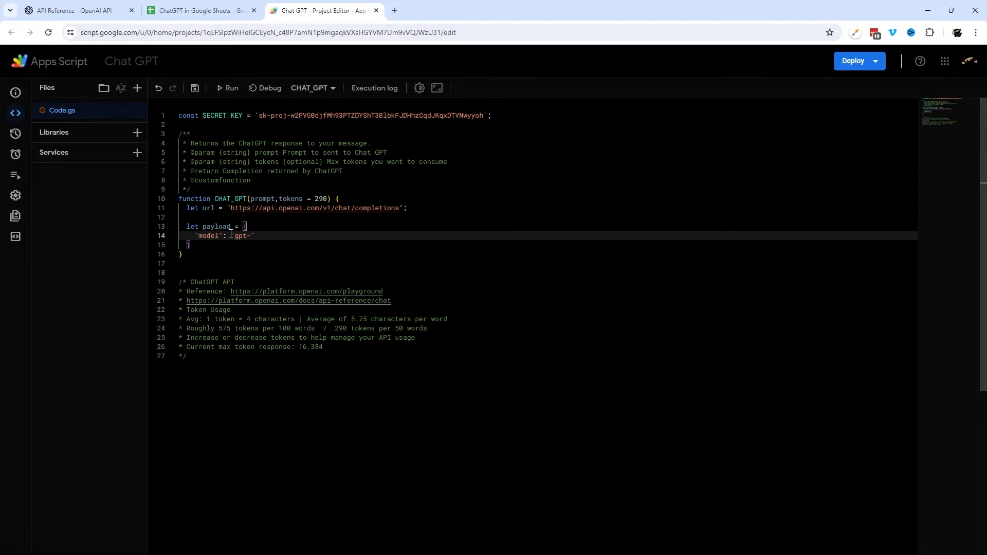
type("3.5-turbo")
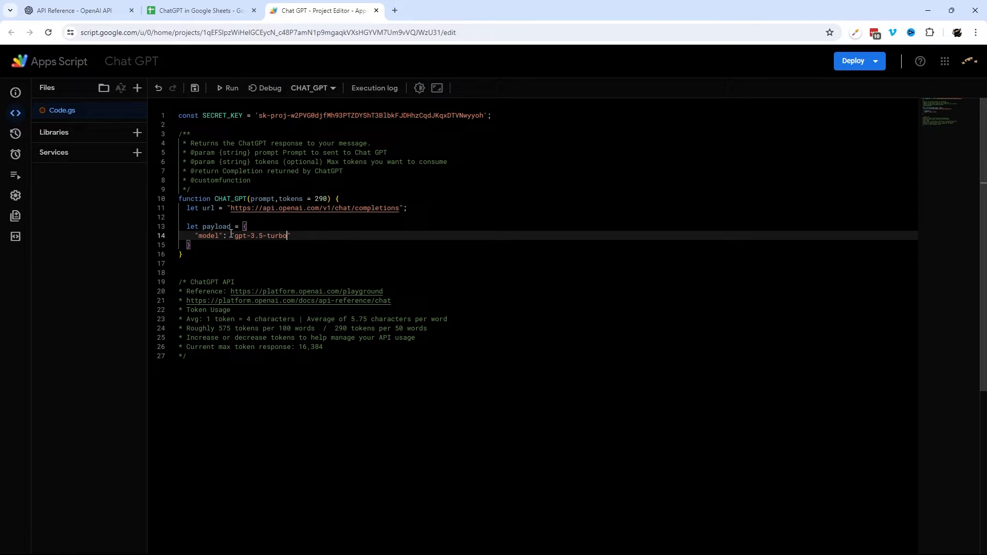
type(",")
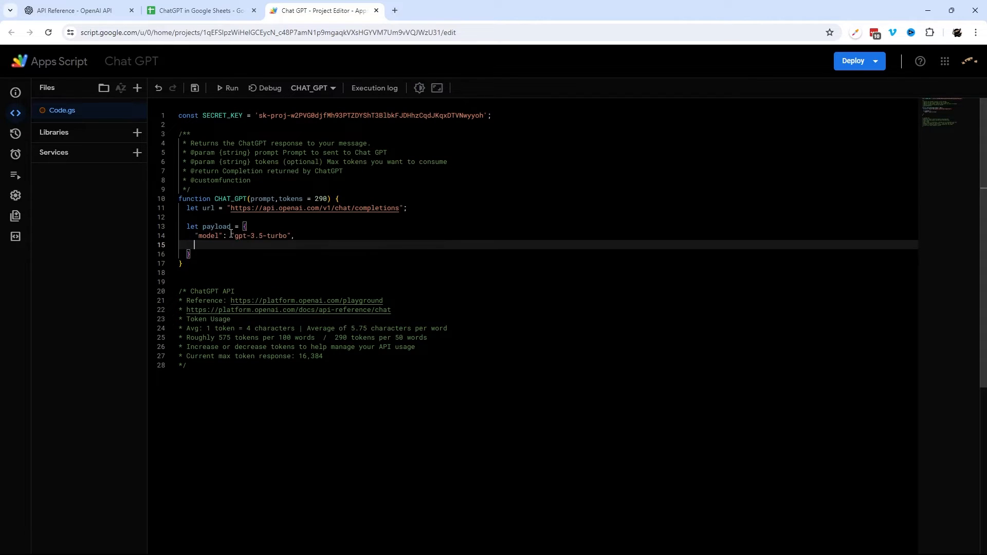
key("enter")
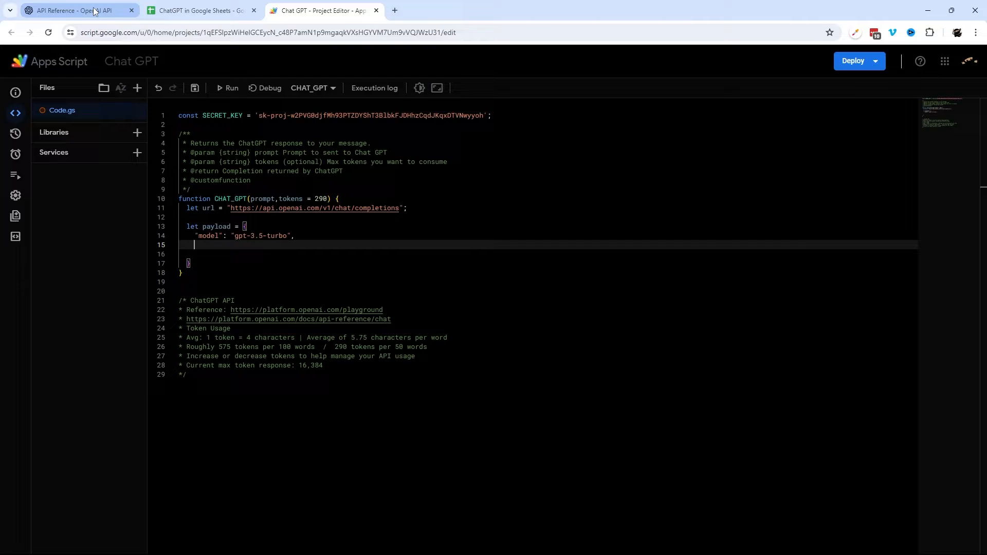
Add a messages array holding one user-role message whose content is the prompt, following the reference example
left_click(75, 10)
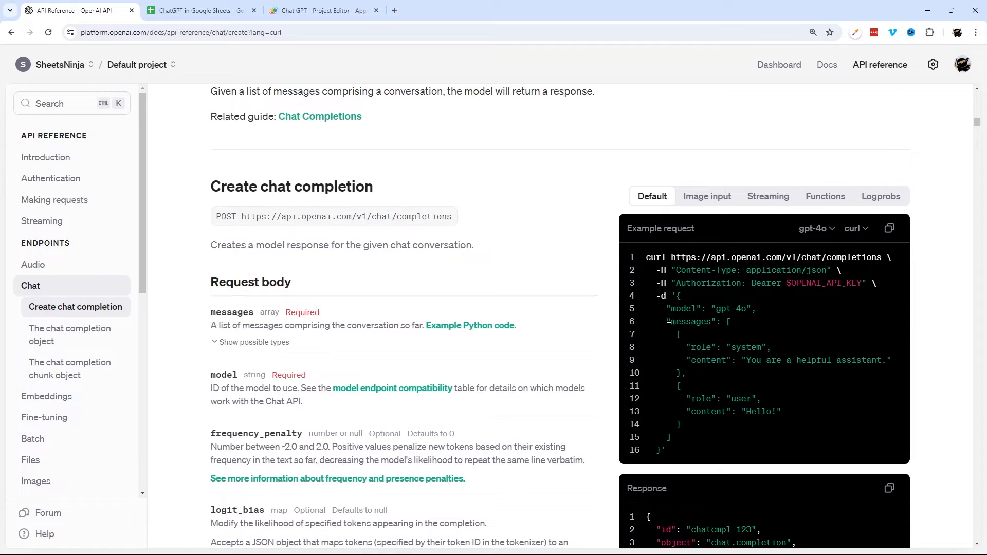
left_click(320, 11)
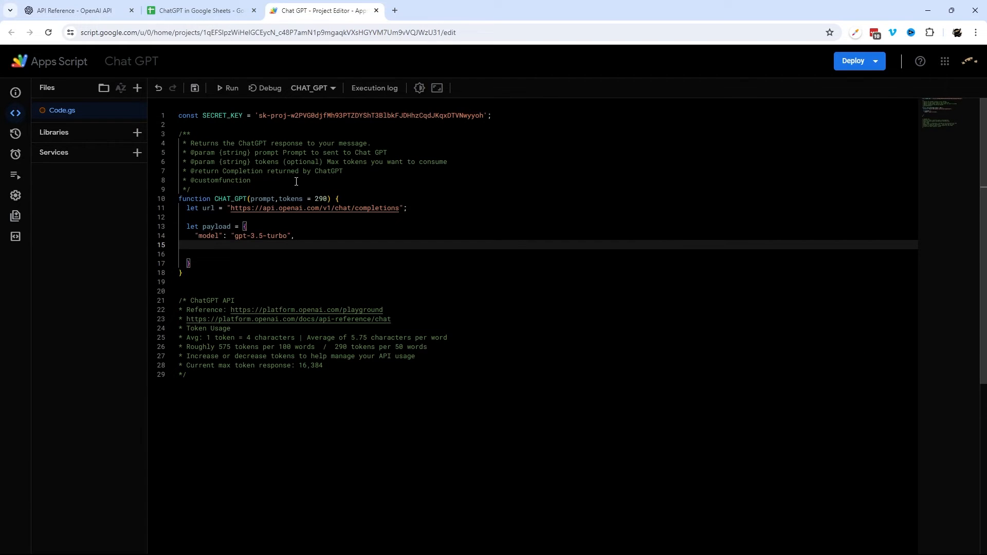
type("\"messages\"")
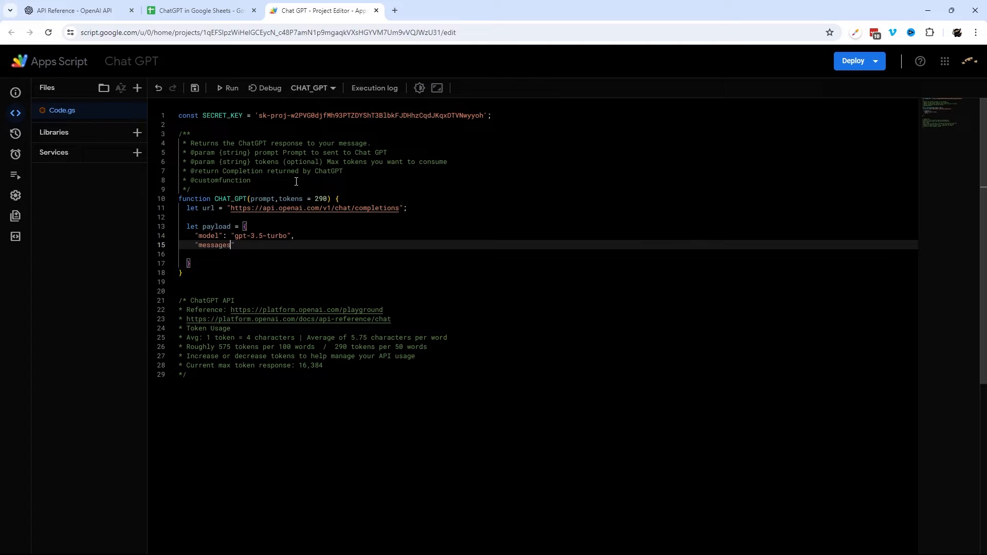
type(":")
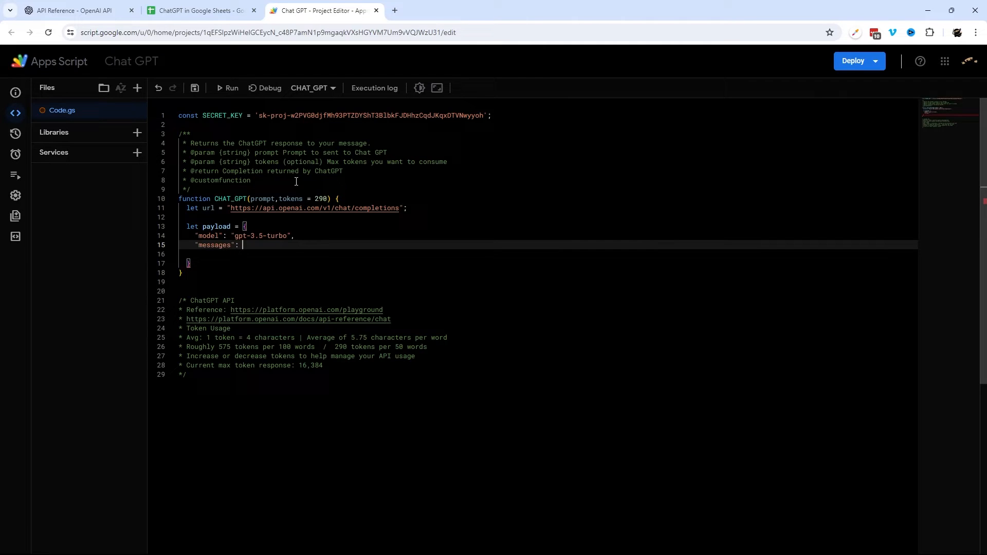
type("[]")
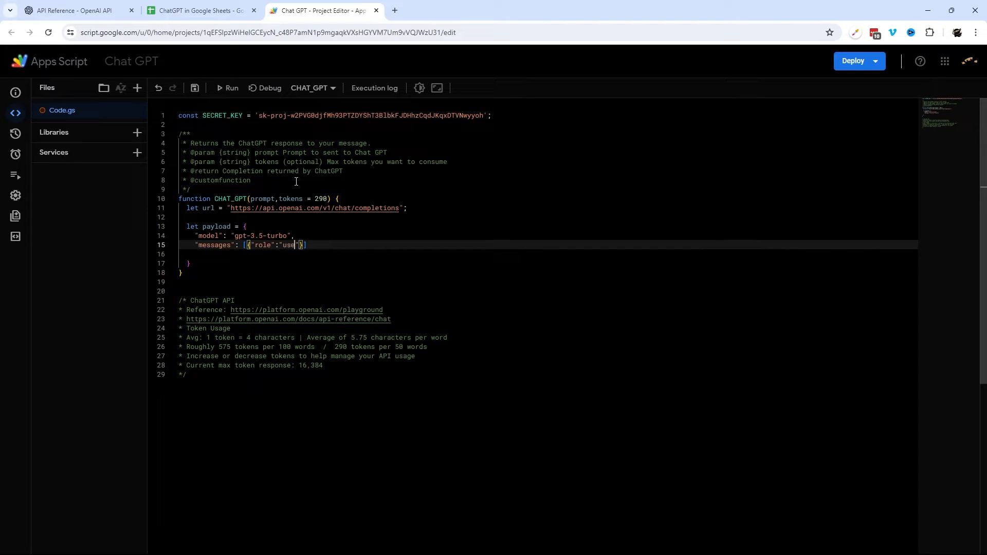
type("r")
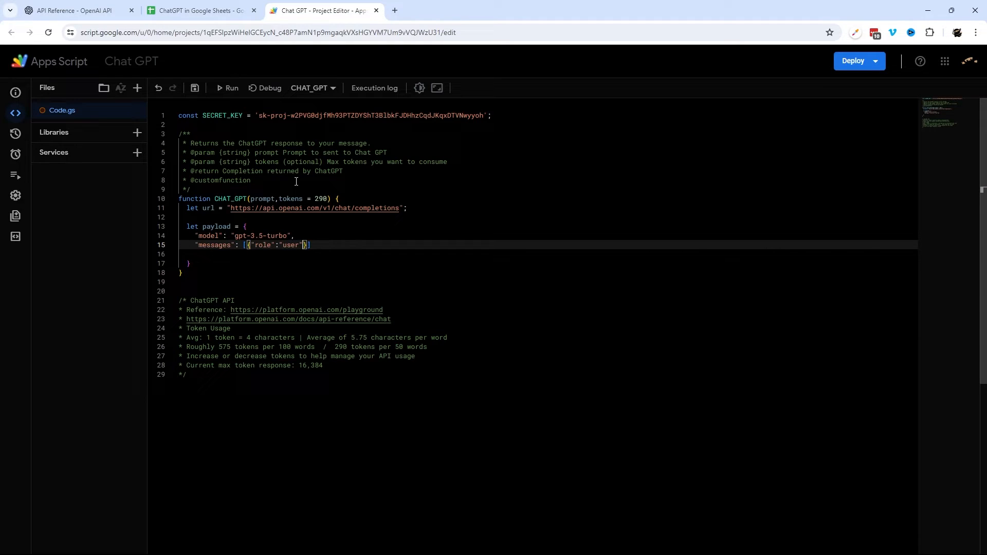
type(",\"\"")
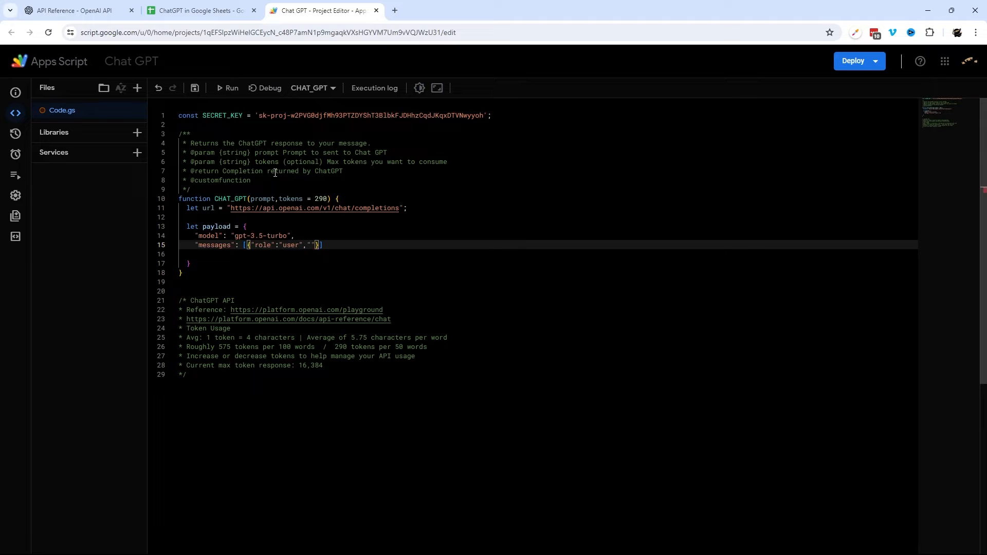
left_click(69, 10)
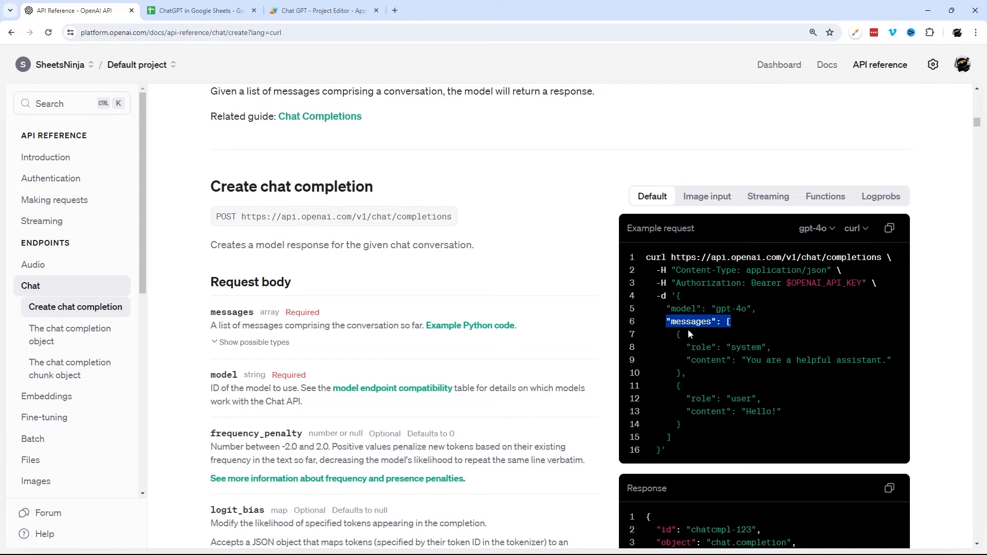
double_click(746, 347)
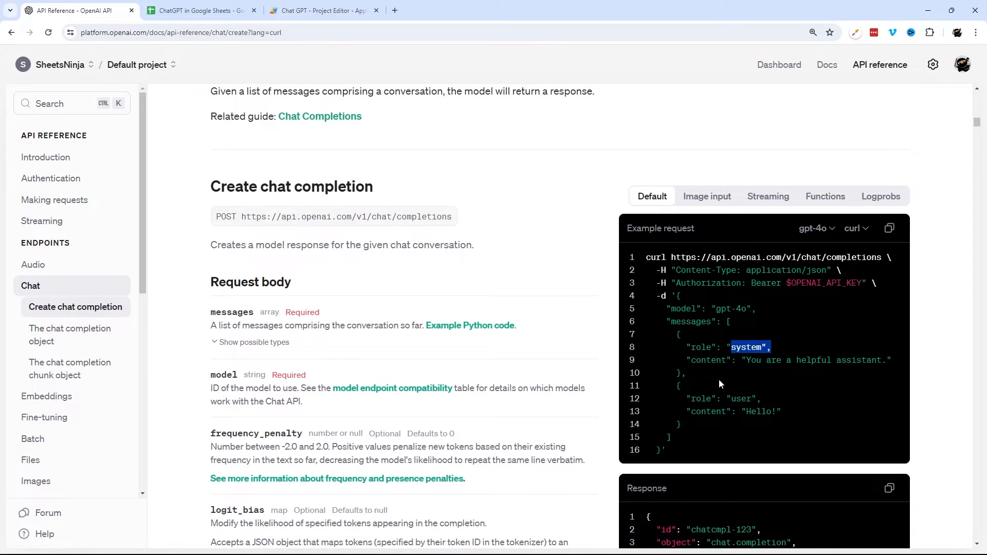
double_click(743, 398)
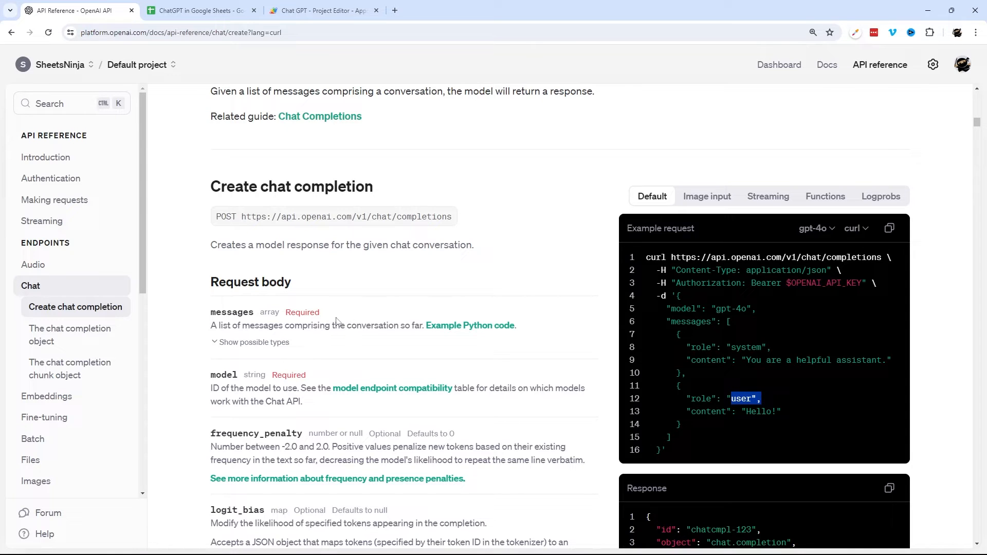
left_click(320, 11)
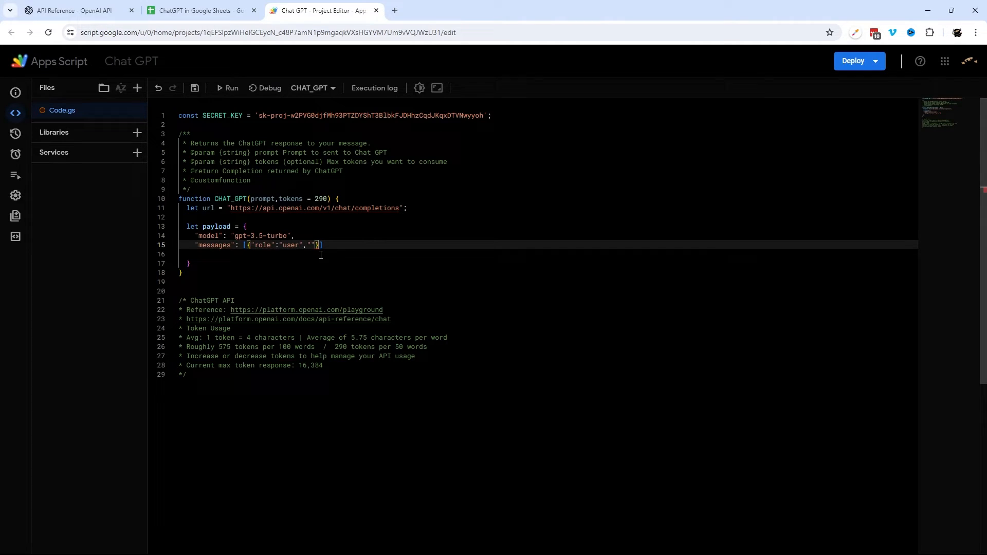
type("content")
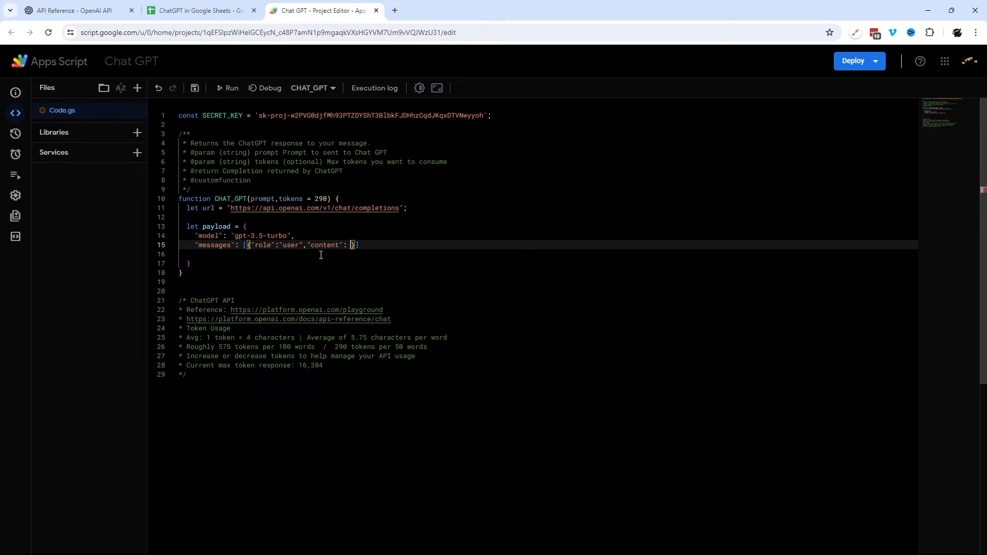
type("prompt")
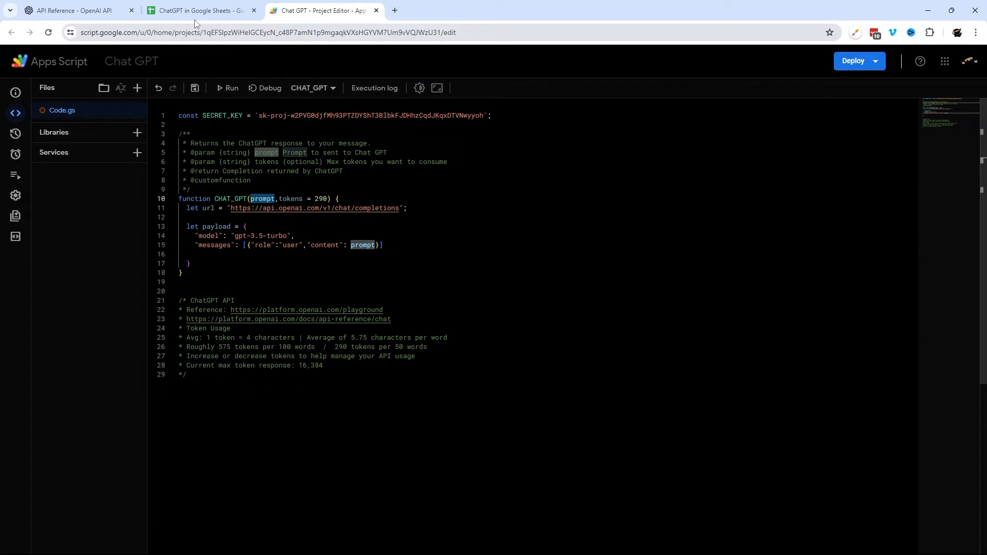
Glance at the =CHAT_GPT( formula in the Sheets tab and return to the script
left_click(201, 11)
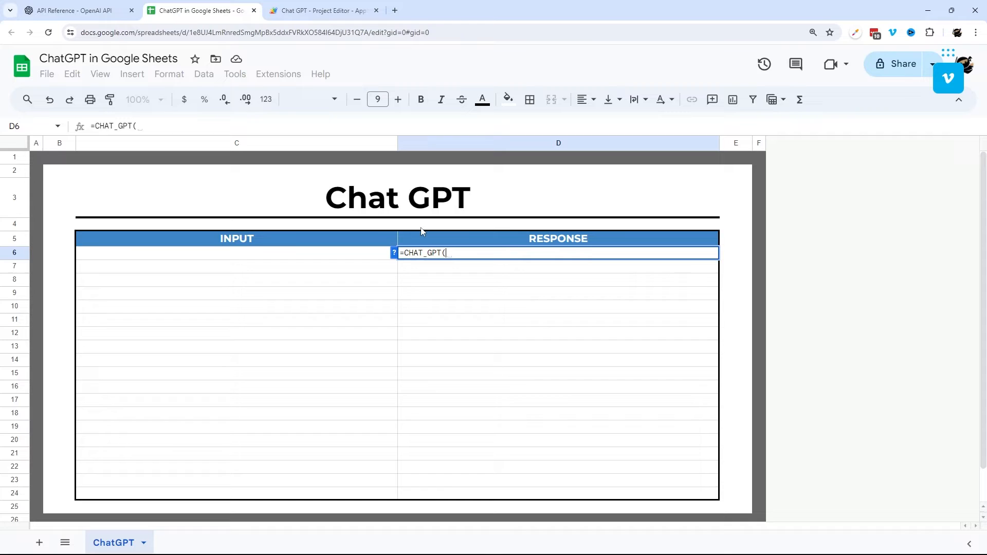
mouse_move(223, 259)
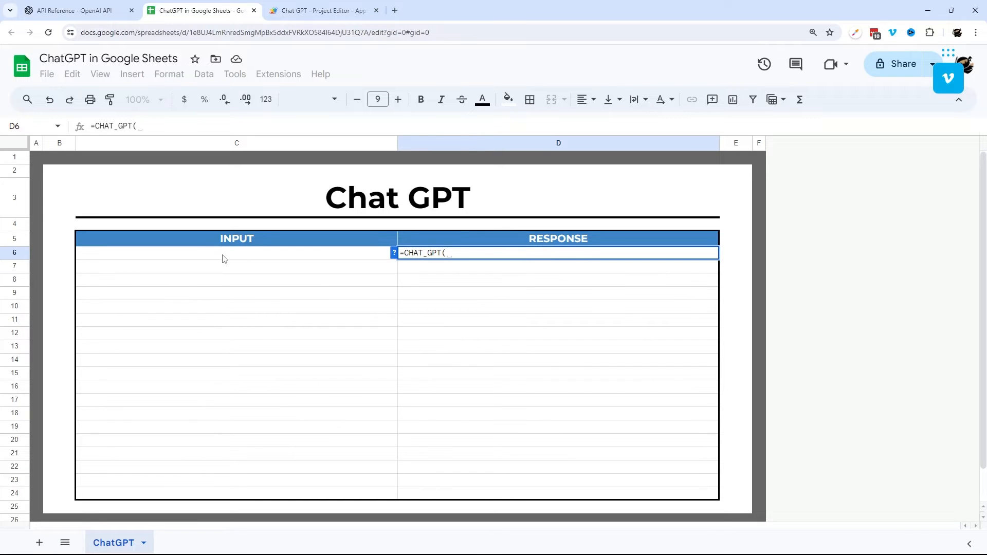
type("\"Tpy")
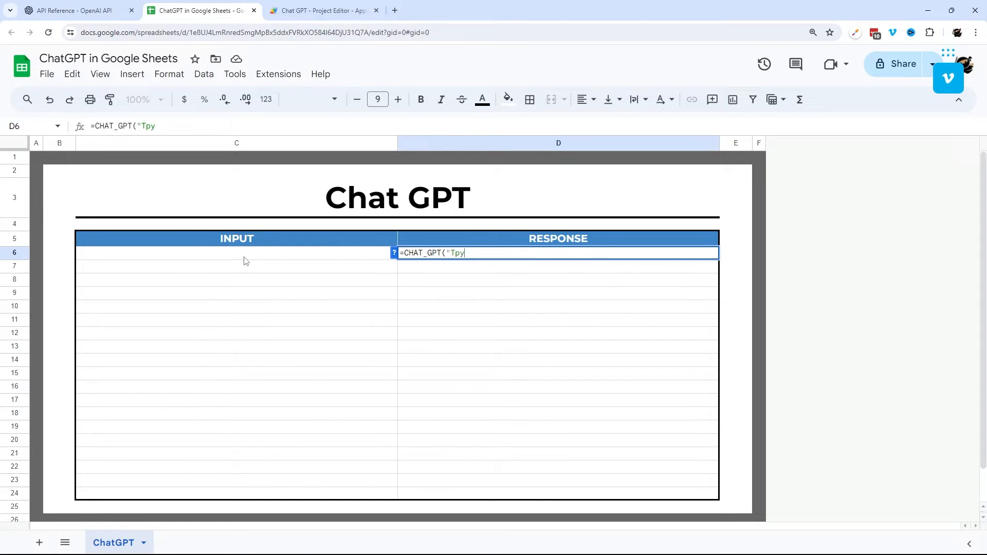
left_click(321, 10)
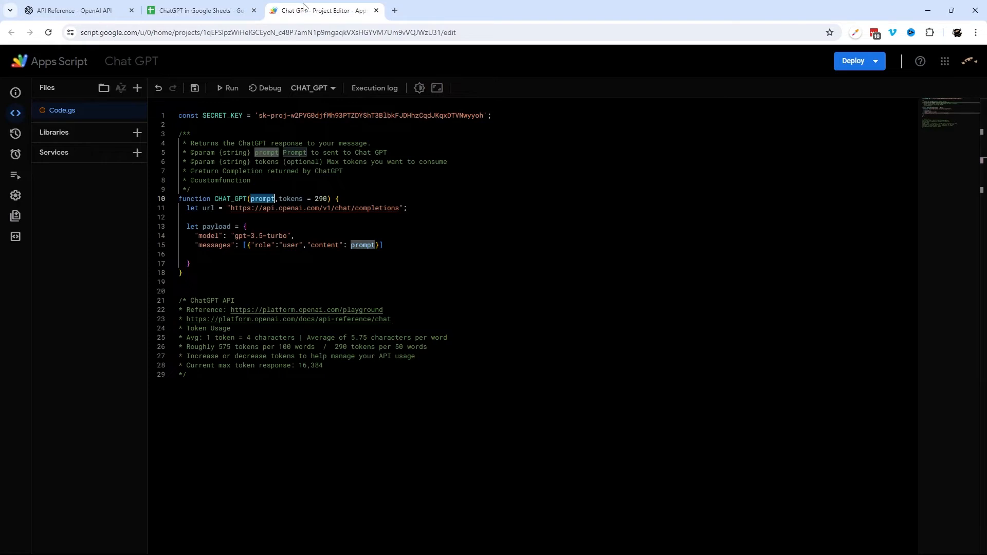
Add "max_tokens": tokens to the payload after the messages line
left_click(276, 198)
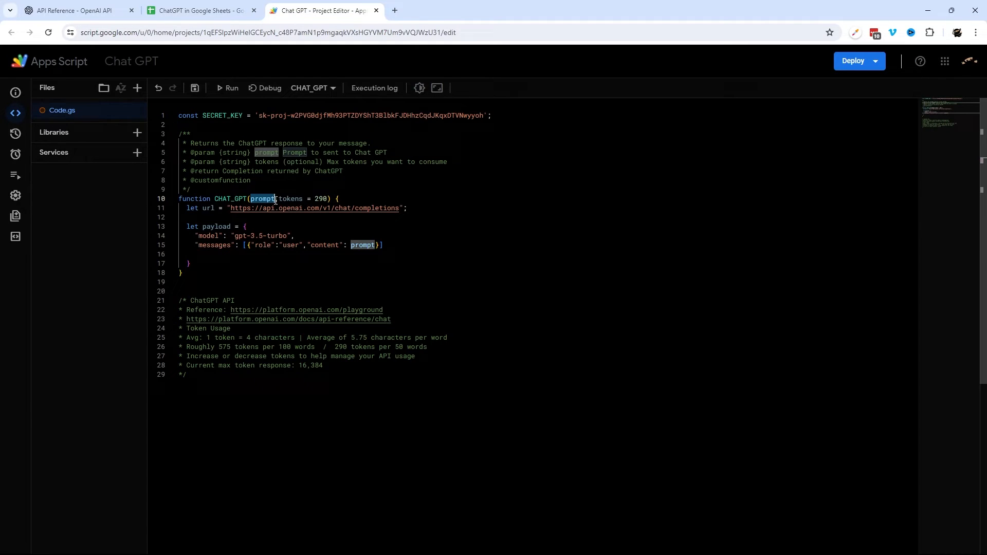
left_click(382, 245)
type(",")
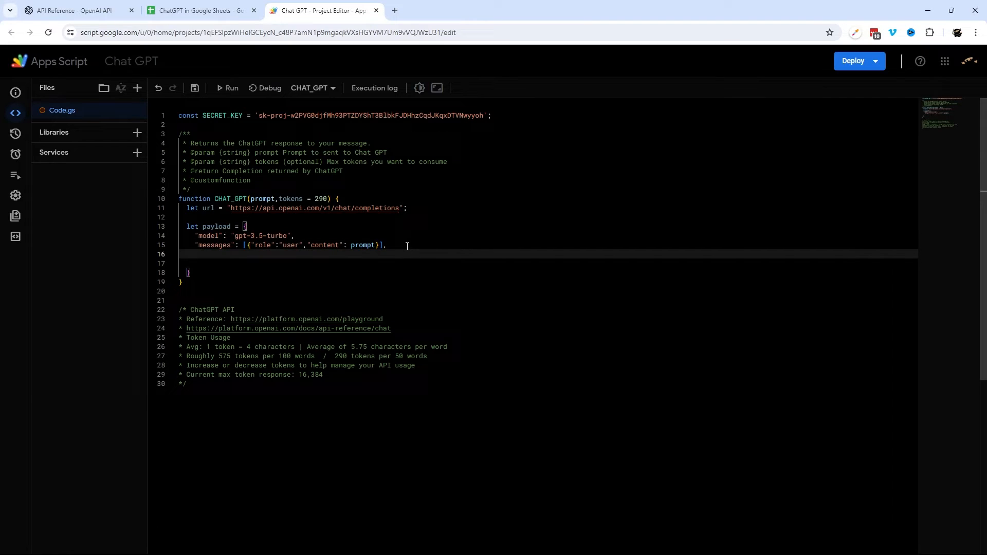
type("\"max_t")
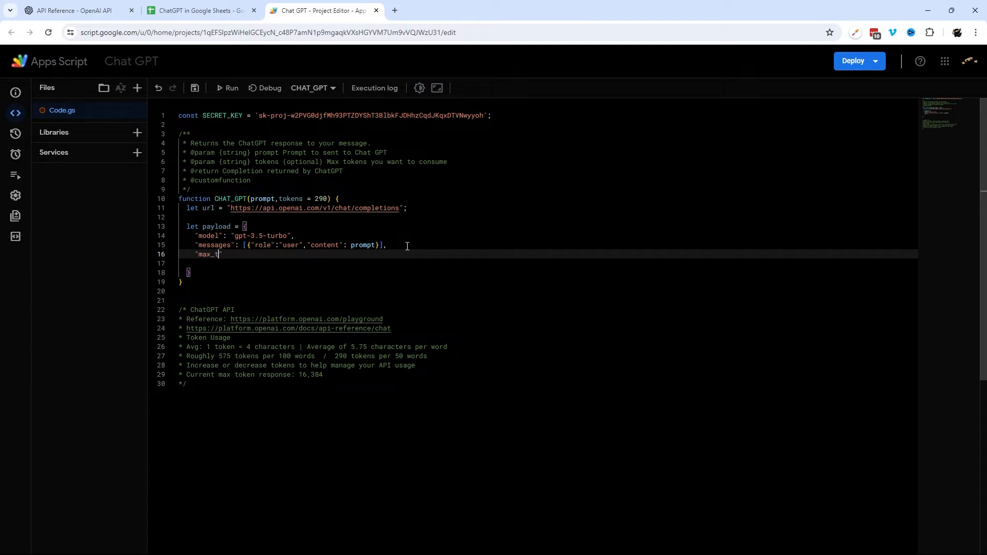
type("okens\"")
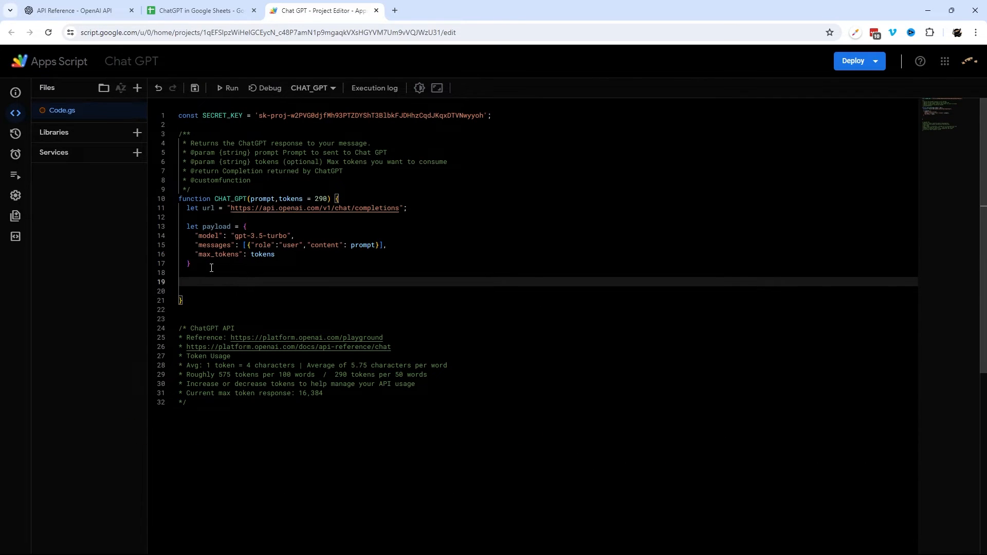
left_click(75, 10)
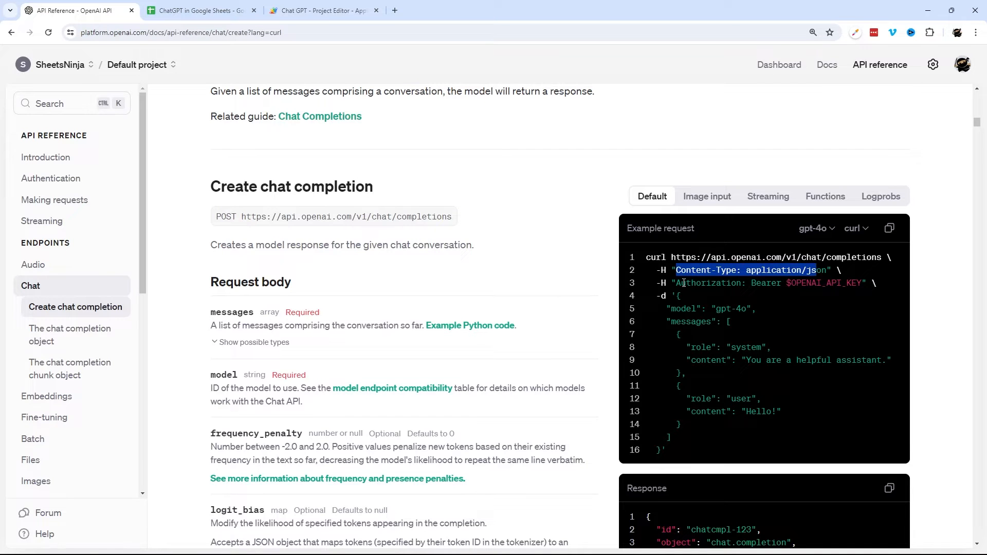
left_click(321, 10)
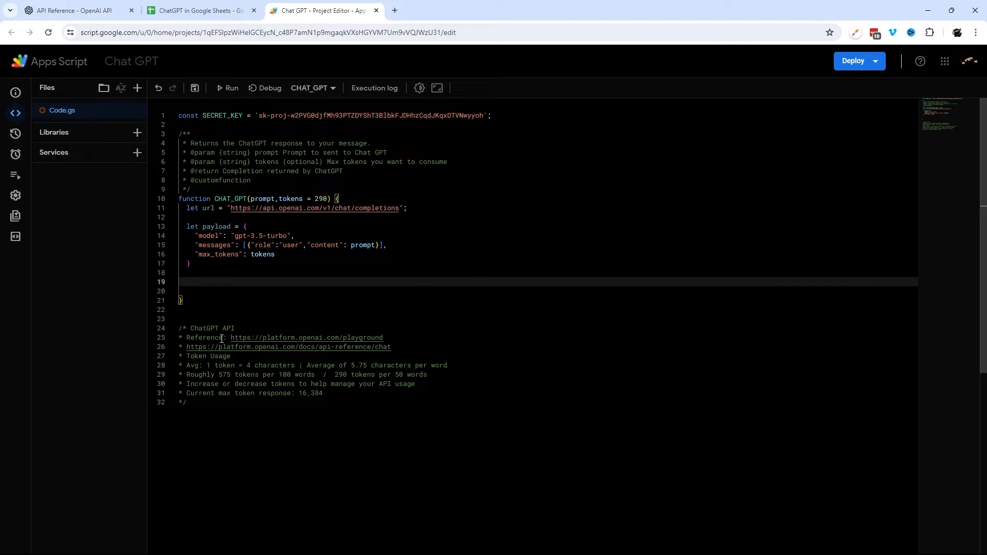
Declare an options object with contentType application/json and Authorization header "Bearer " + SECRET_KEY
type("let options")
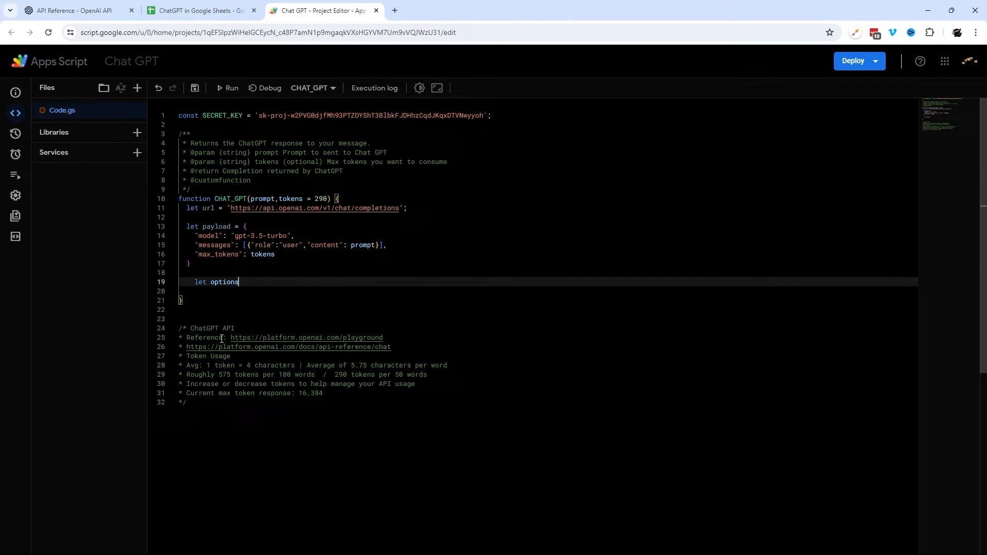
type("= {")
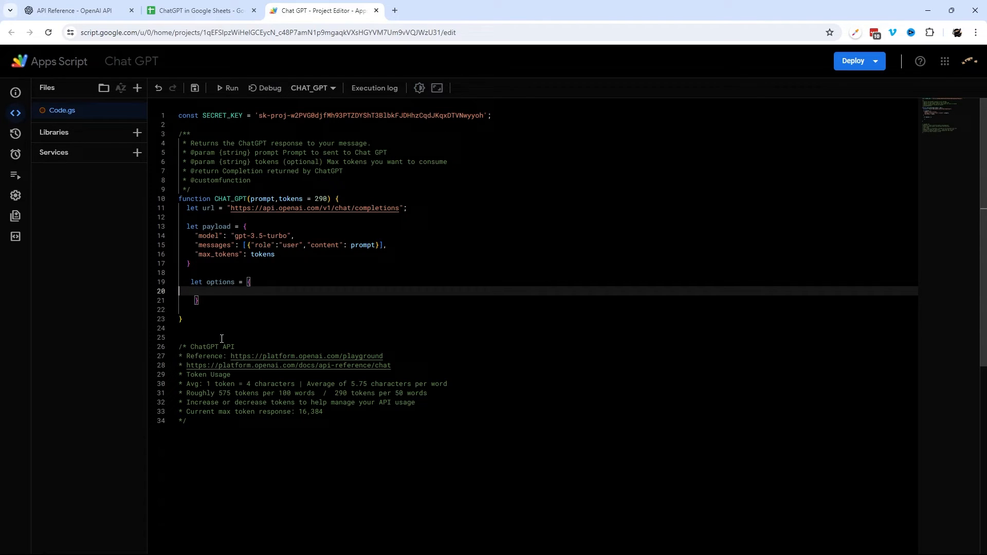
type("\"con")
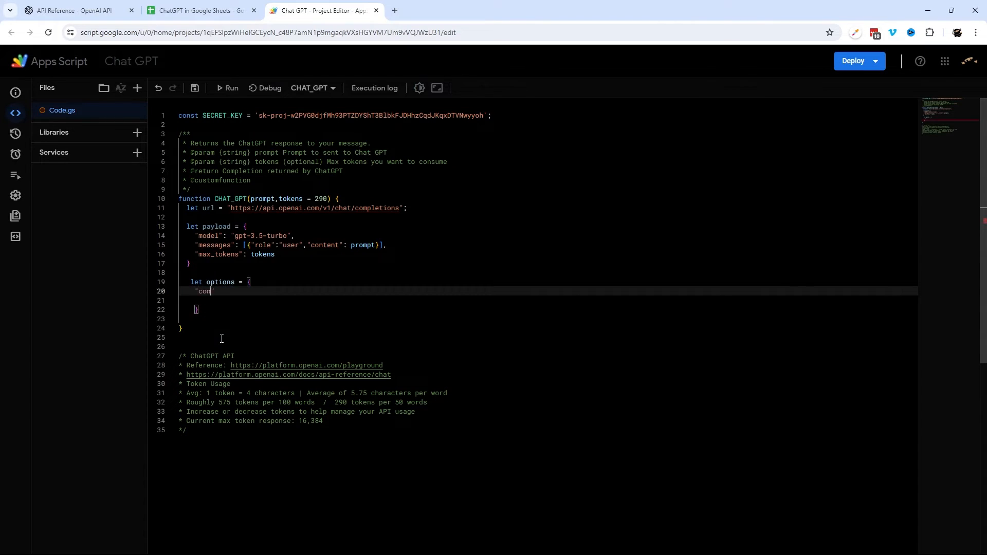
type("tentType\": \"applicatio")
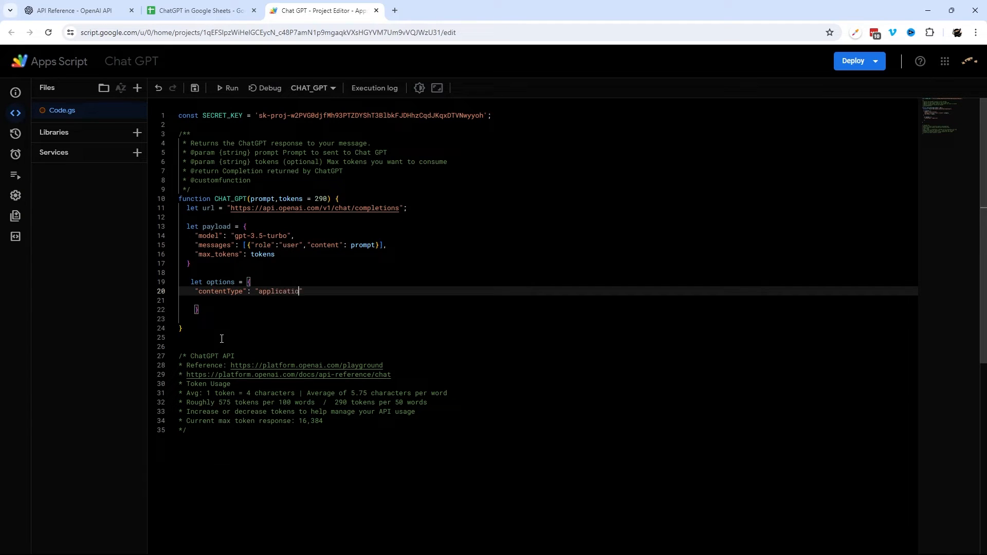
type("n/json")
left_click(547, 300)
type("\"headers\": {")
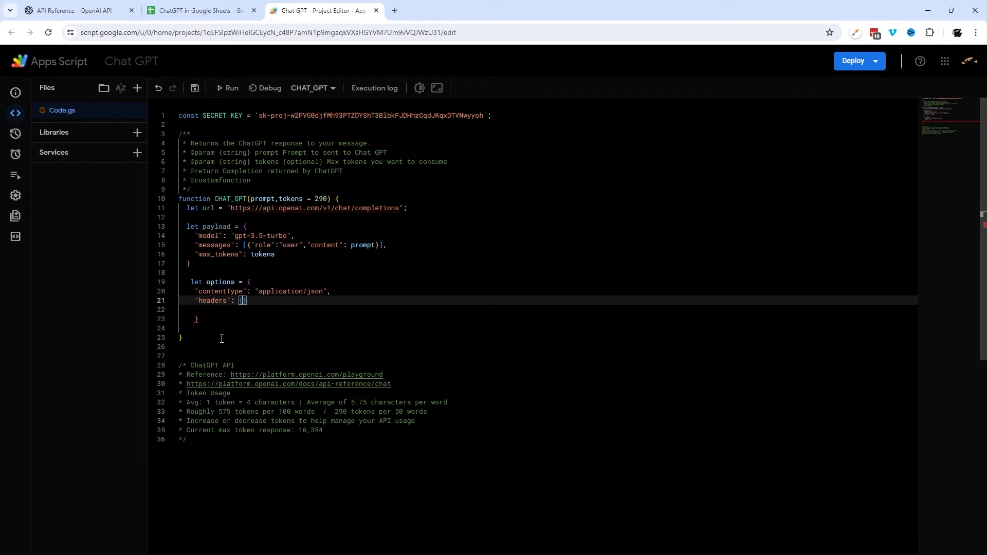
type("Authorization: \"")
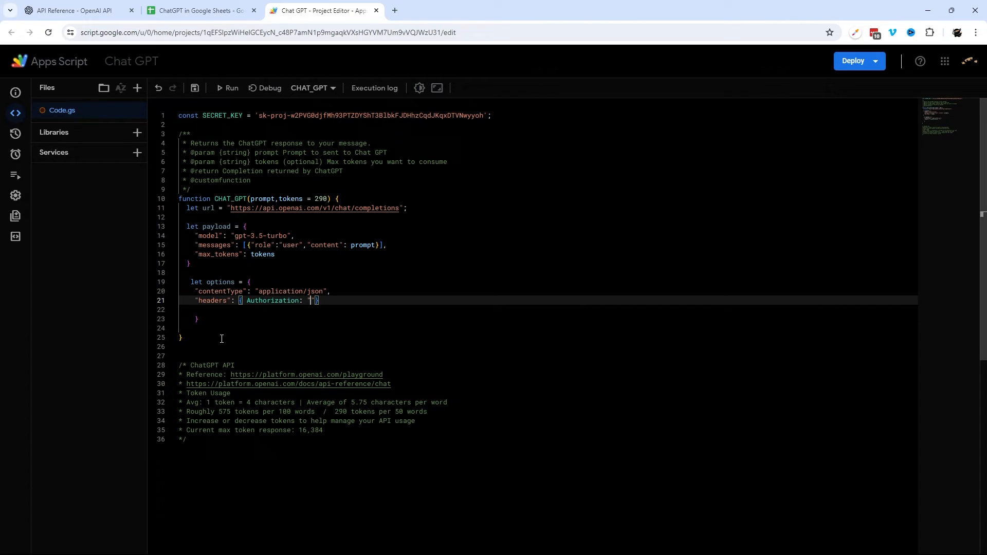
type("Bearer")
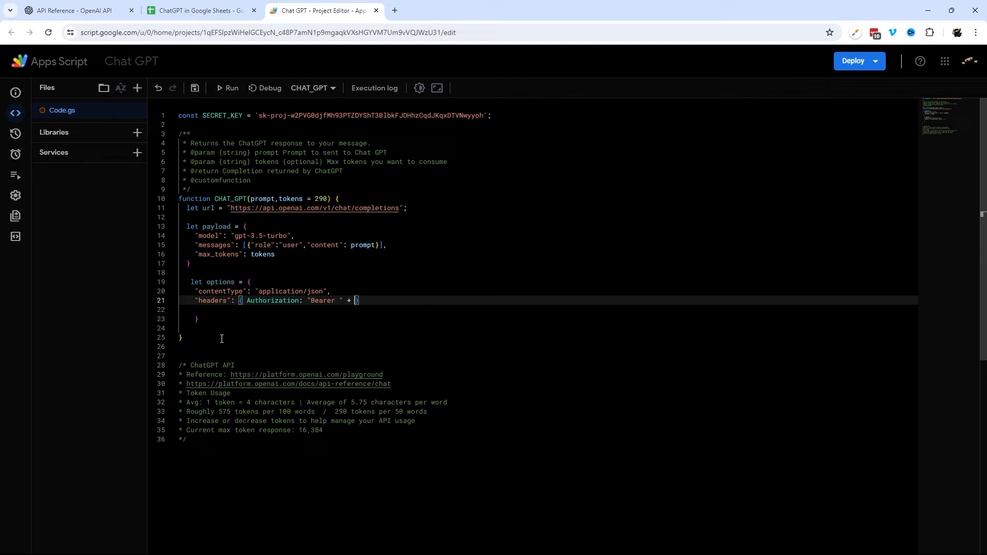
type("SECRET_KEY")
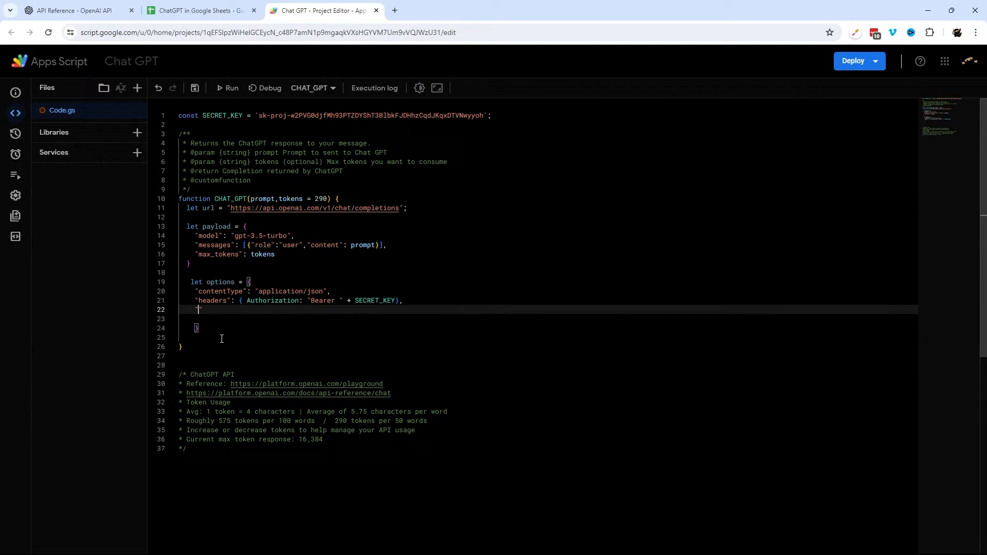
Add the payload entry as JSON.stringify(payload) to the options object
type("\"payload\"")
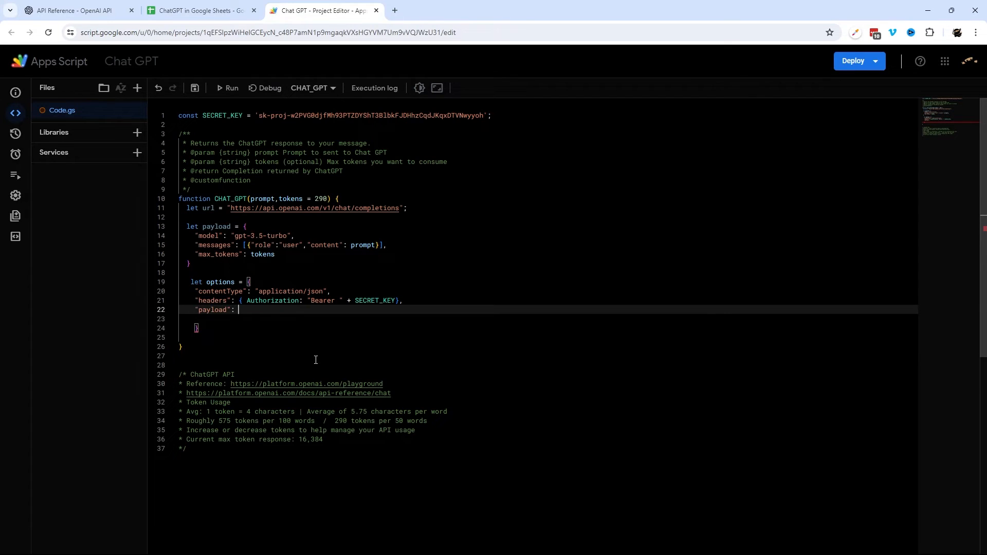
type("JSON")
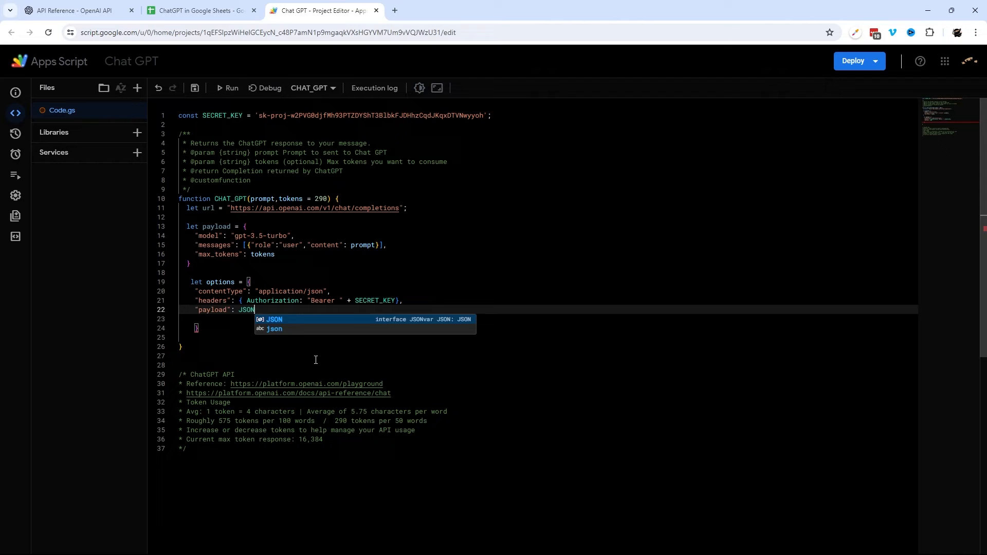
type(".stringify(")
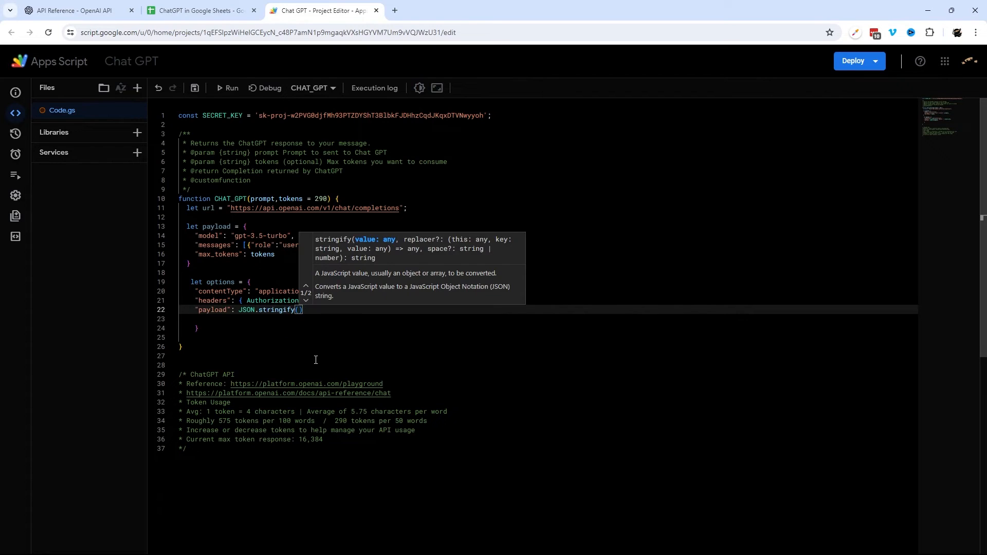
type("payload")
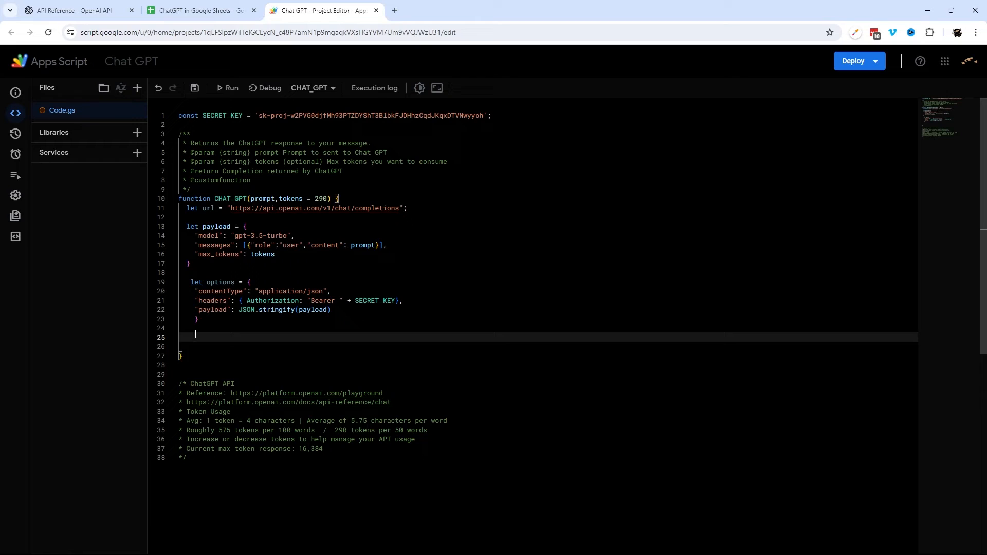
Write let results = JSON.parse(UrlFetchApp.fetch(url, options).getContentText());
type("let")
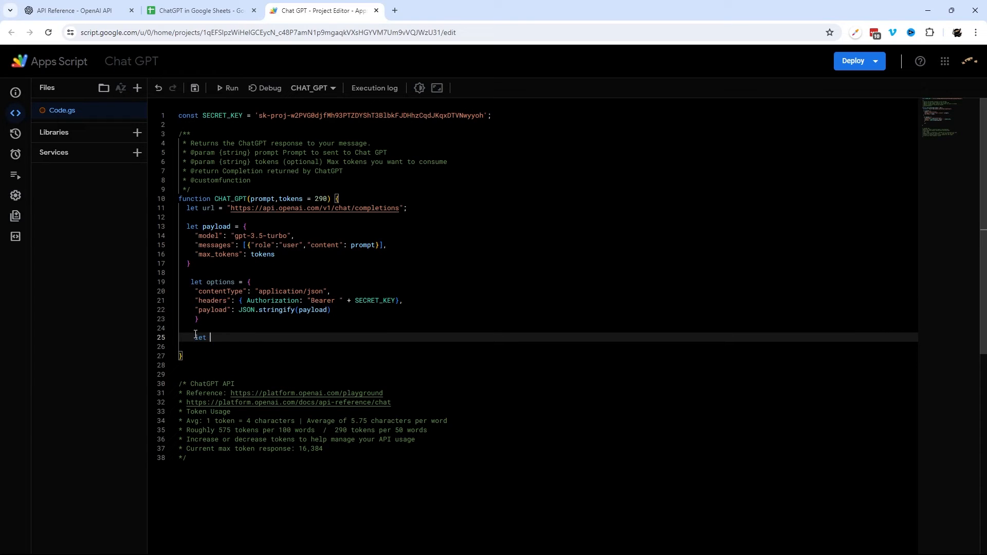
type("results =")
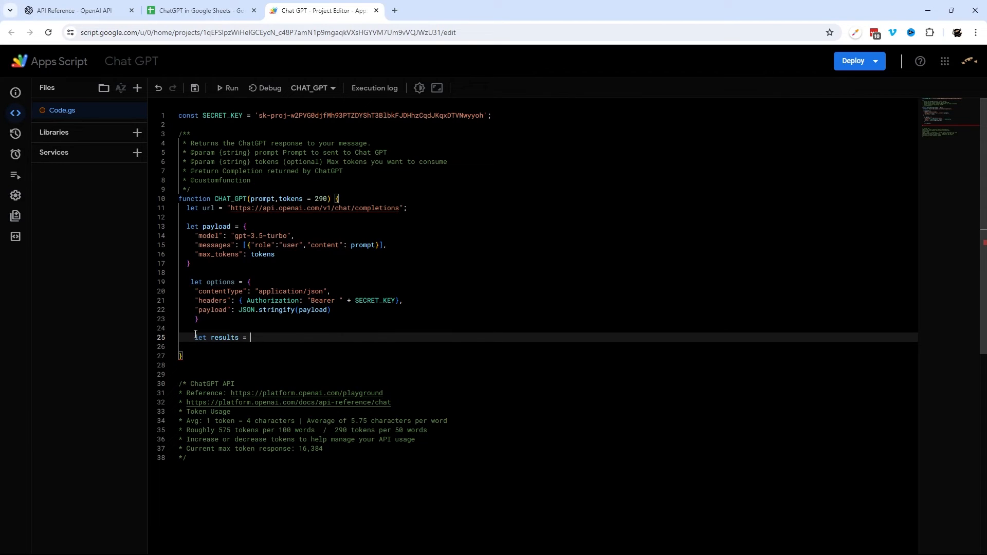
type("UrlFetchApp.fetch(url,optio")
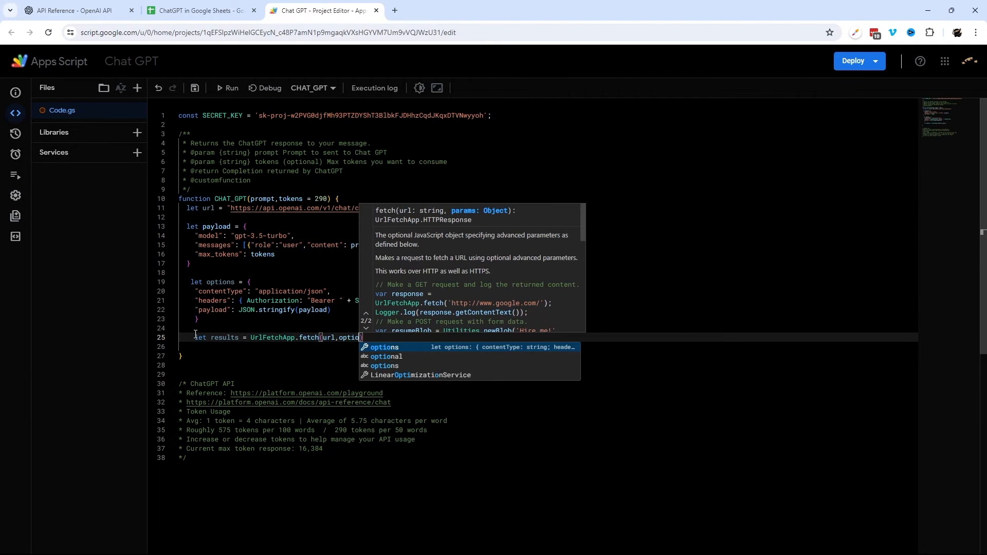
type(").getContentText(")
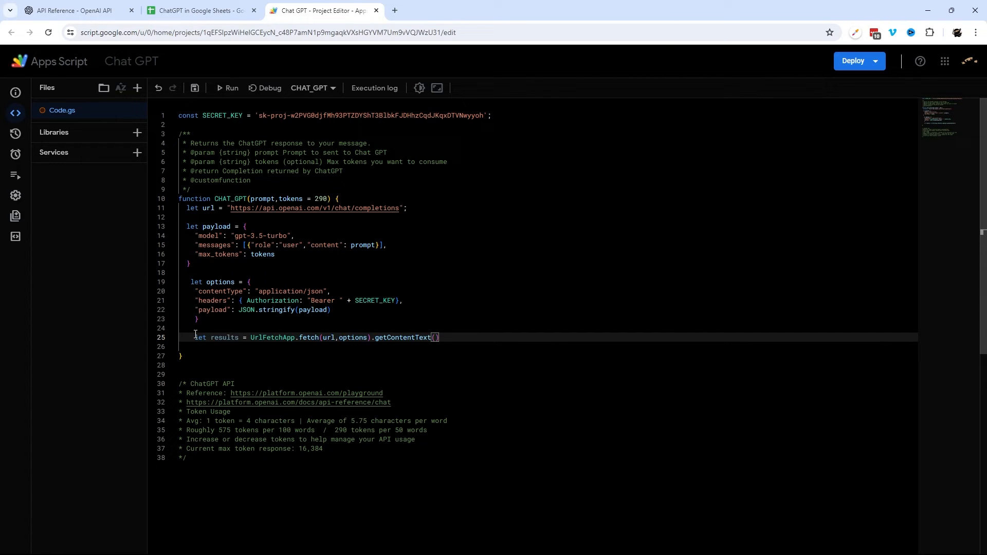
double_click(274, 337)
type("JSON.parse(")
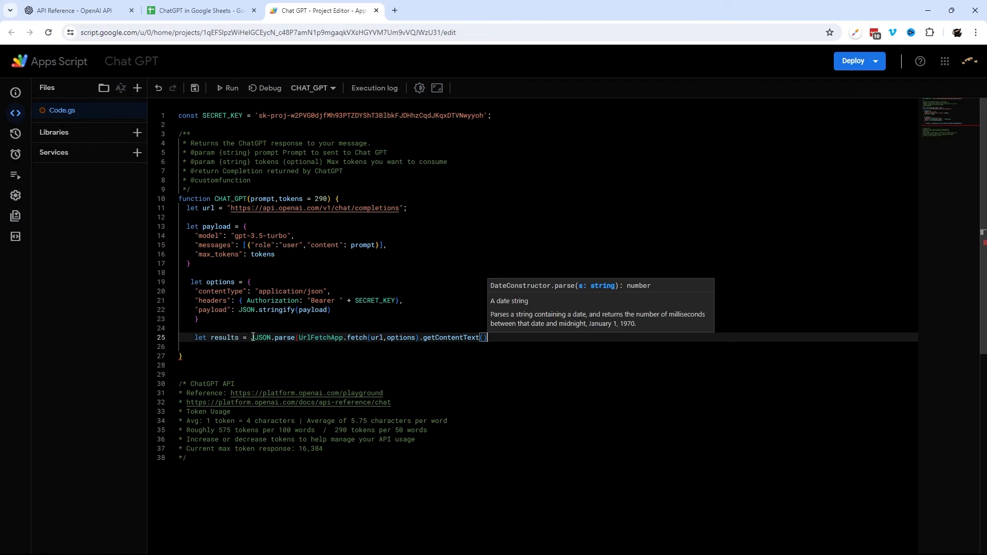
type(";")
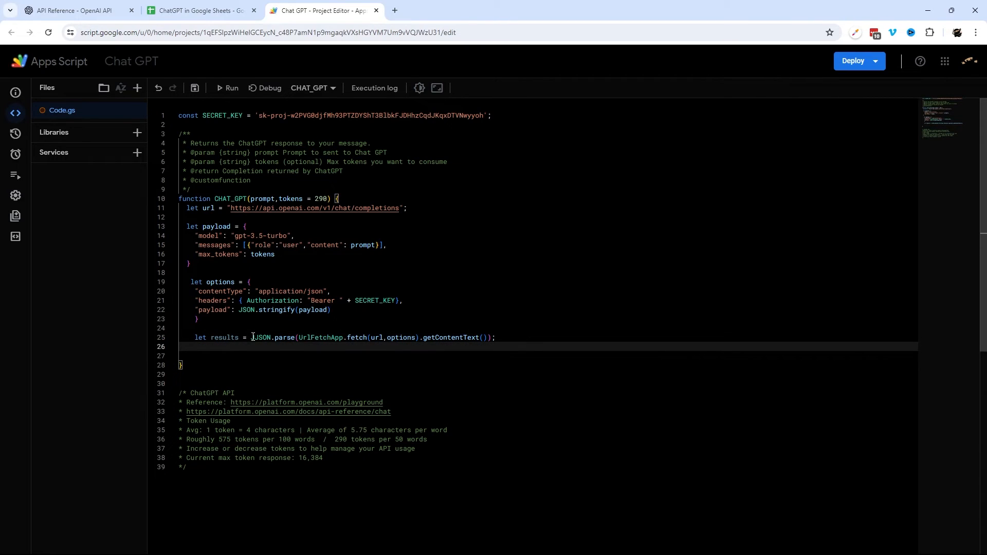
type("J")
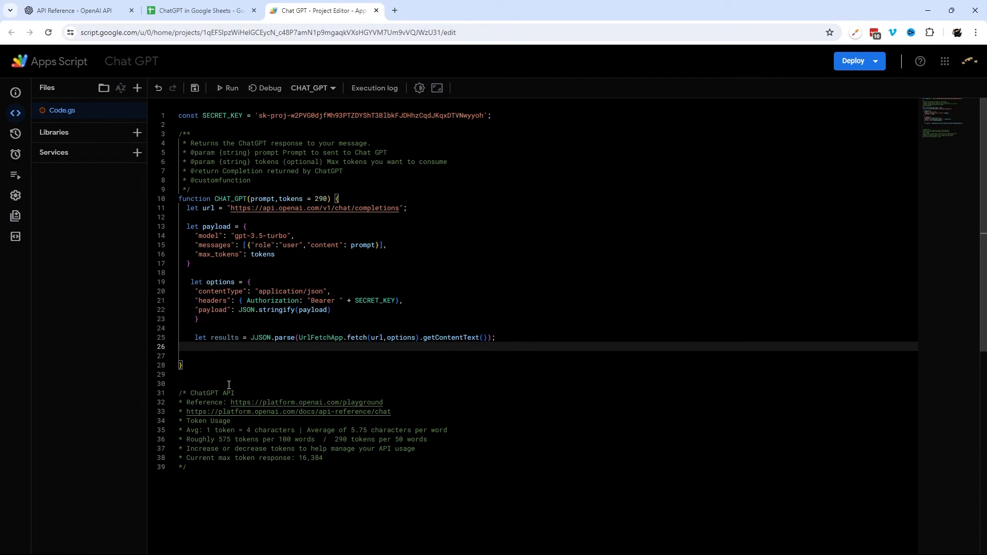
Review the API reference example response, locating choices and the message content field
left_click(75, 10)
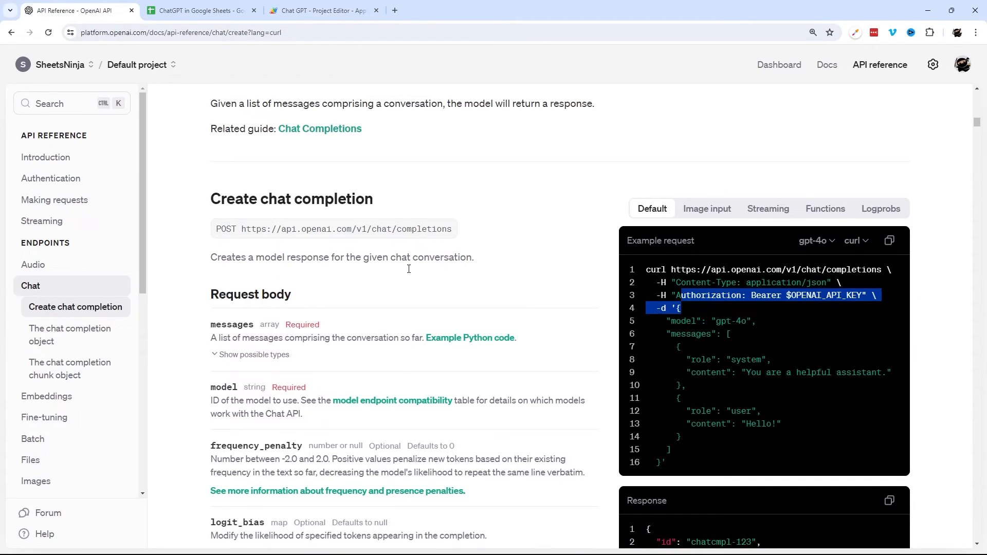
scroll("down", 3)
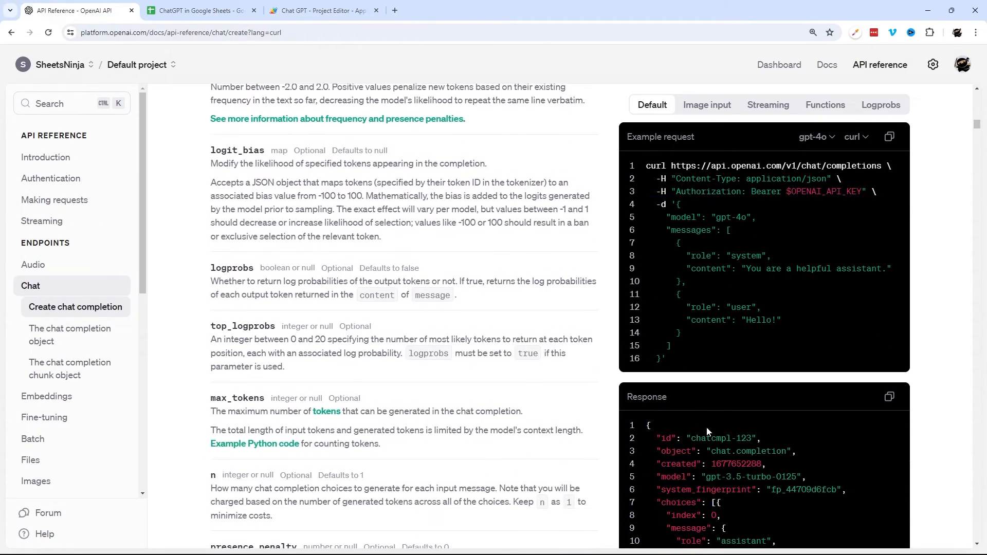
scroll("down", 3)
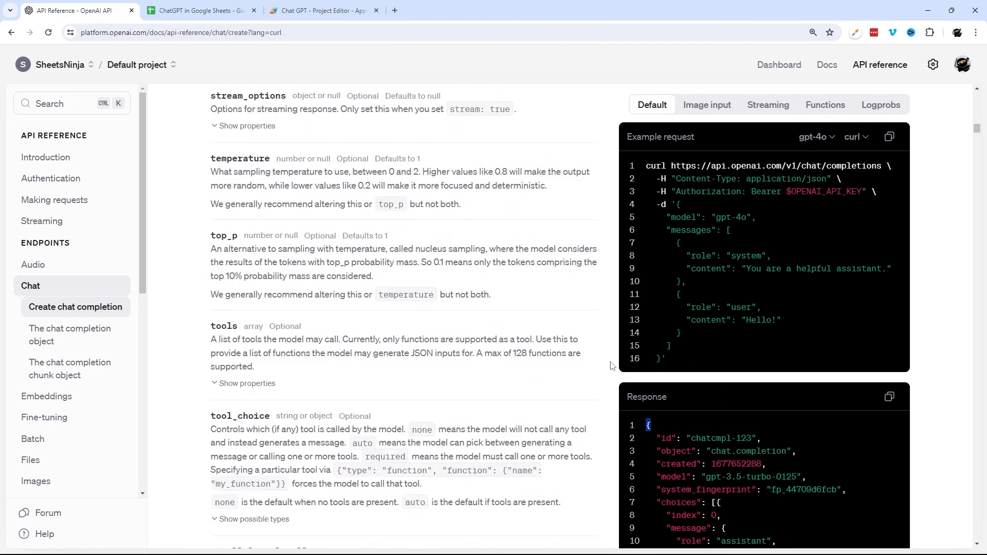
scroll("down", 3)
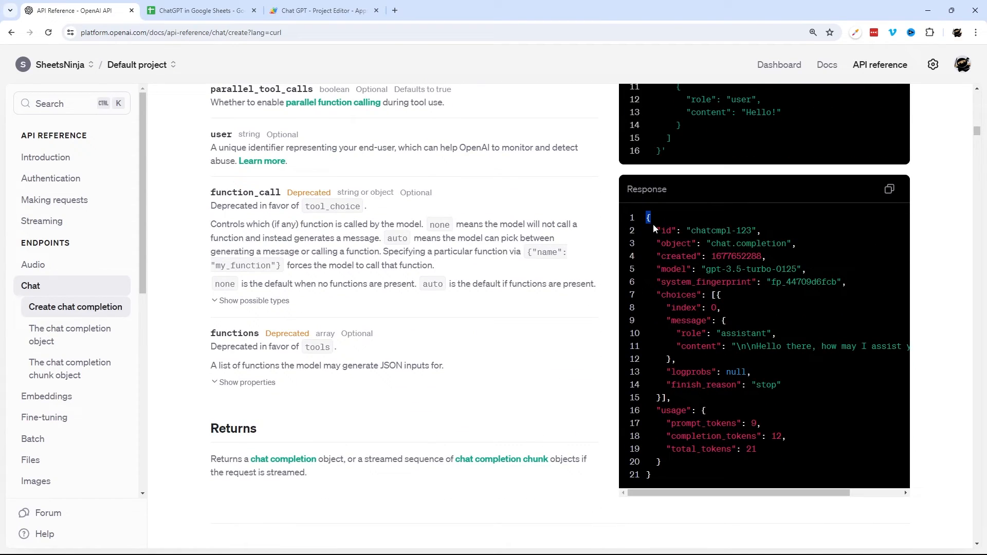
left_click_drag(658, 229, 760, 333)
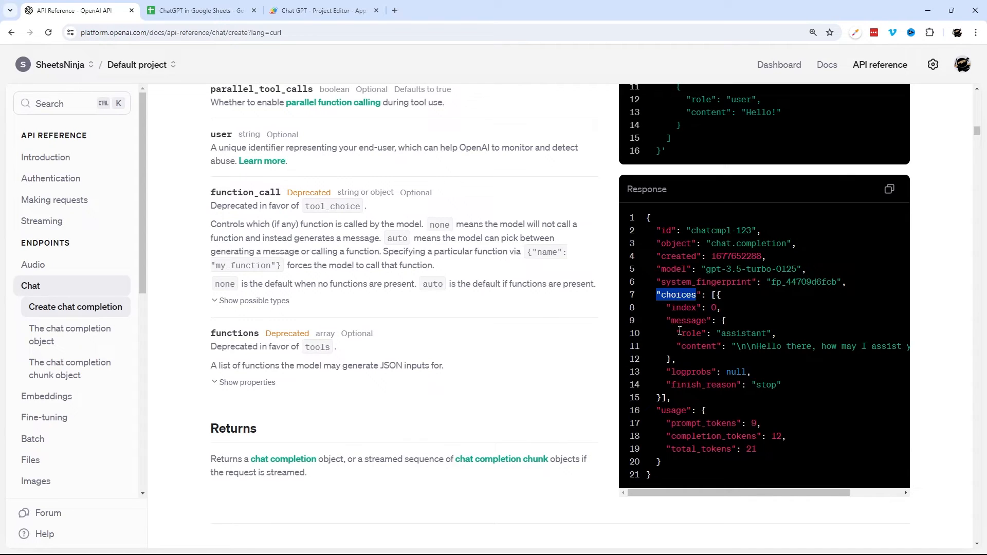
double_click(686, 320)
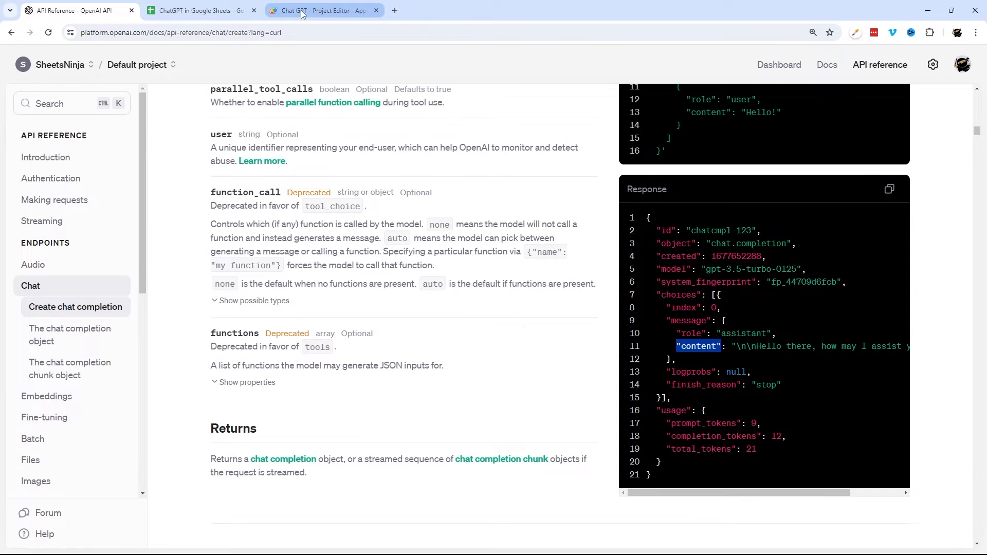
Begin a return statement on the line below results in CHAT_GPT
left_click(321, 10)
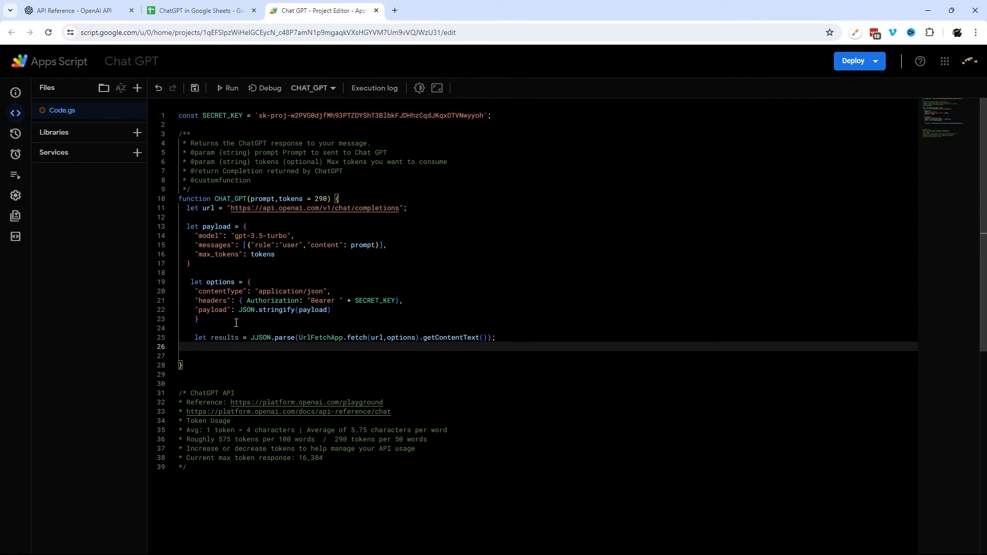
type("return")
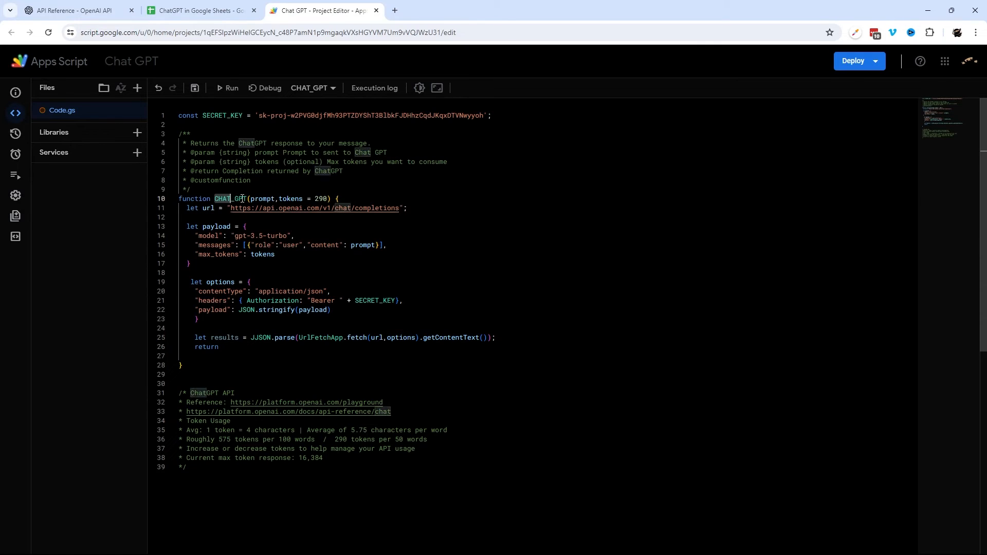
left_click(201, 11)
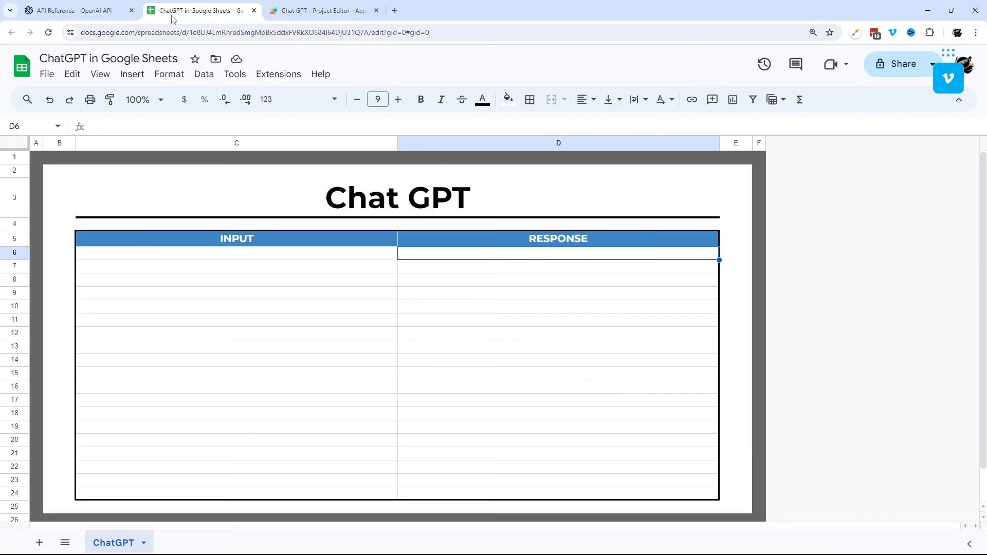
left_click(320, 11)
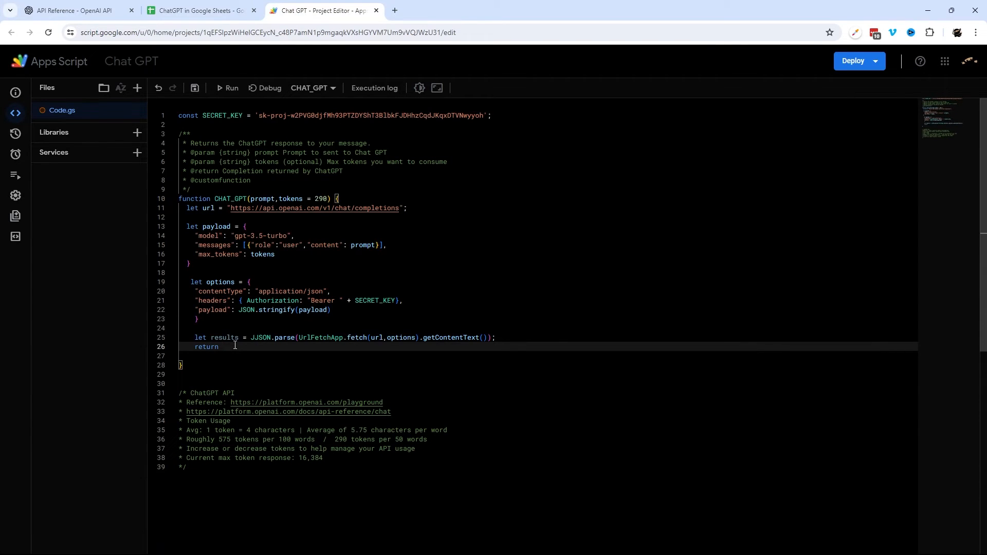
Extend the return line to read results.choices, indexing into the choices array
type("results.")
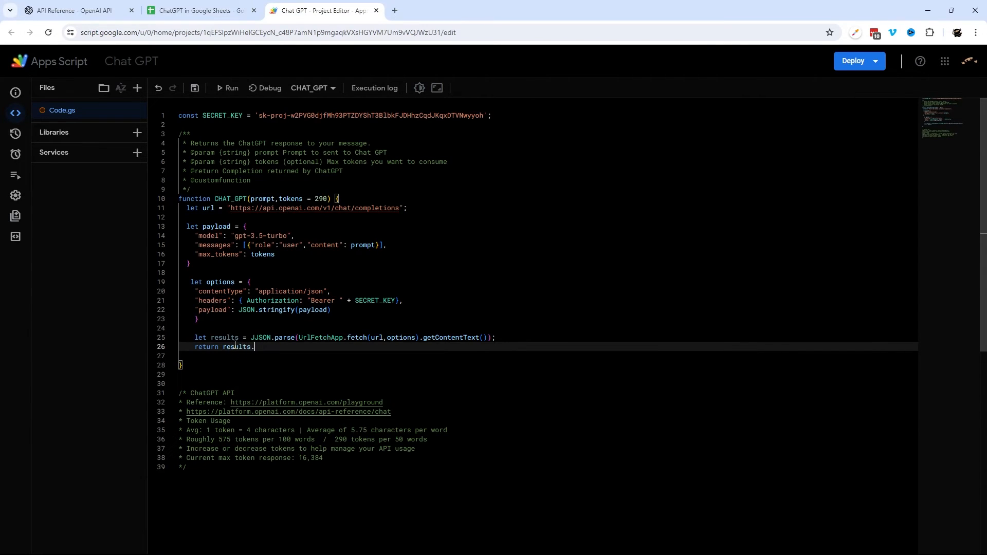
type("choices[0")
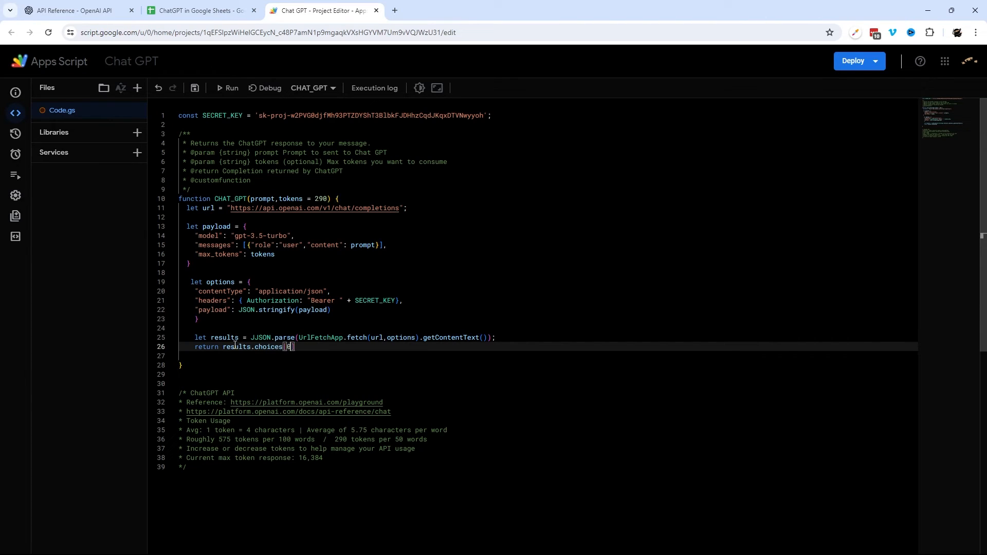
Check the n request-body parameter in the API reference, controlling how many choices are generated
left_click(74, 11)
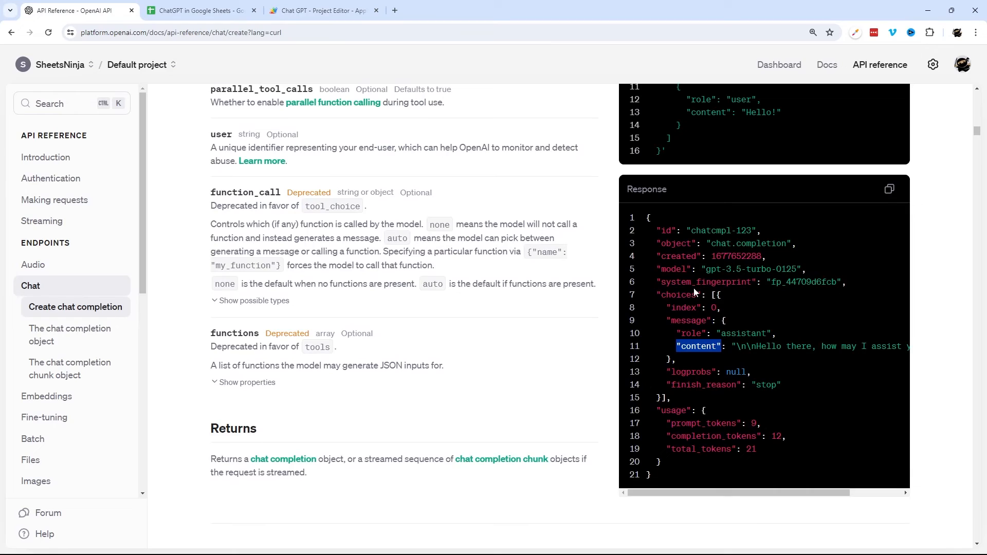
mouse_move(681, 323)
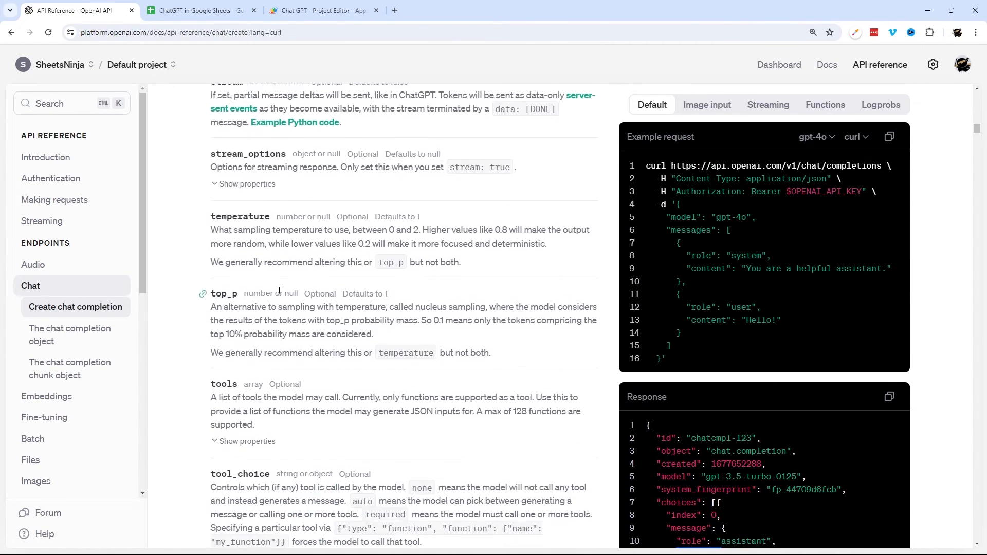
scroll("down", 3)
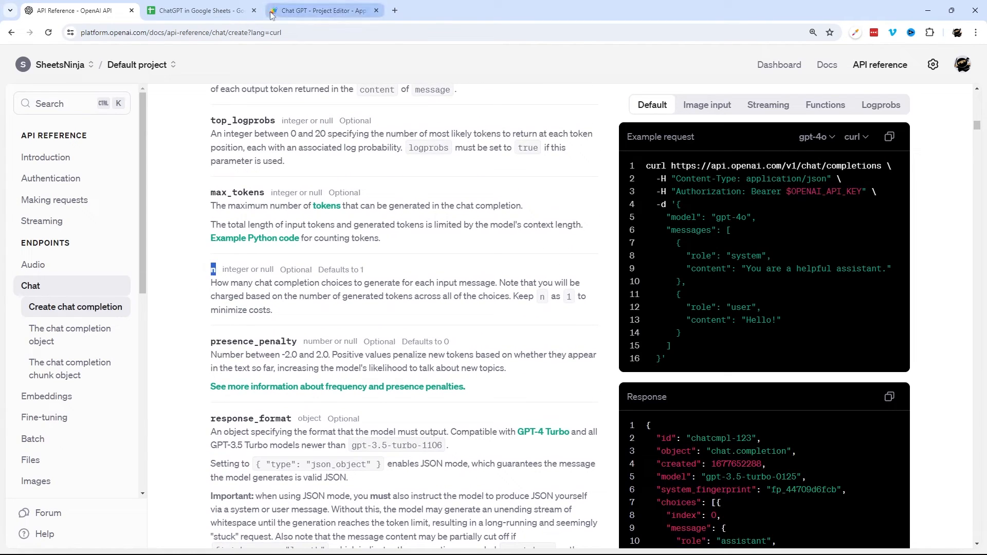
Finish the function to return results.choices[0].message.content.trim() and close its brace
left_click(321, 10)
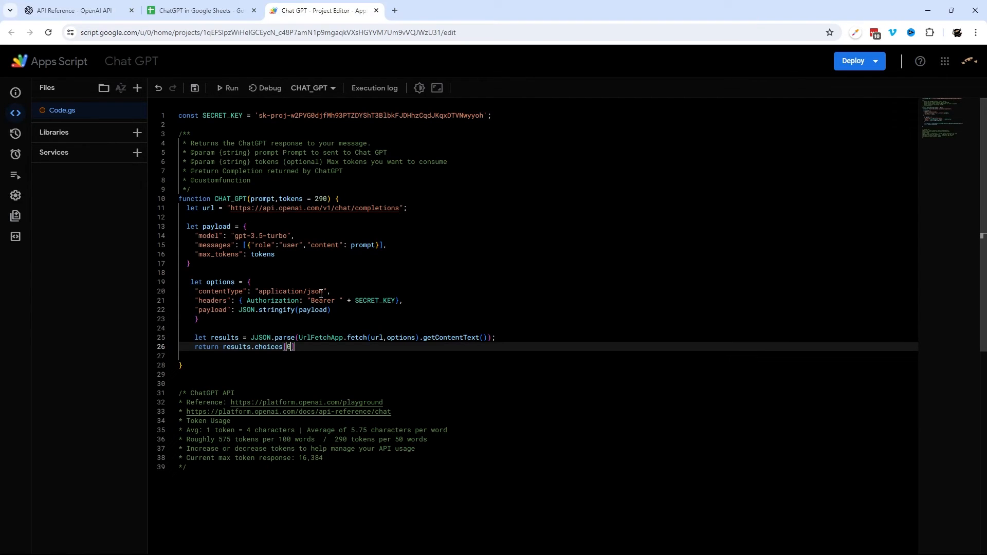
mouse_move(319, 241)
type("\"")
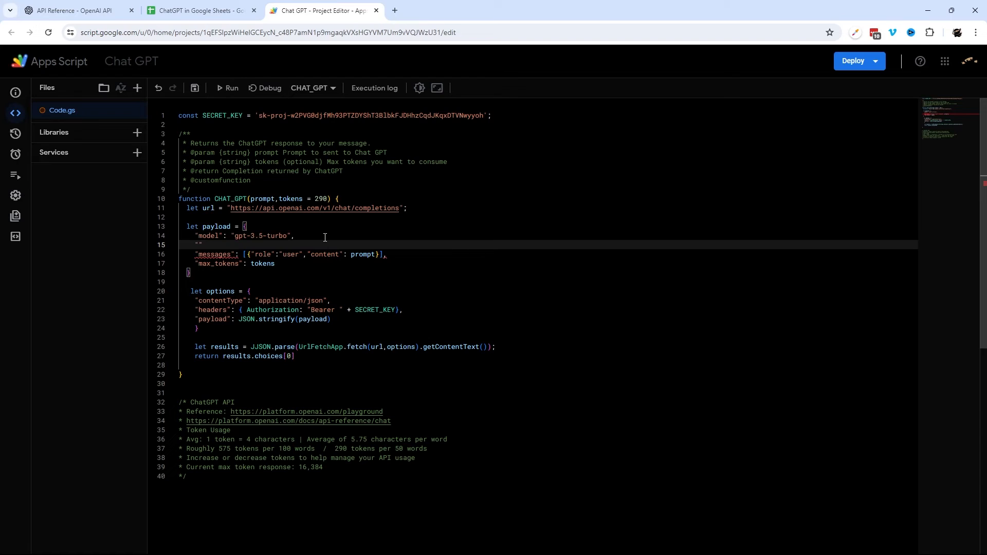
type("n\":")
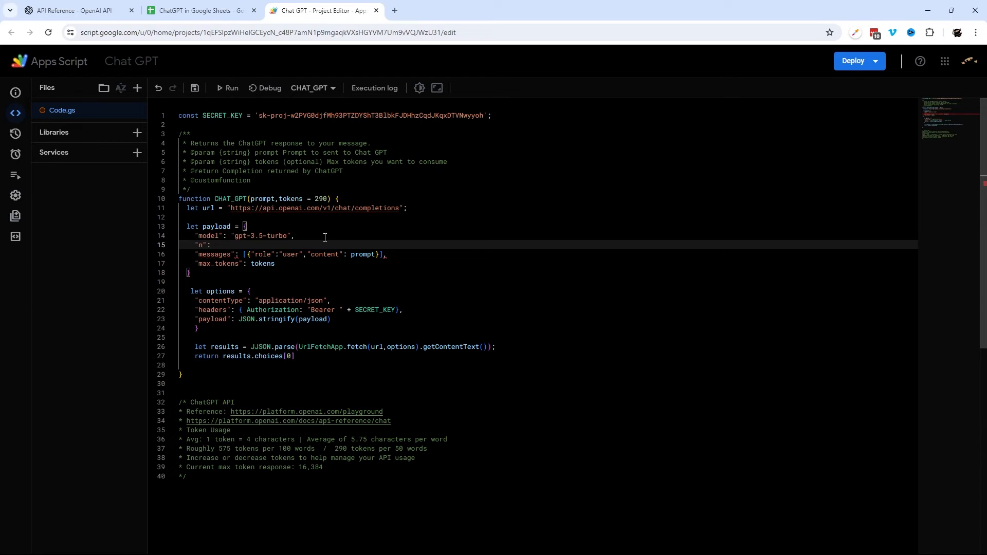
type("5,")
left_click(335, 356)
type(".messag")
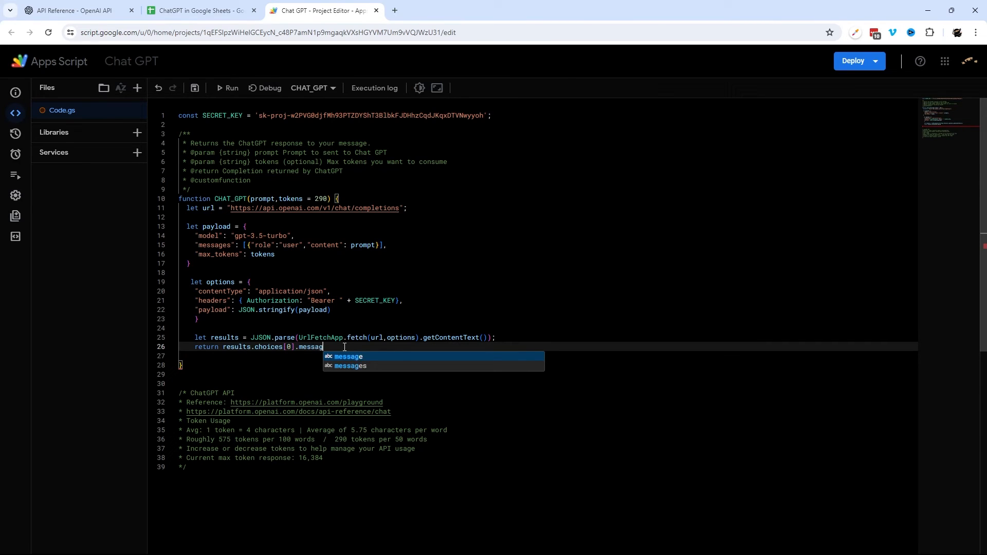
type(".content.tim")
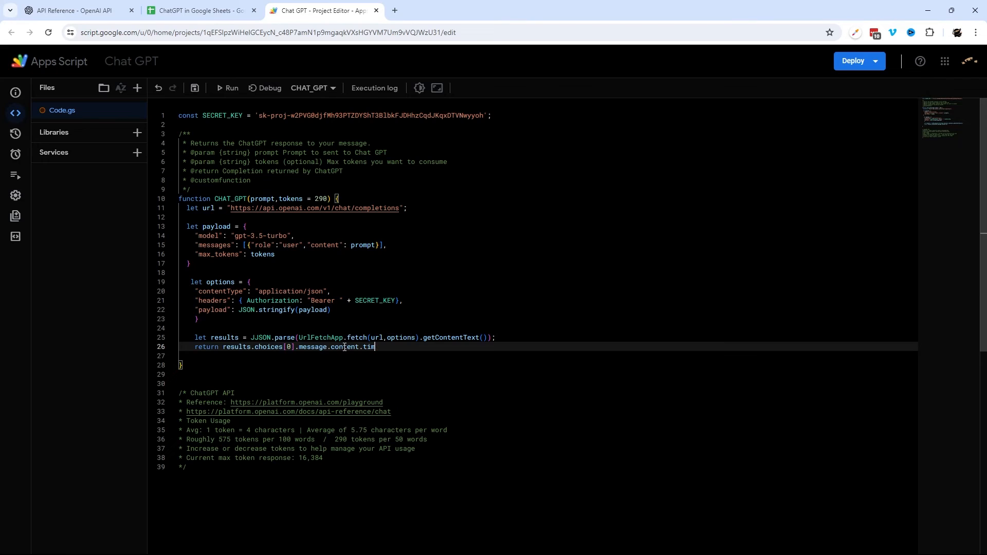
type("();")
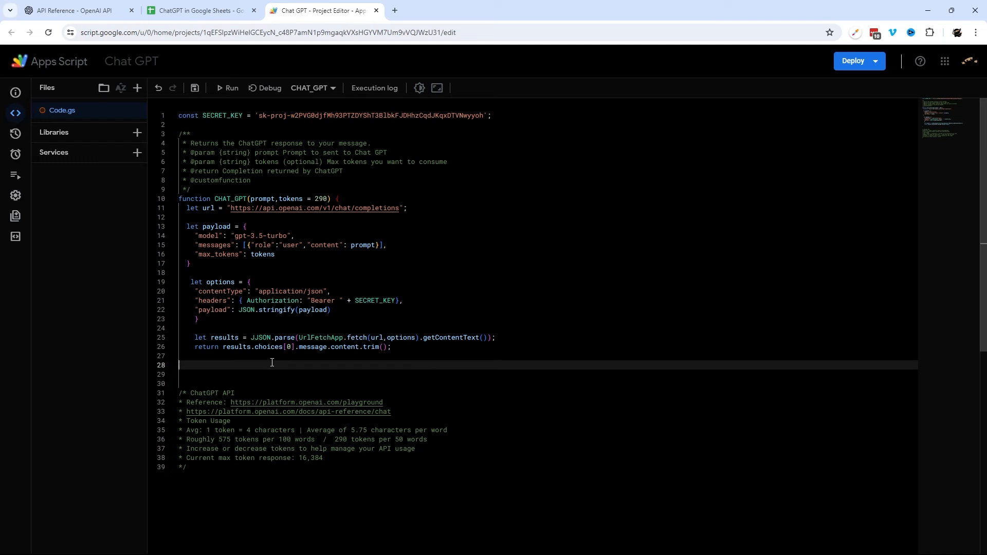
type("}")
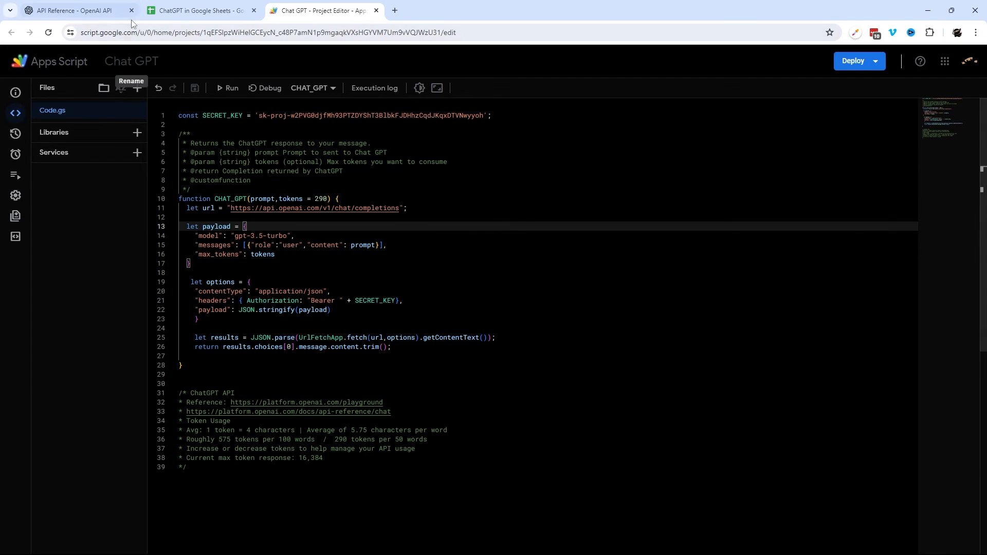
Enter the prompt 'Give me 5 tips on how to be more productive in Google Sheets.' in C6
left_click(201, 10)
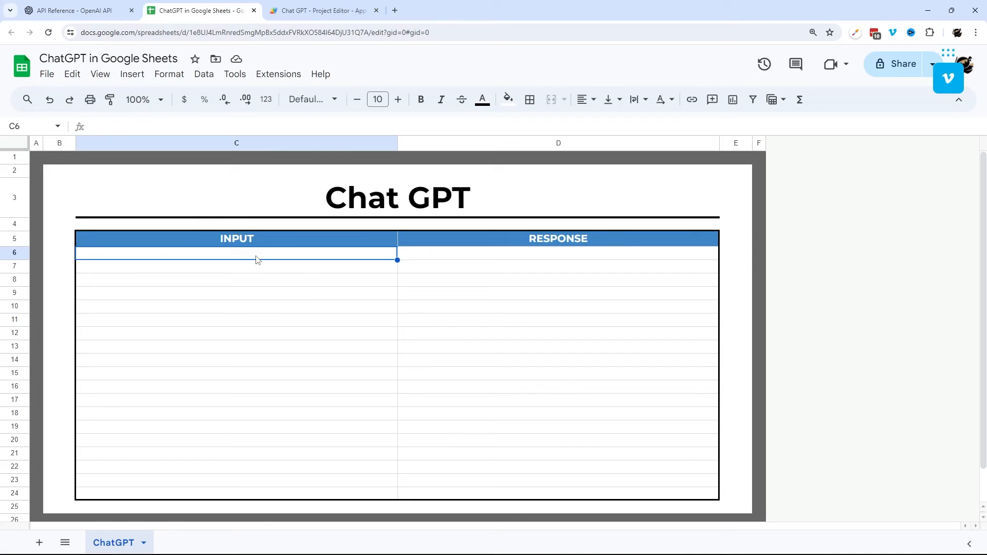
type("Give me 5 tips on how")
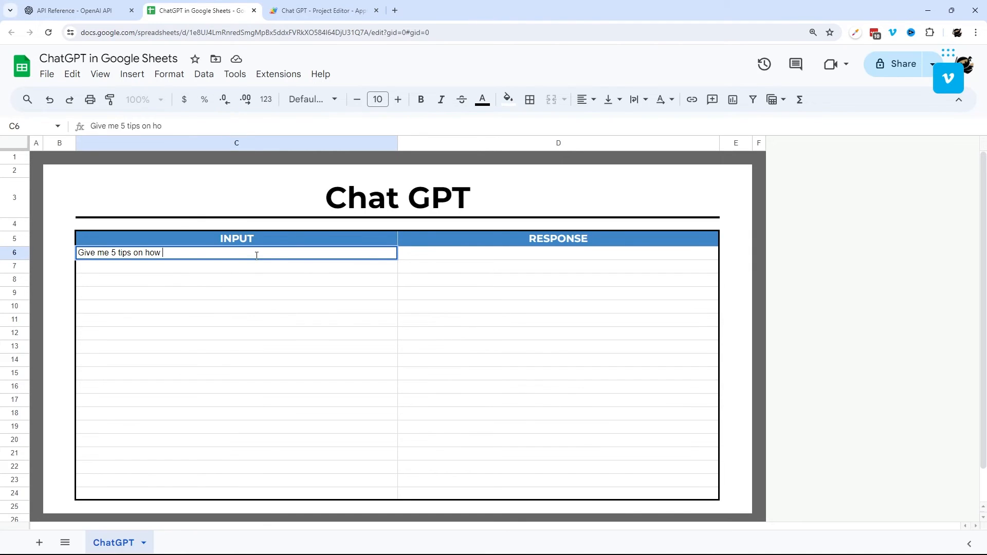
type("to be more productive in Google Sheets.")
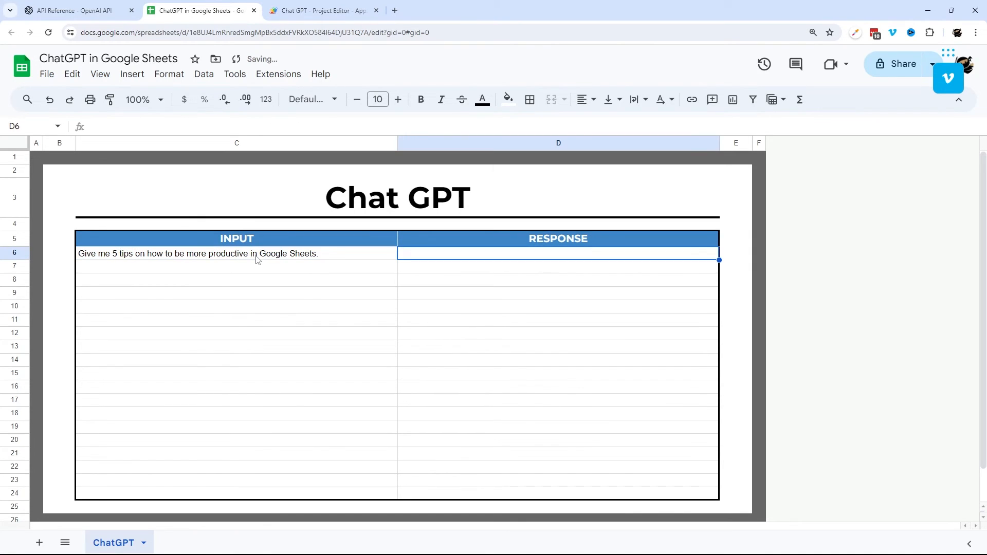
Enter =CHAT_GPT(C6) in D6, which currently returns #ERROR!
type("=CHAT_")
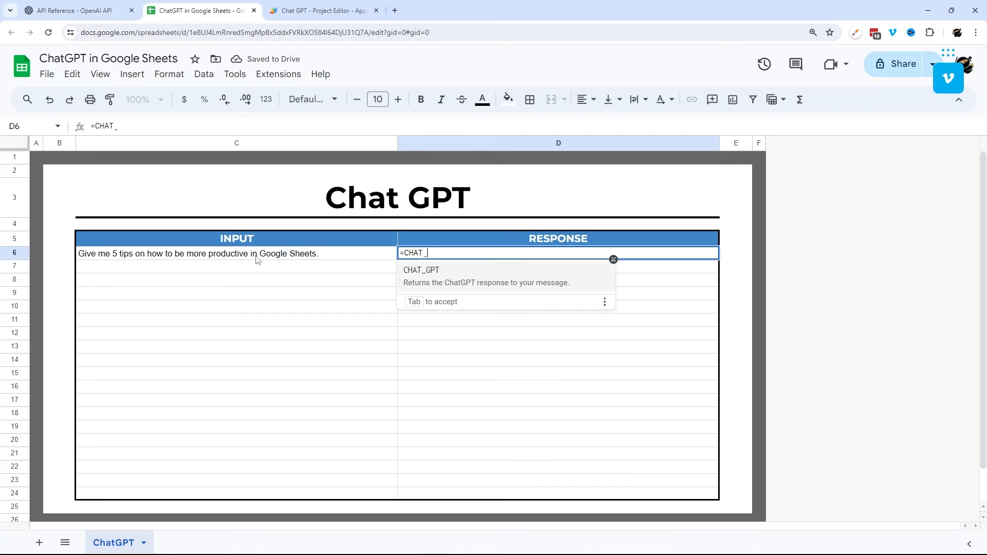
key("Tab")
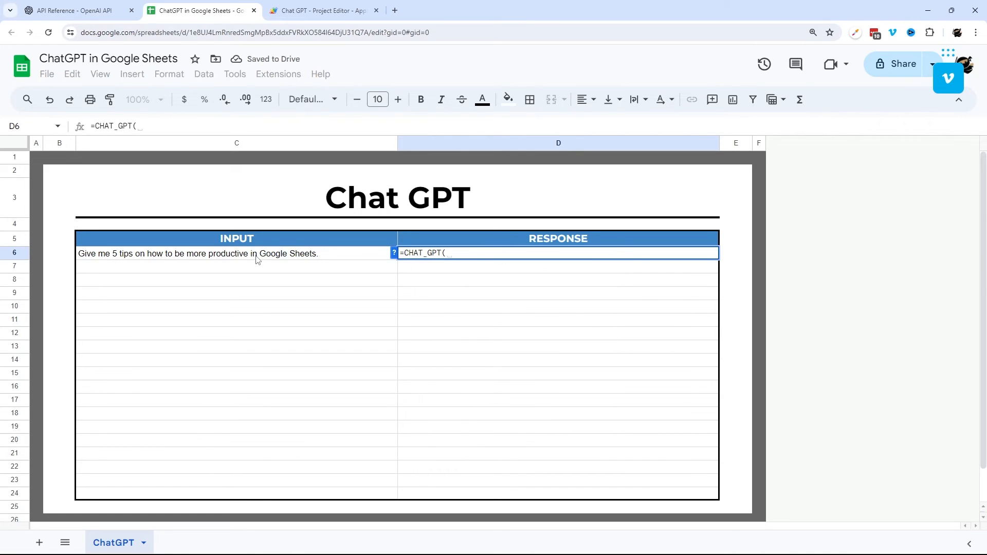
left_click(236, 253)
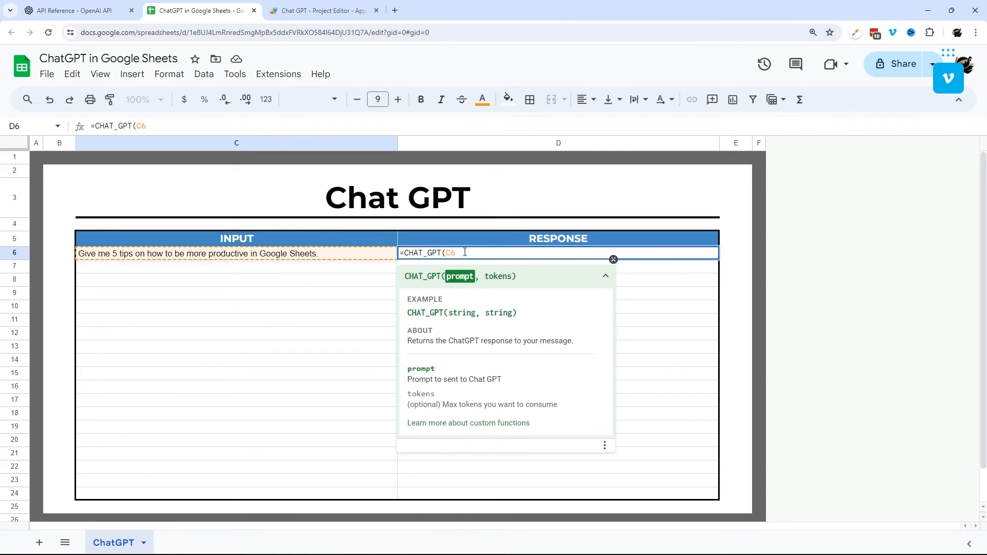
type(")")
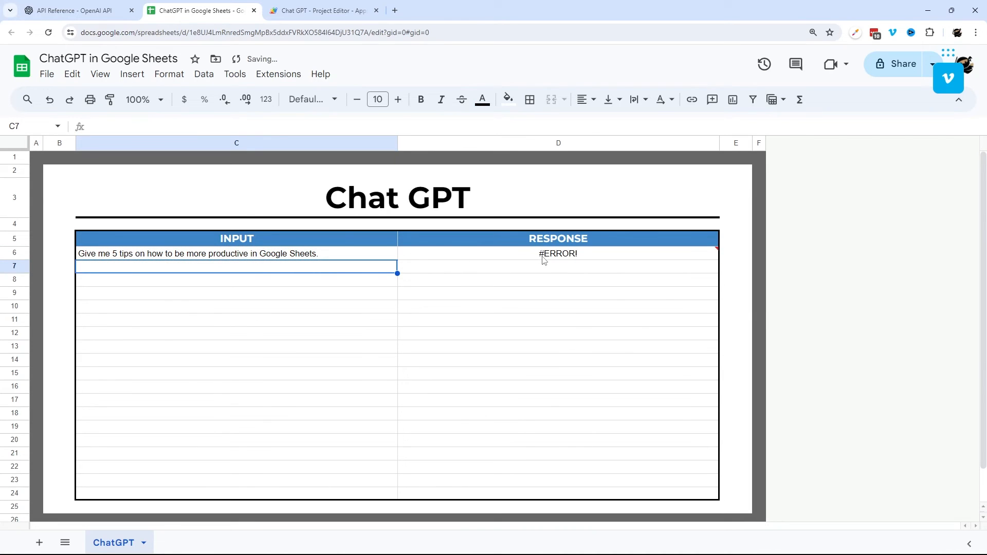
Read the JJSON error in D6, fix it and save the Apps Script project
left_click(557, 253)
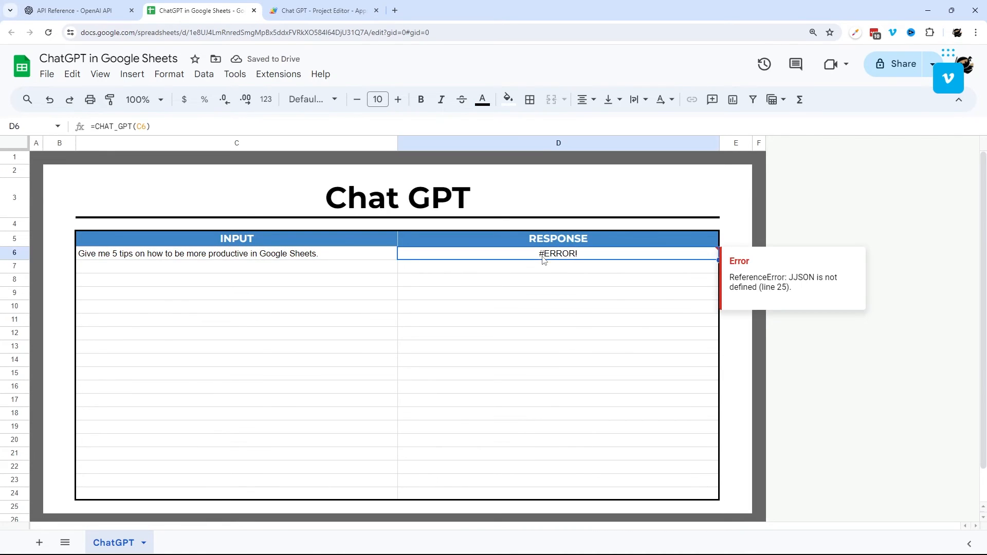
left_click(321, 10)
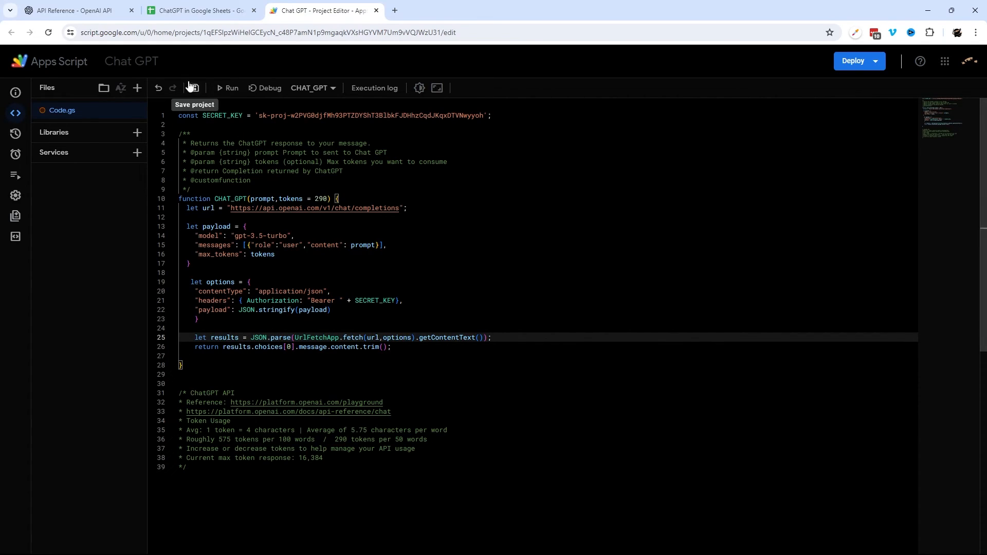
left_click(190, 88)
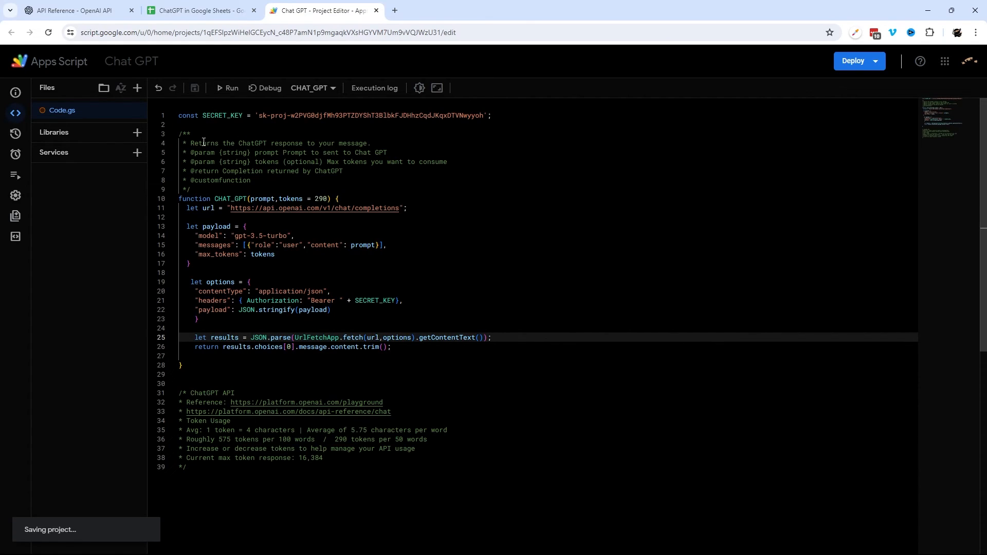
left_click(198, 10)
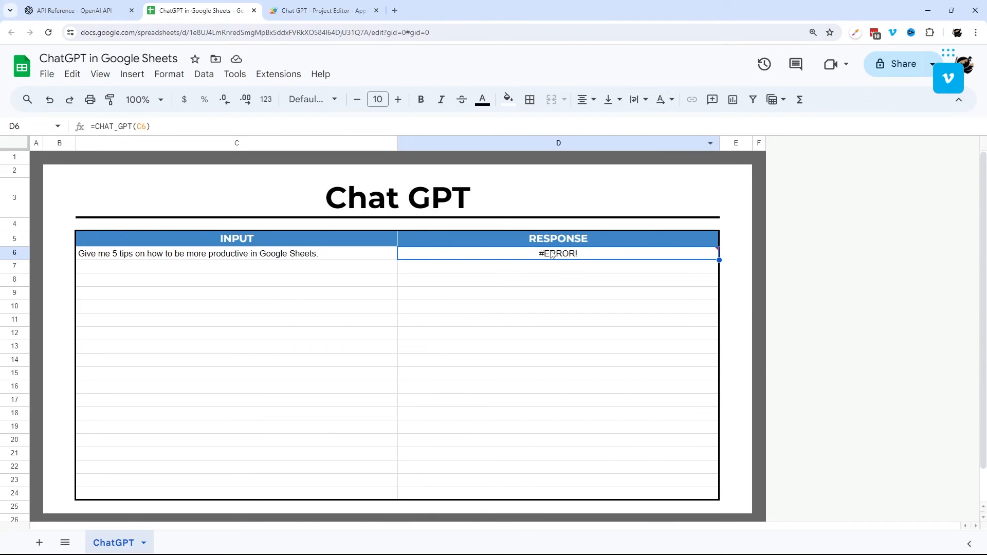
Recalculate D6 and wrap its formula as =IF(C6="",,CHAT_GPT(C6))
double_click(557, 253)
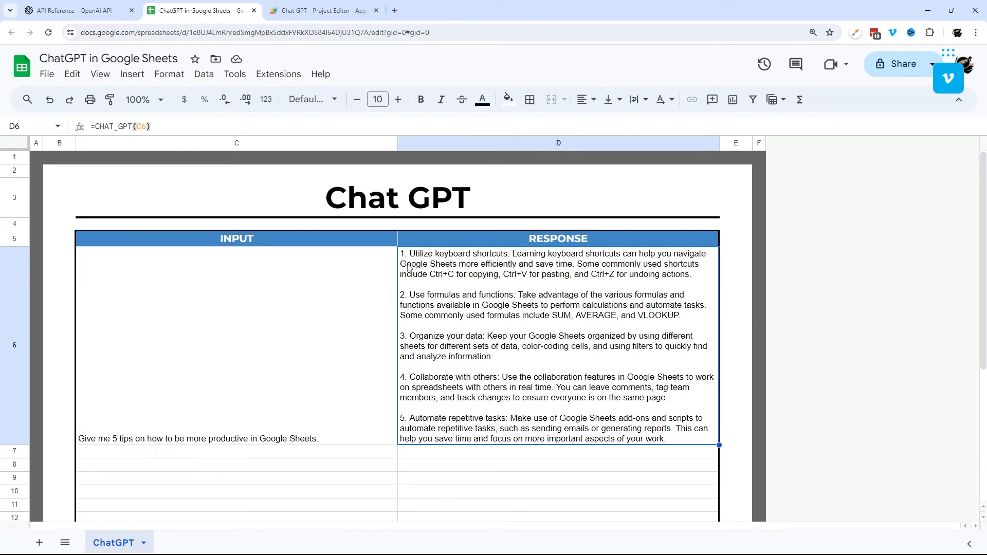
mouse_move(278, 244)
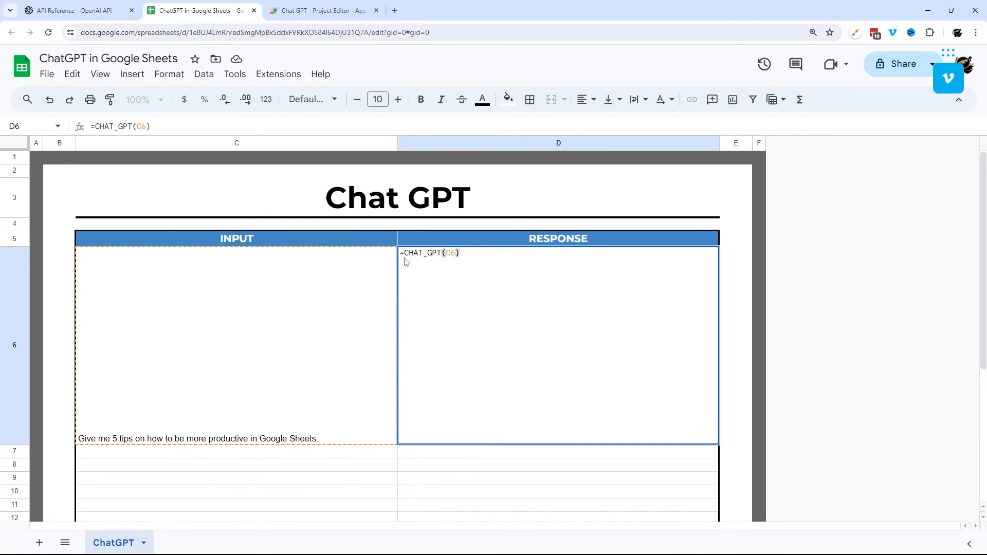
type("IF(")
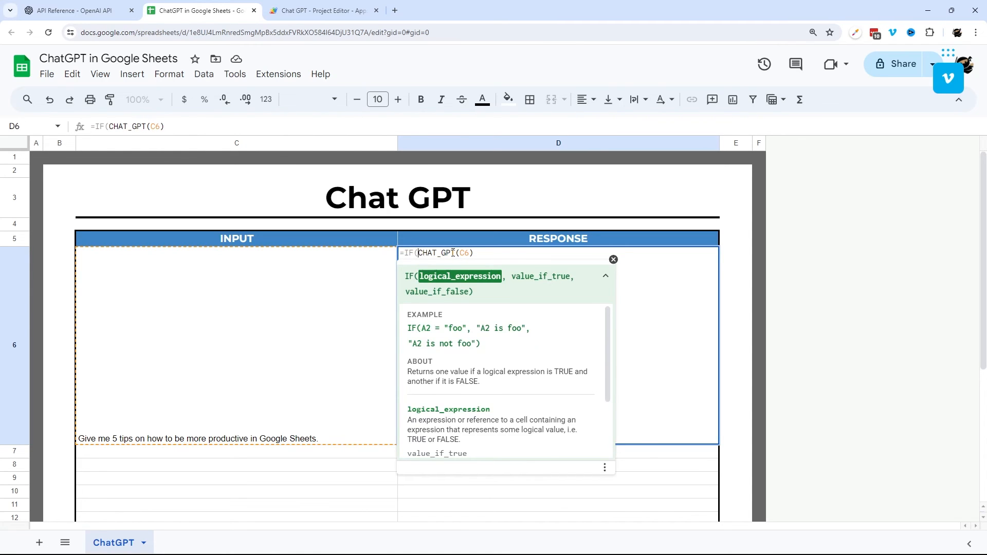
type("C6=\"\"")
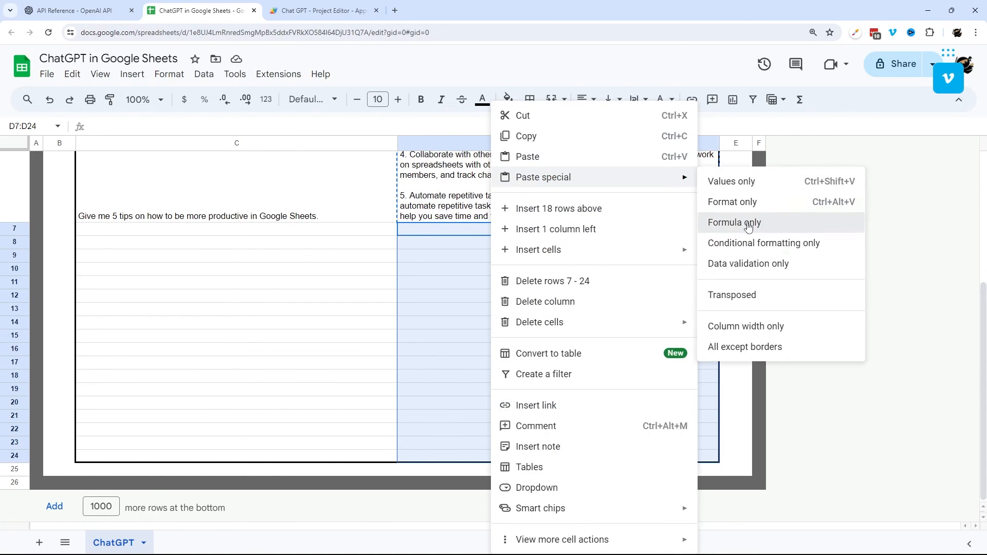
Paste the formula only into D7:D24, apply alternating row colors, and start an article-title prompt in C7
left_click(734, 222)
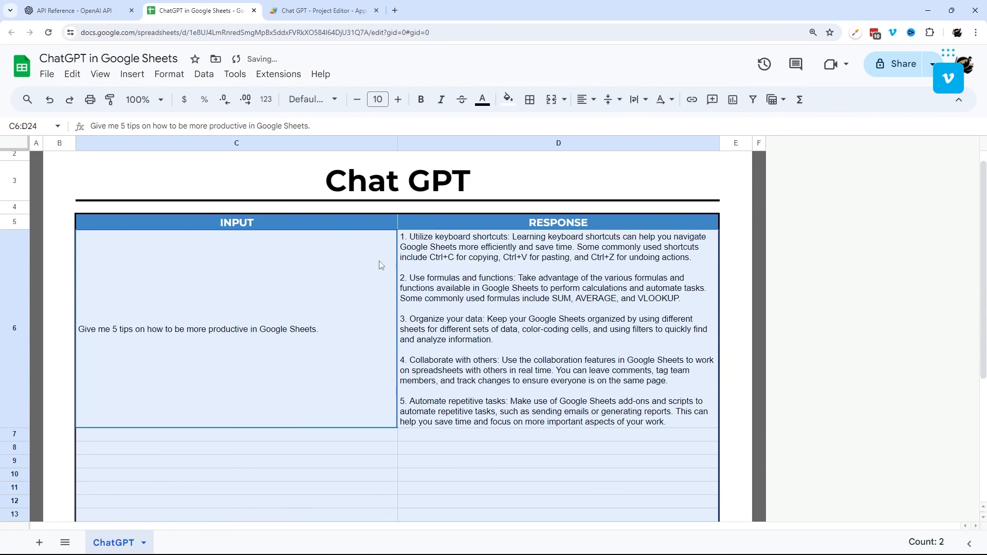
left_click(168, 74)
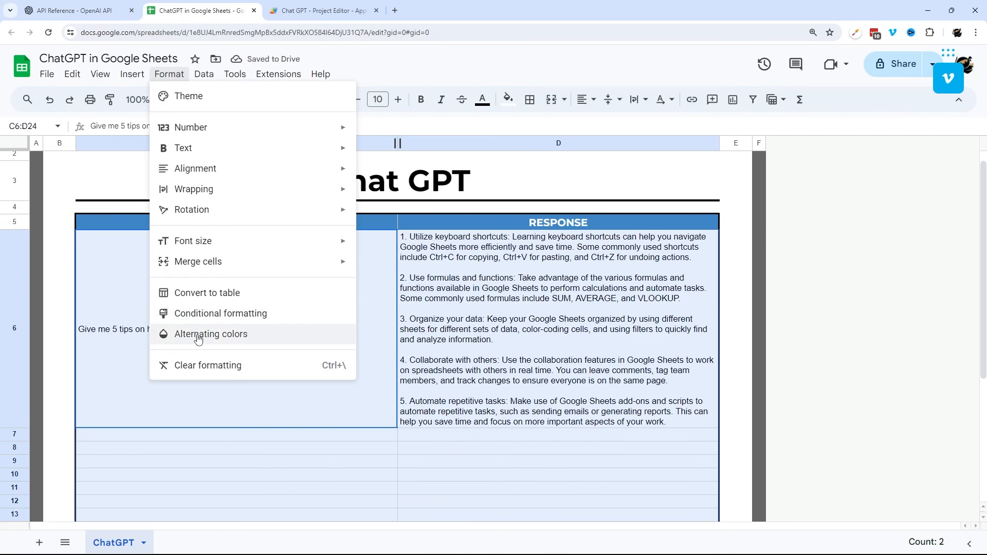
left_click(211, 333)
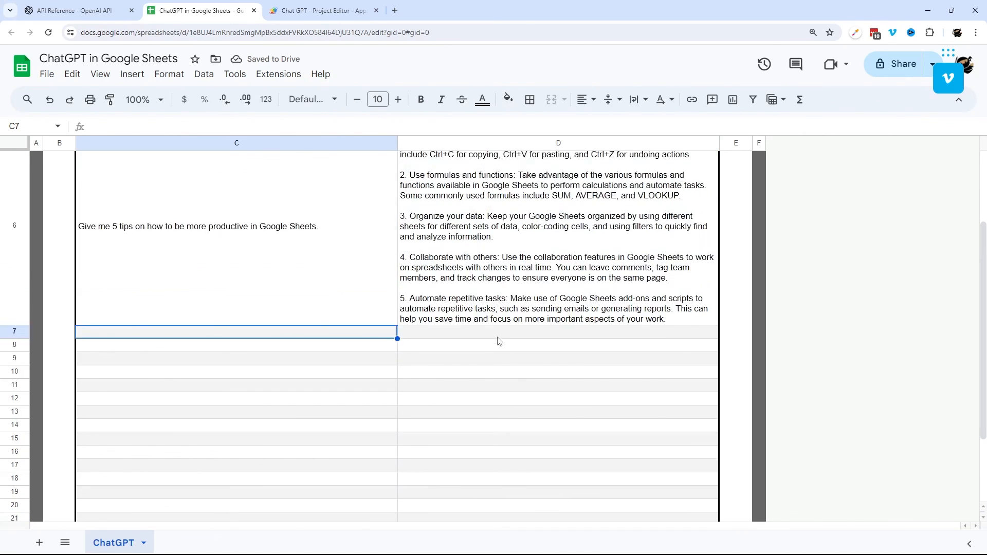
type("Give me an article title idea for utilitizing keyboard shortcuts in Google sheets")
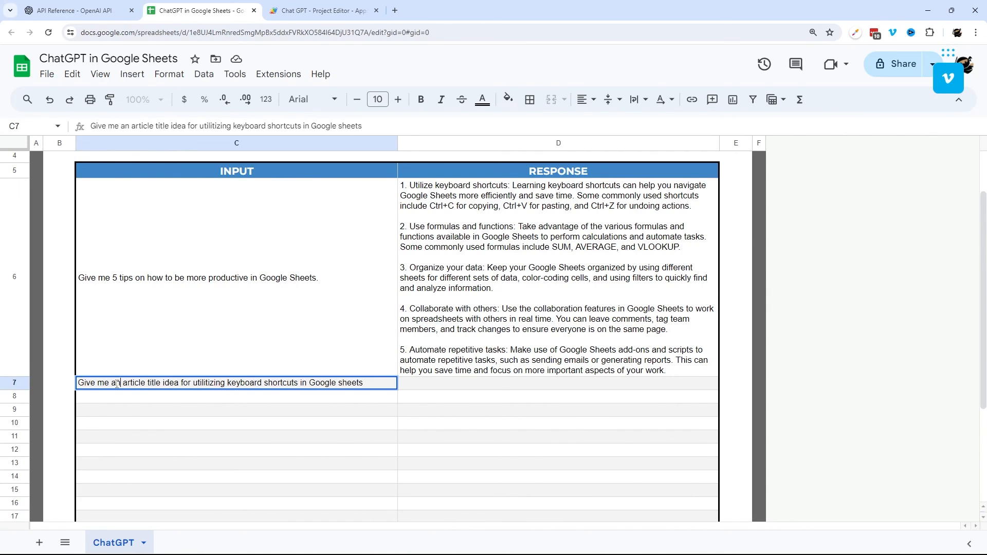
Confirm the C7 prompt so D7 fills with the keyboard-shortcuts title, then review C6 and D6
key("enter")
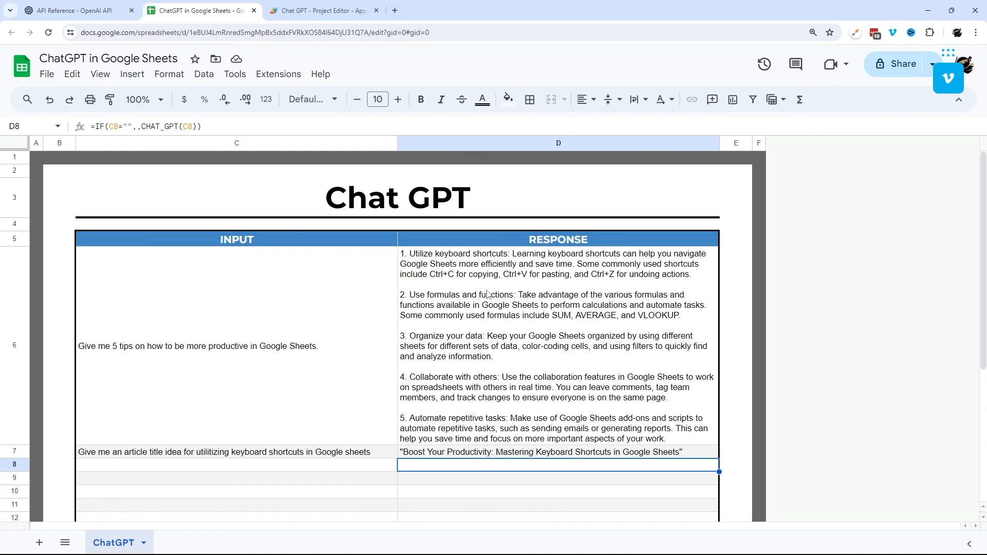
mouse_move(321, 313)
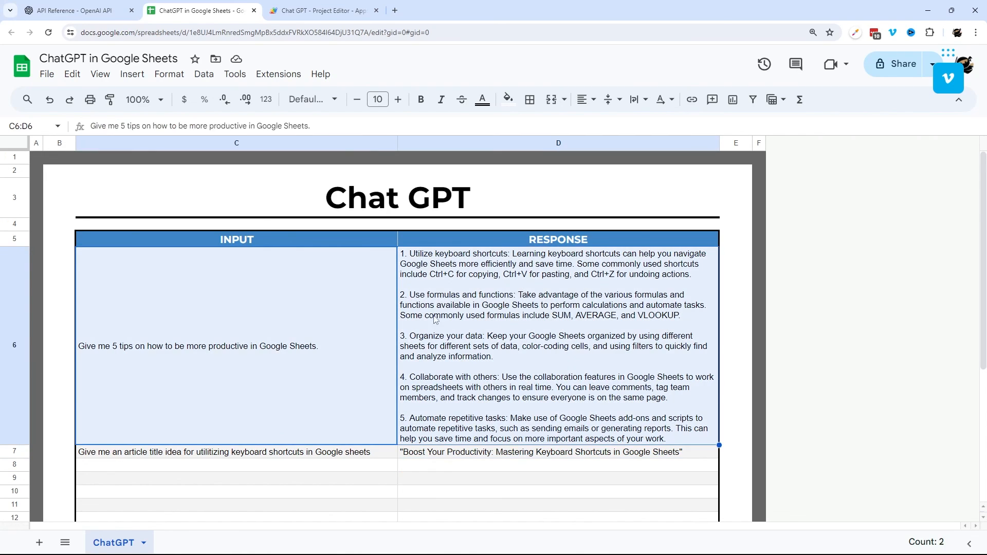
left_click(557, 345)
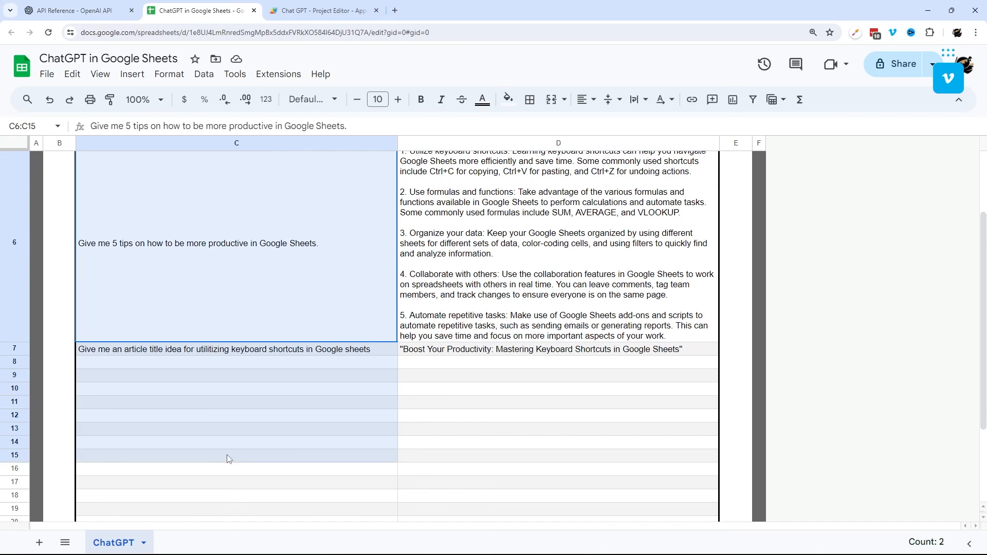
left_click(557, 349)
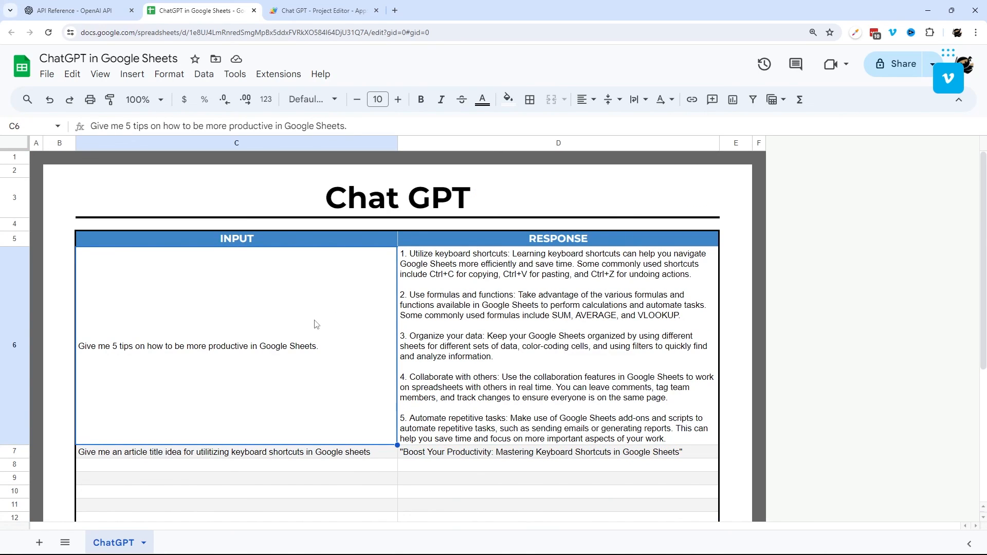
left_click(557, 346)
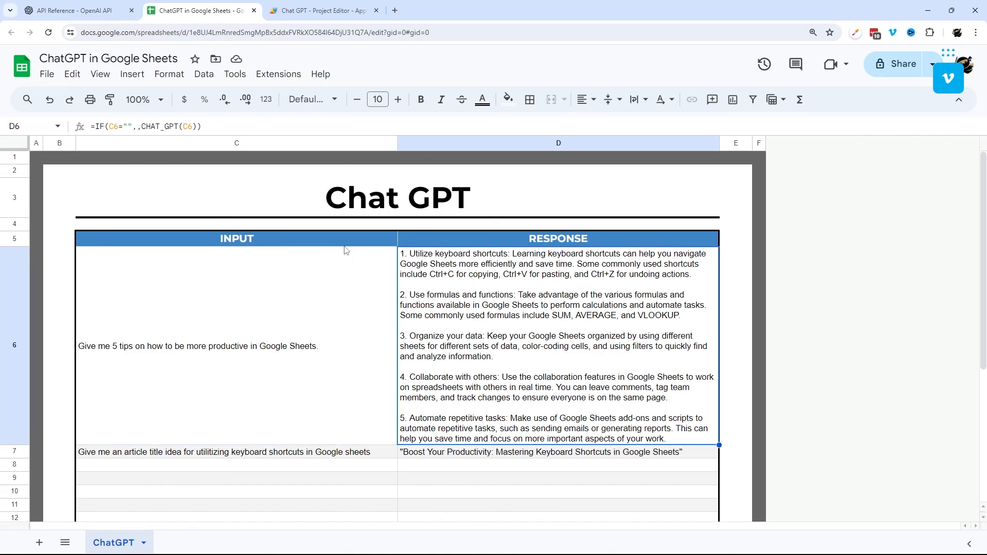
left_click(75, 10)
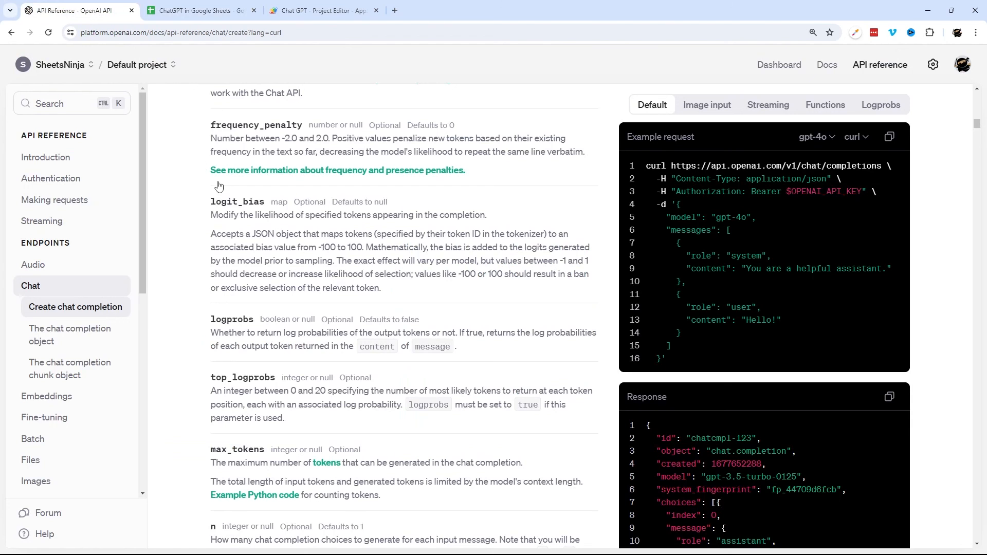
Browse the chat completion parameters past max_tokens and temperature, then return to the spreadsheet
scroll("down", 3)
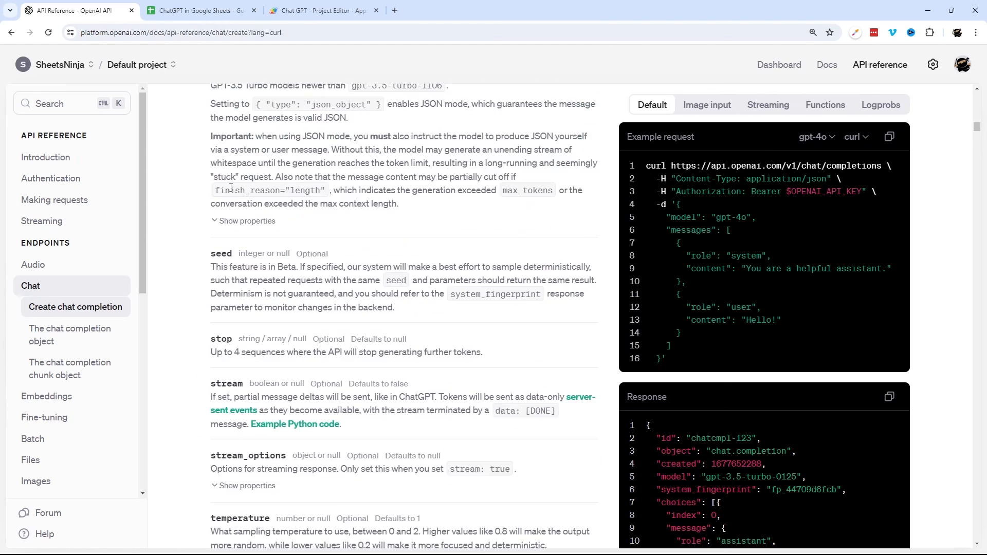
left_click(200, 11)
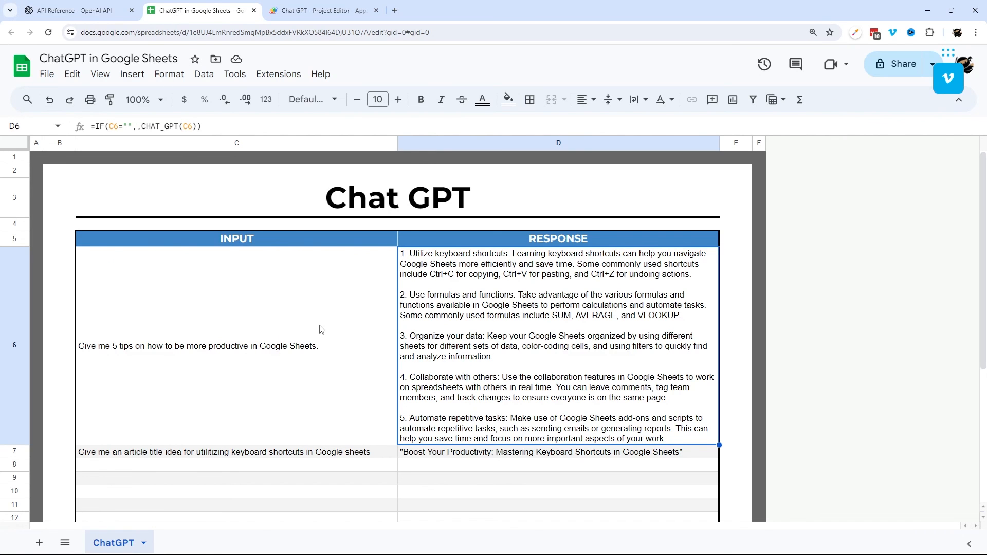
mouse_move(483, 302)
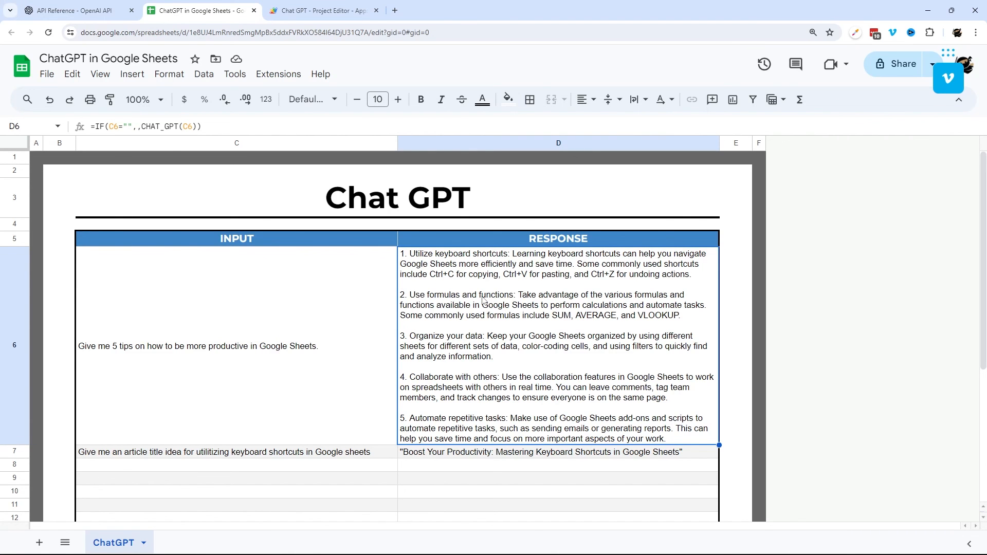
Switch from the spreadsheet back to the Chat GPT Apps Script project
left_click(320, 11)
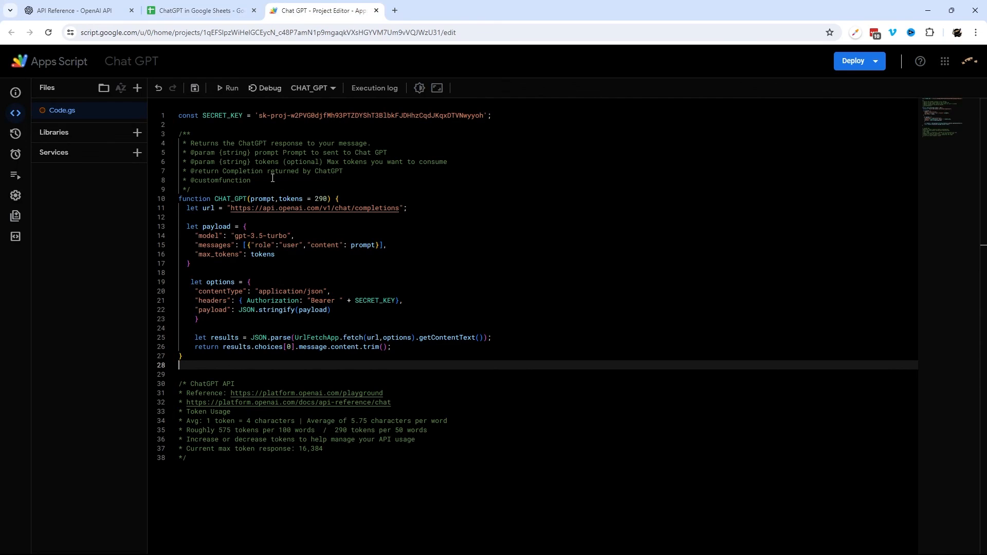